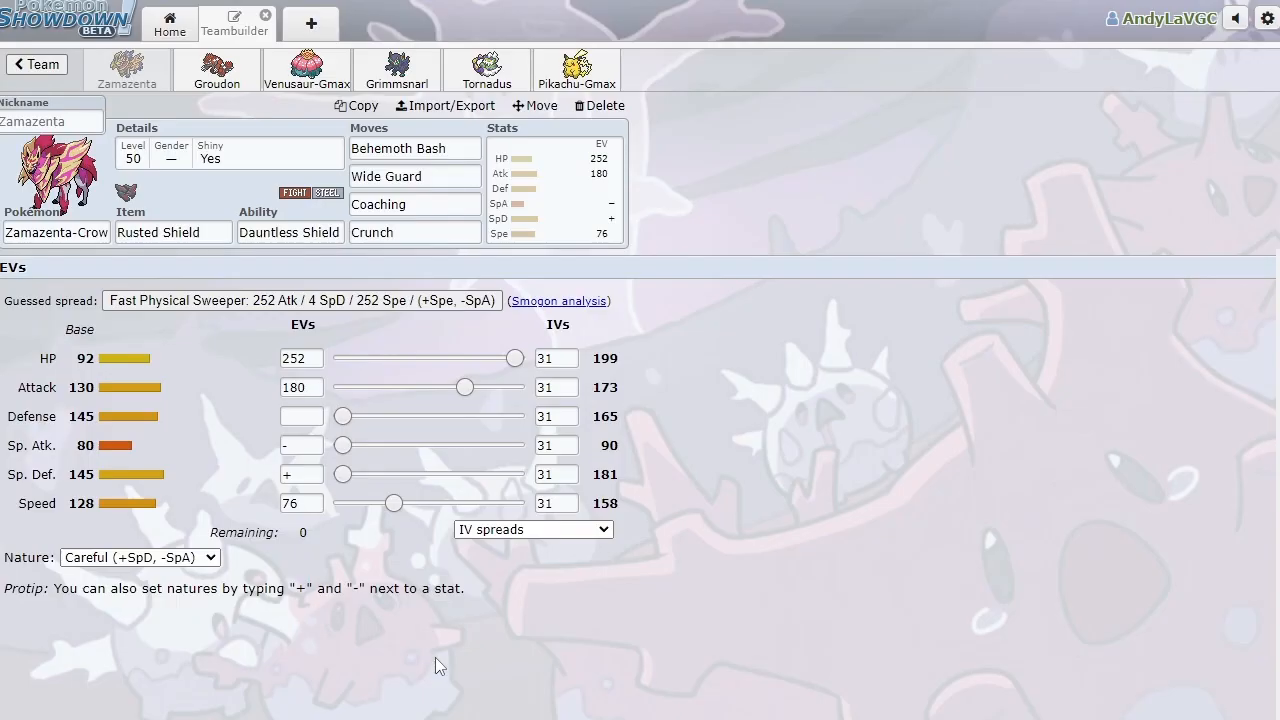
pyautogui.moveTo(570, 630)
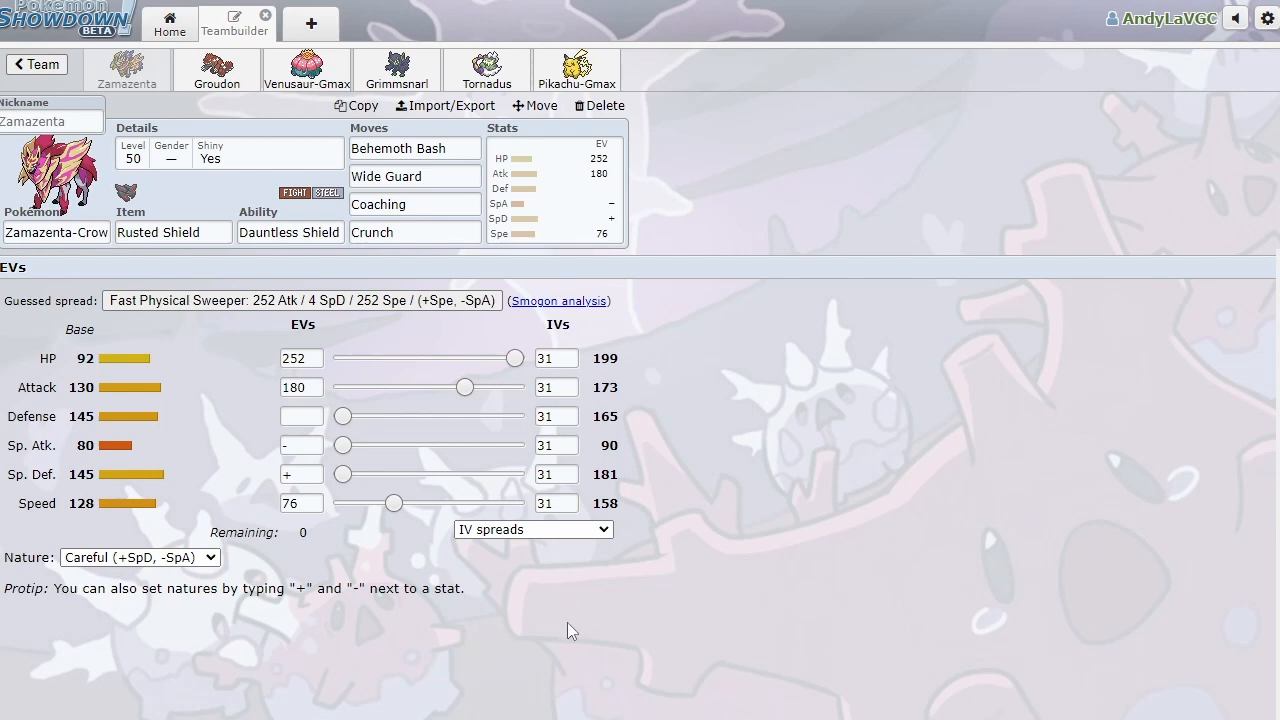
pyautogui.moveTo(560, 345)
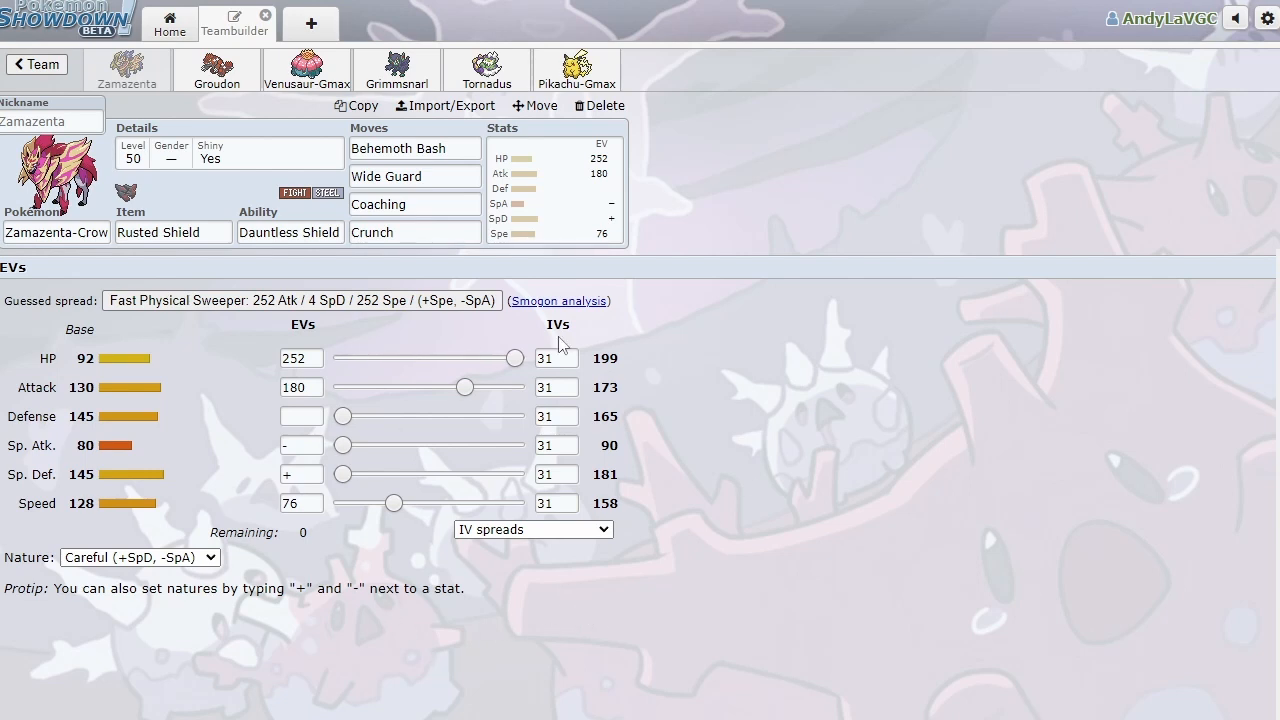
pyautogui.moveTo(672, 362)
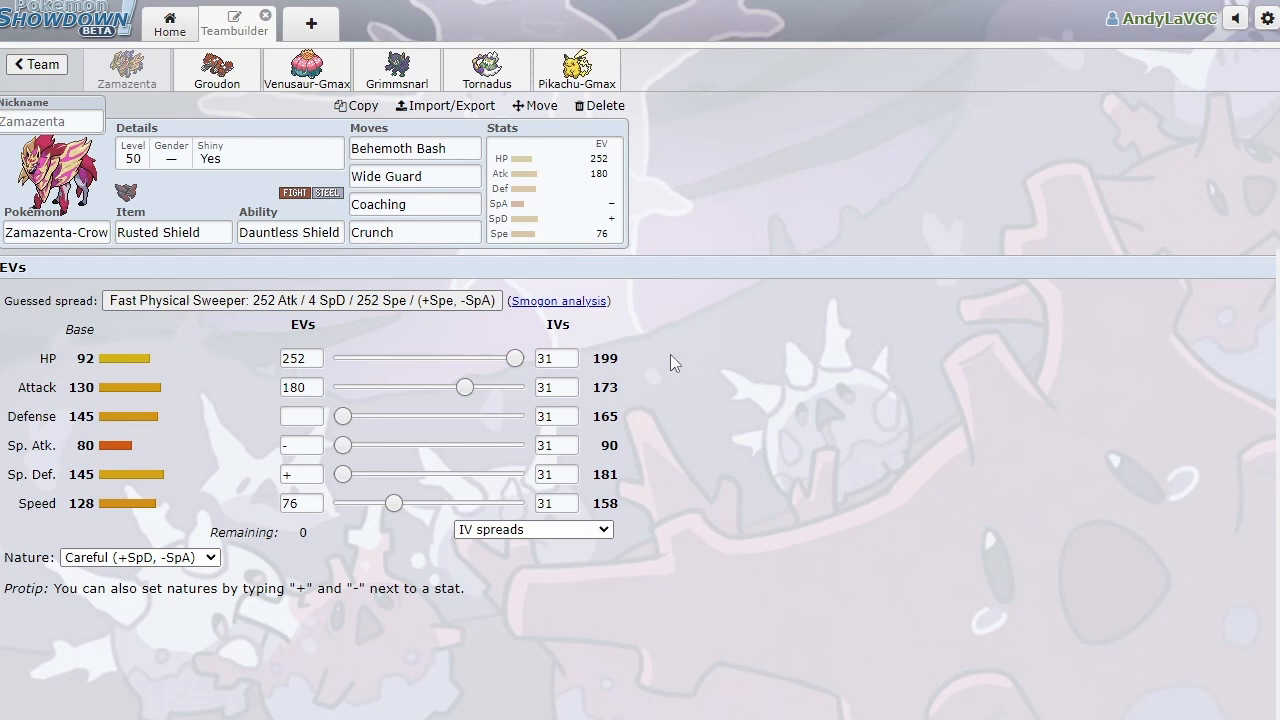
# Display Groudon's Adamant Assault Vest set with 252 HP/156 Atk/76 SpD/20 Spe/4 Def EVs.
pyautogui.click(414, 176)
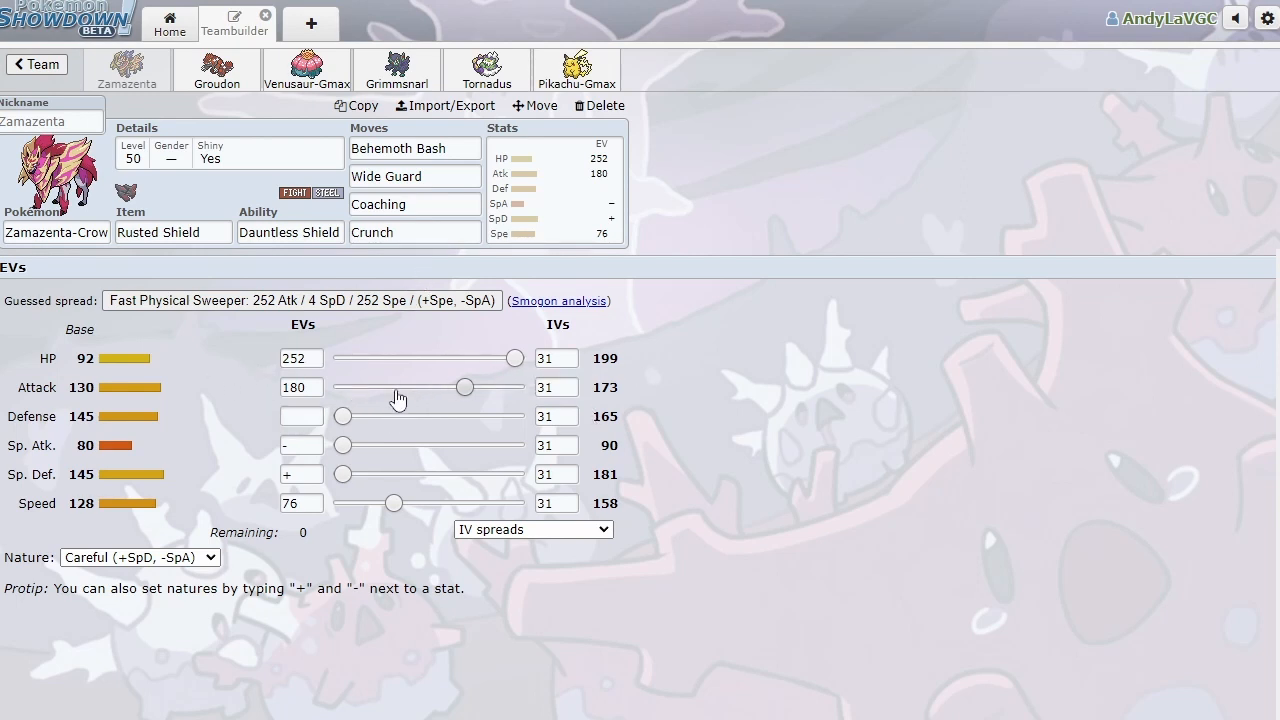
pyautogui.click(301, 416)
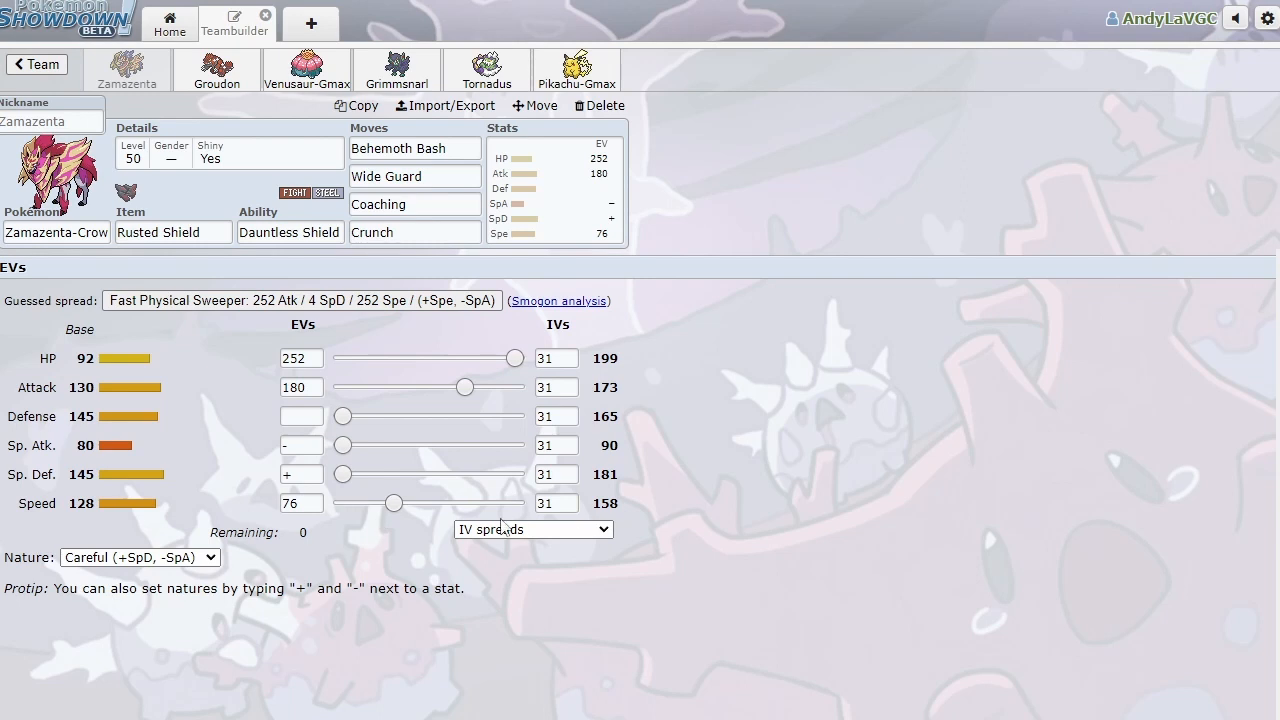
pyautogui.moveTo(993, 13)
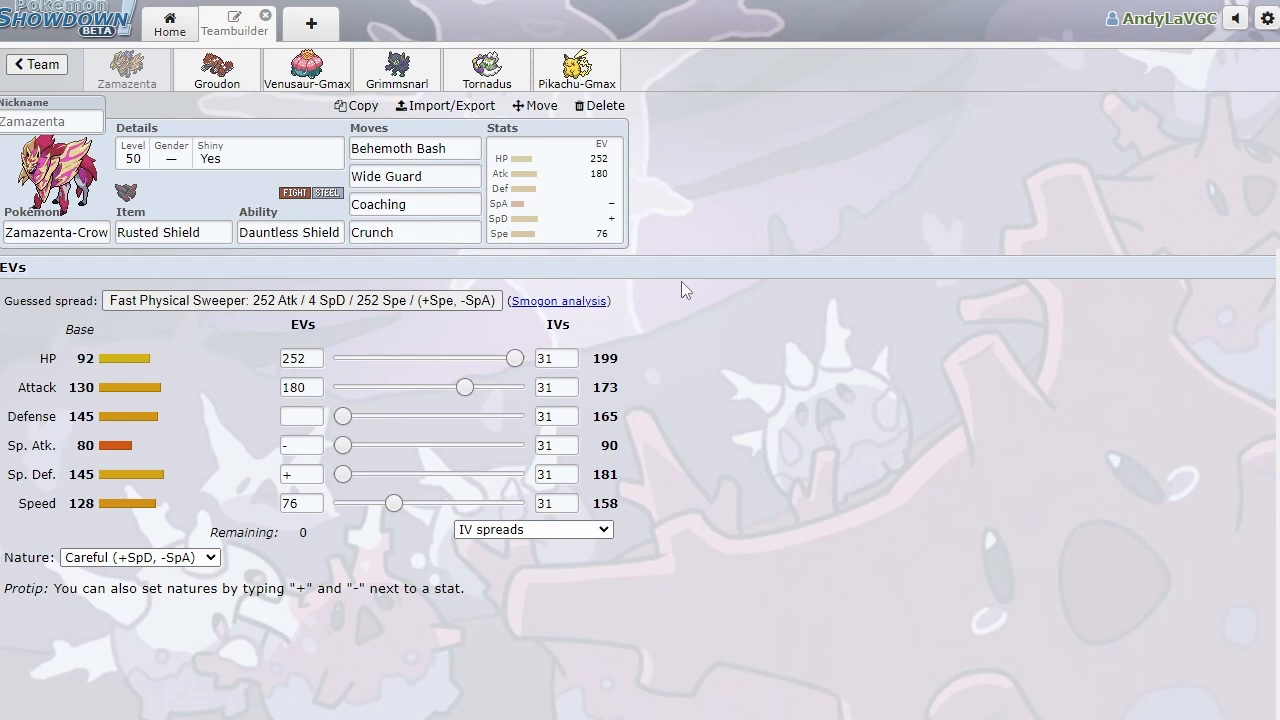
pyautogui.moveTo(266, 477)
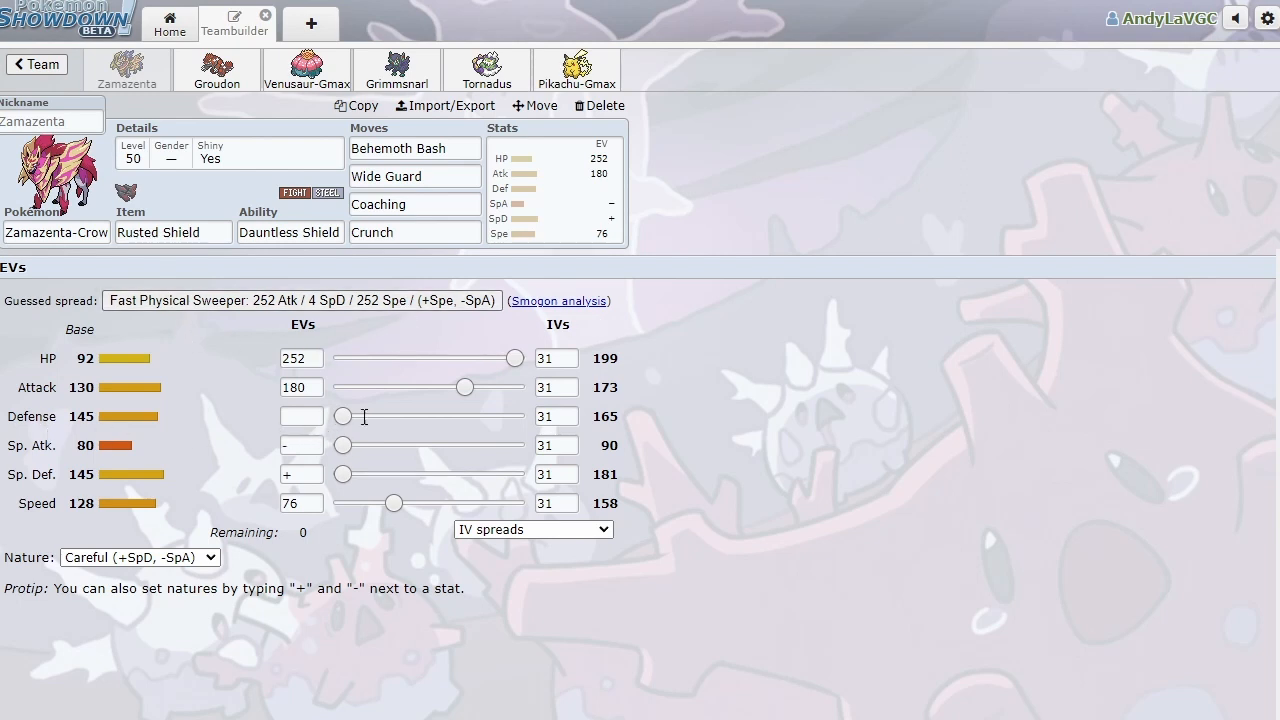
pyautogui.moveTo(405, 427)
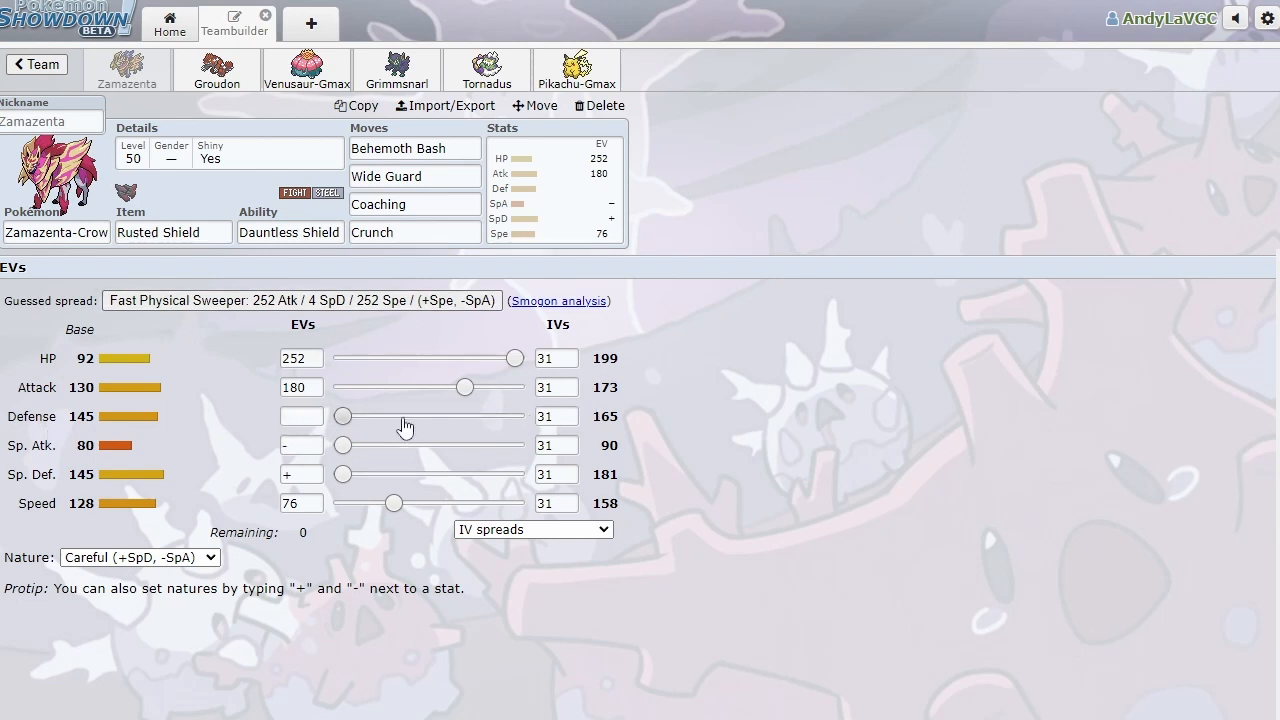
pyautogui.moveTo(800, 418)
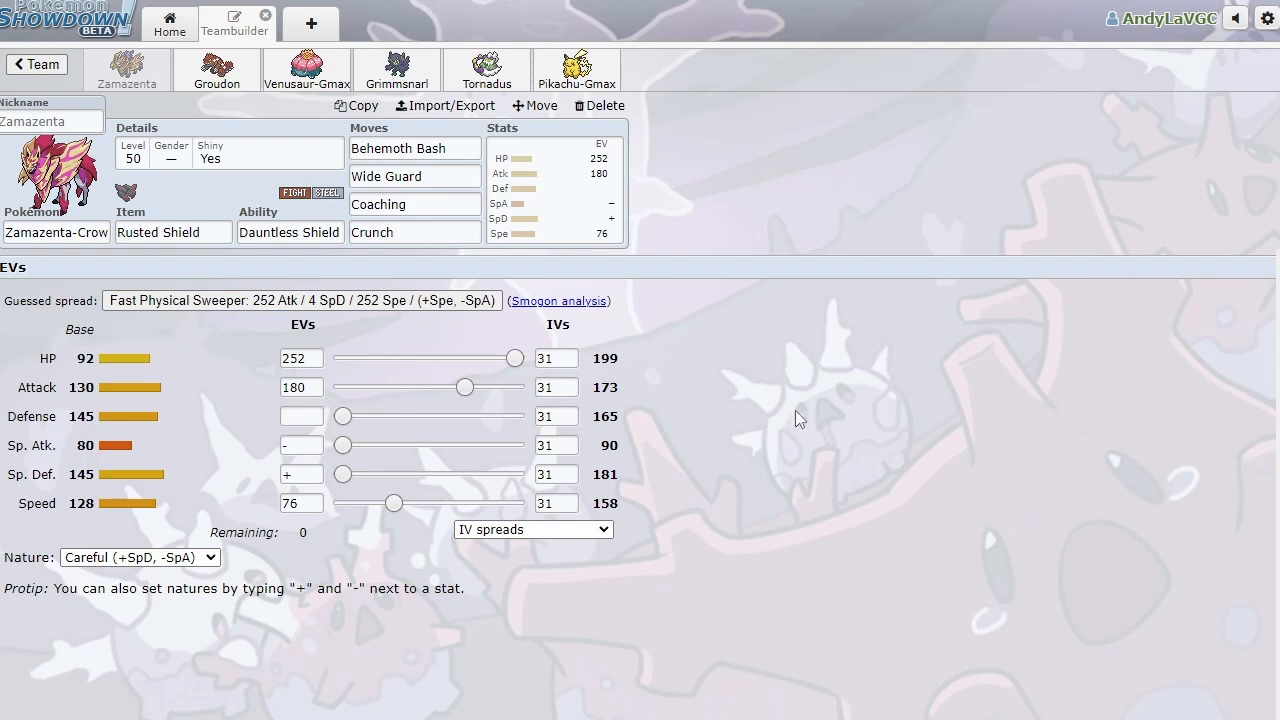
pyautogui.moveTo(320, 485)
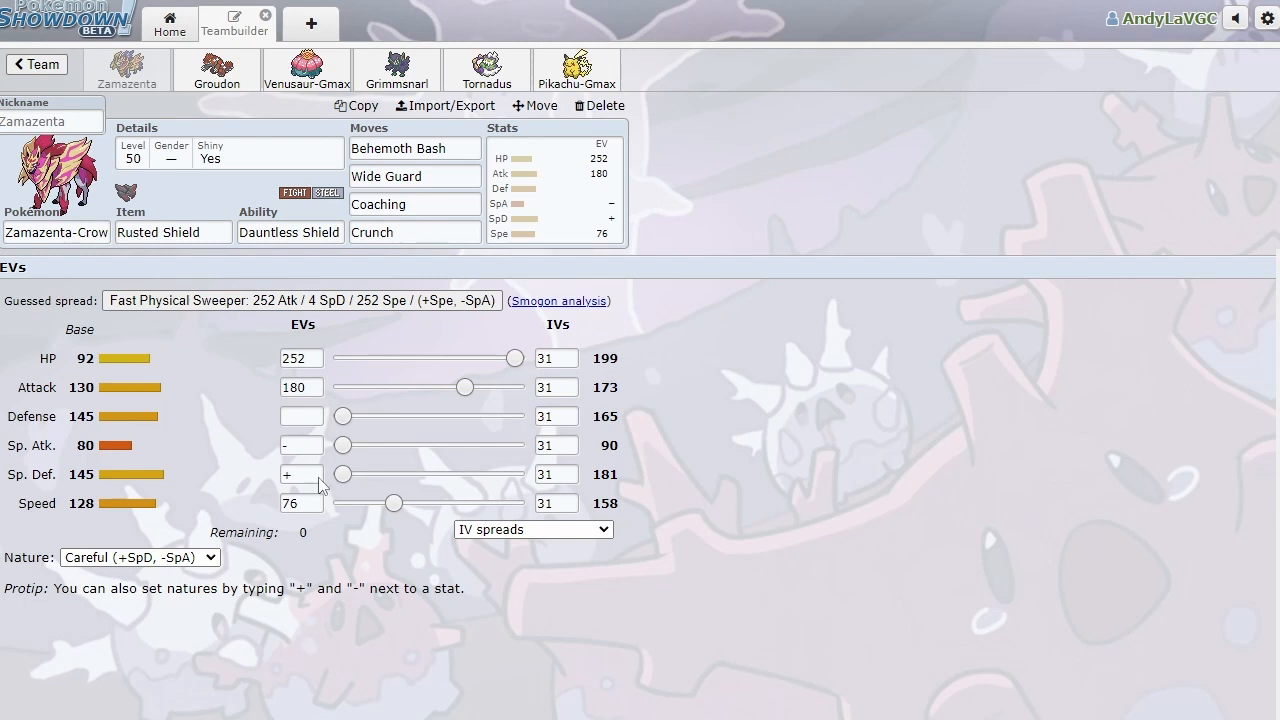
pyautogui.moveTo(862, 416)
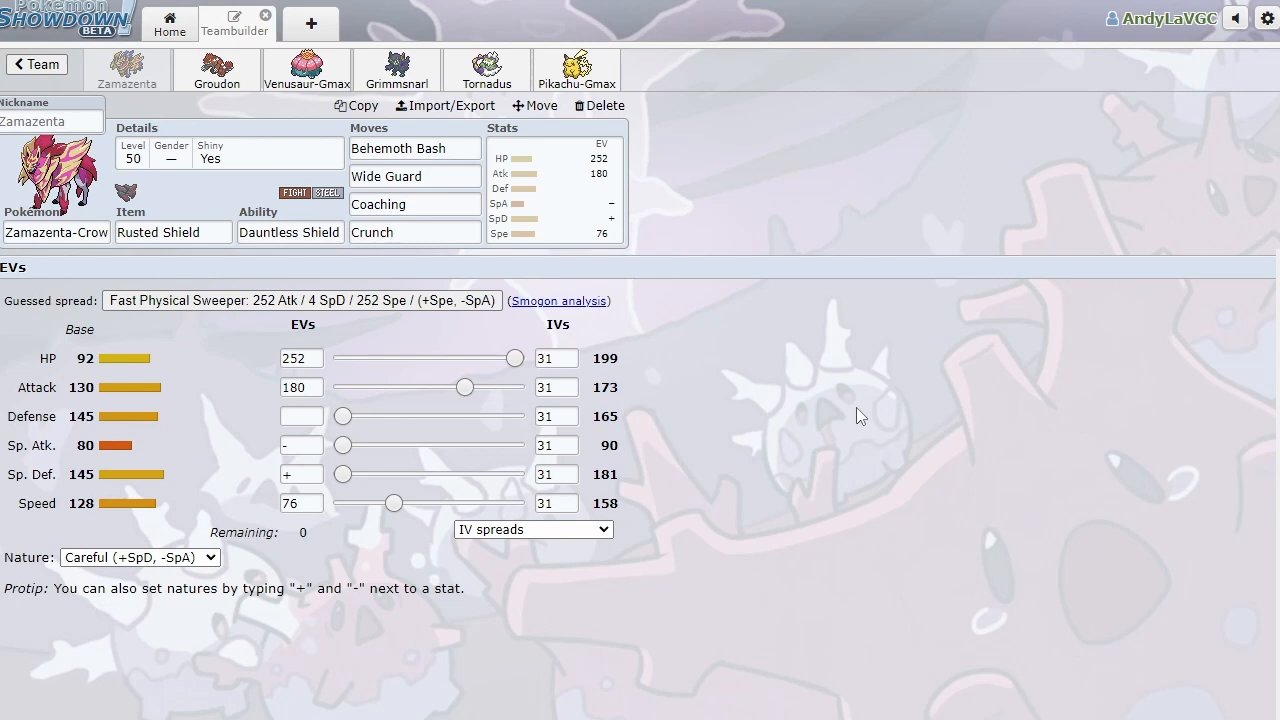
pyautogui.moveTo(594, 593)
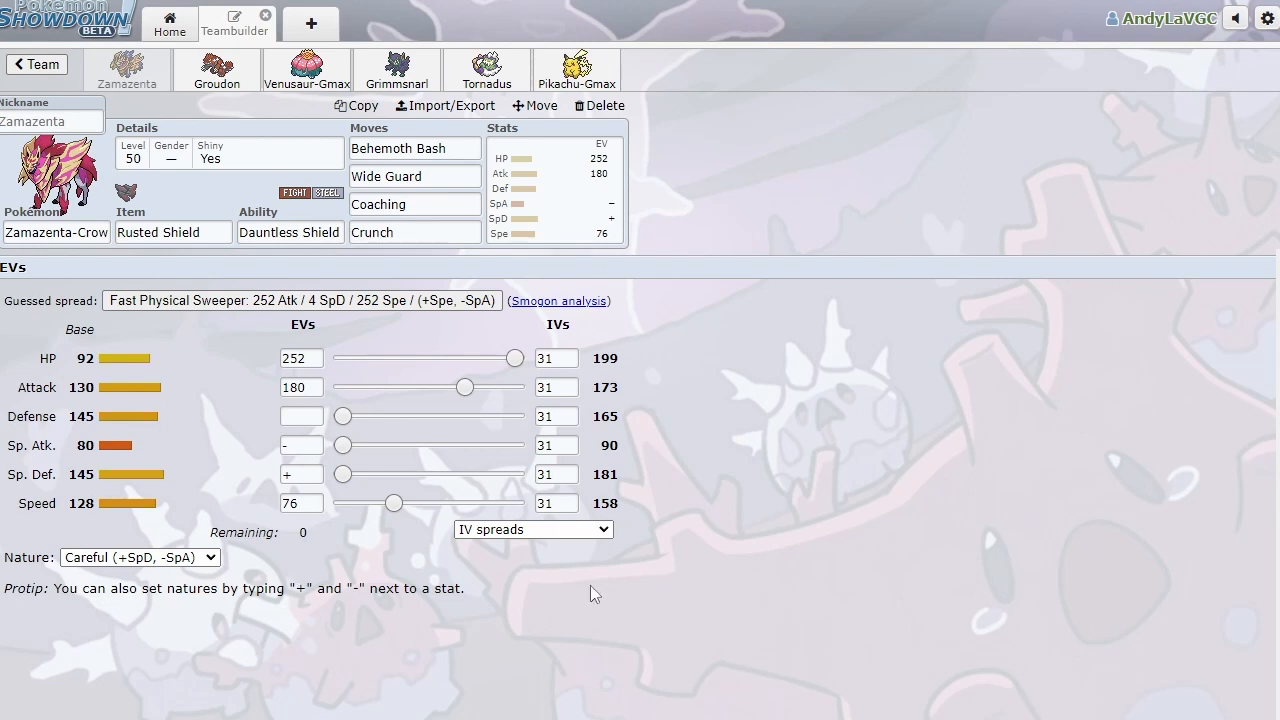
pyautogui.moveTo(497, 334)
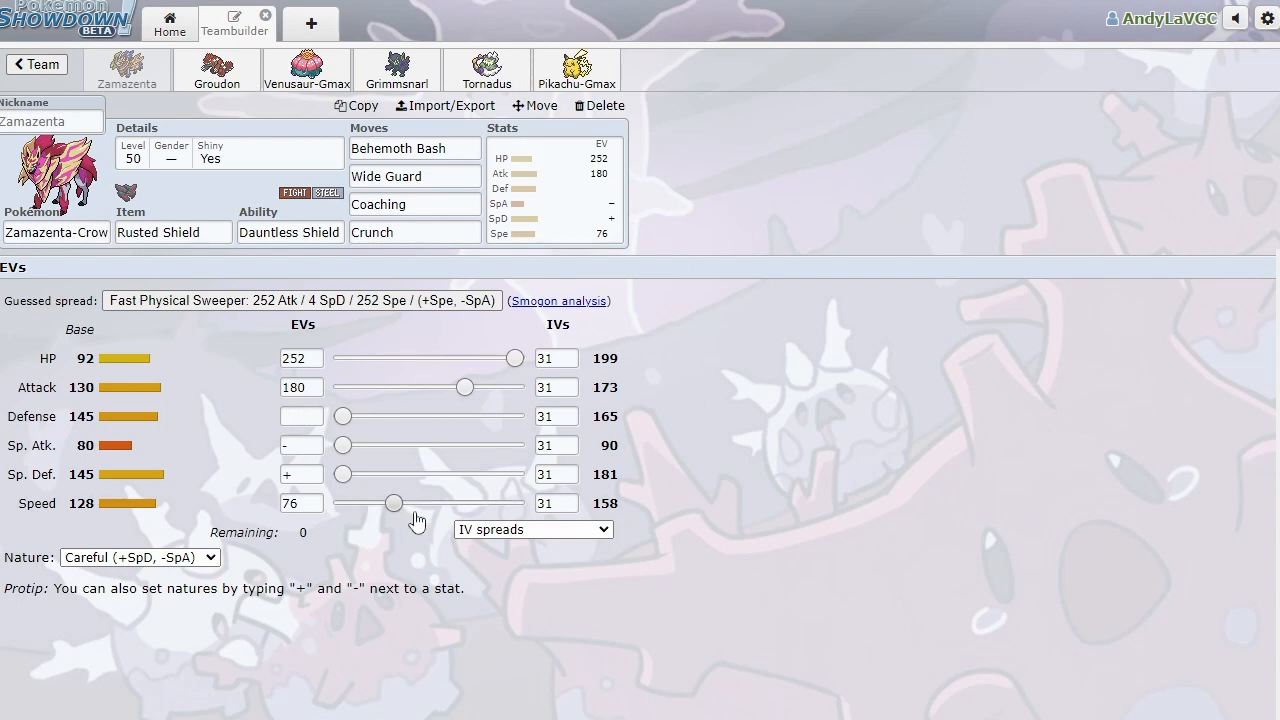
pyautogui.moveTo(267, 446)
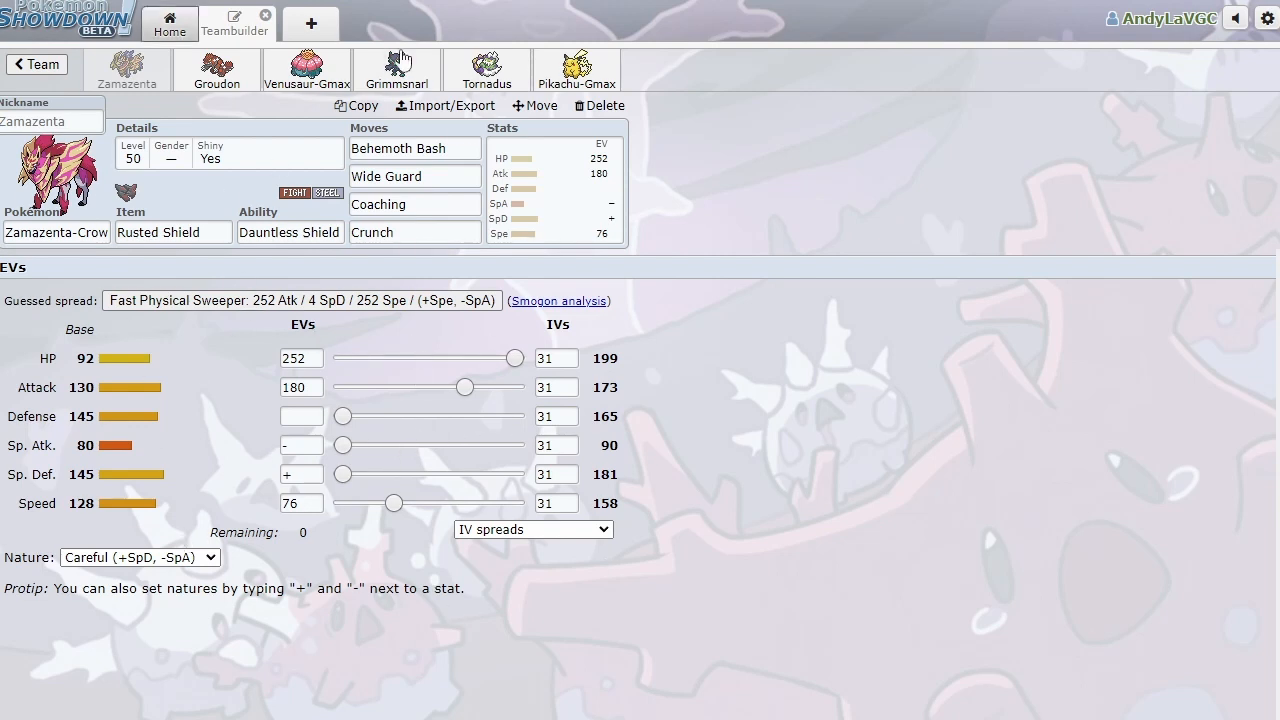
pyautogui.moveTo(52, 327)
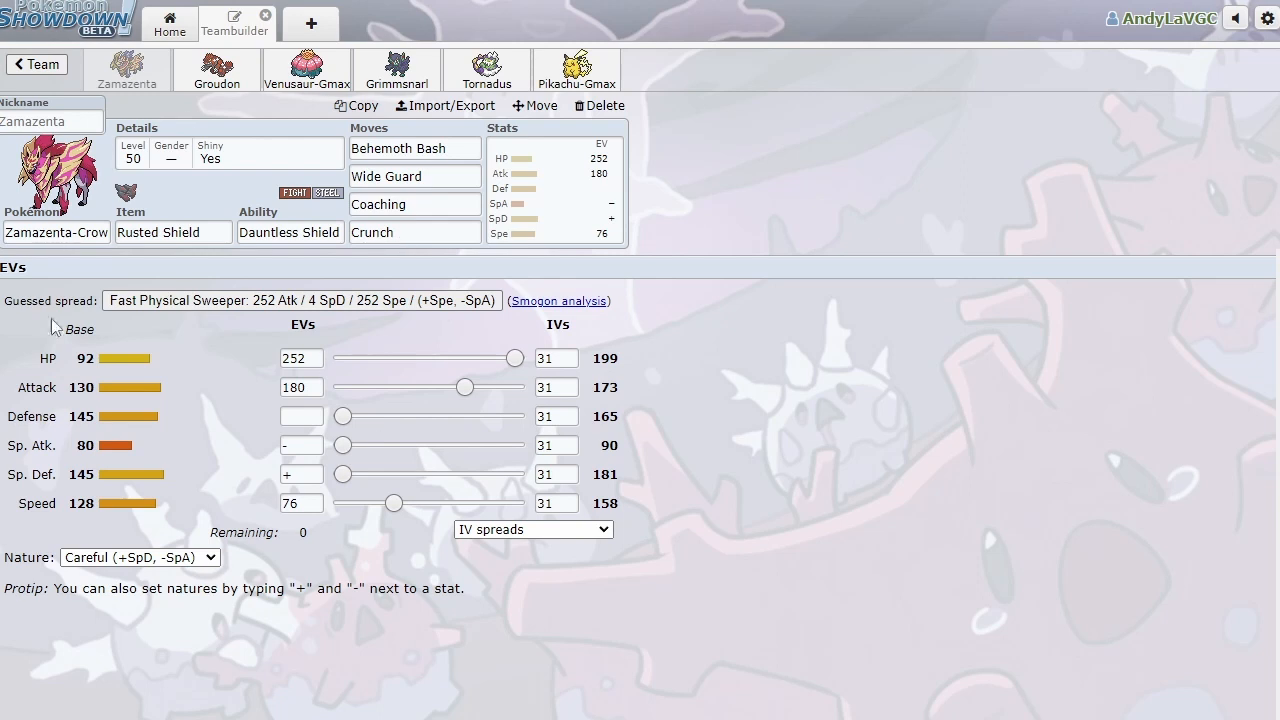
pyautogui.moveTo(120, 482)
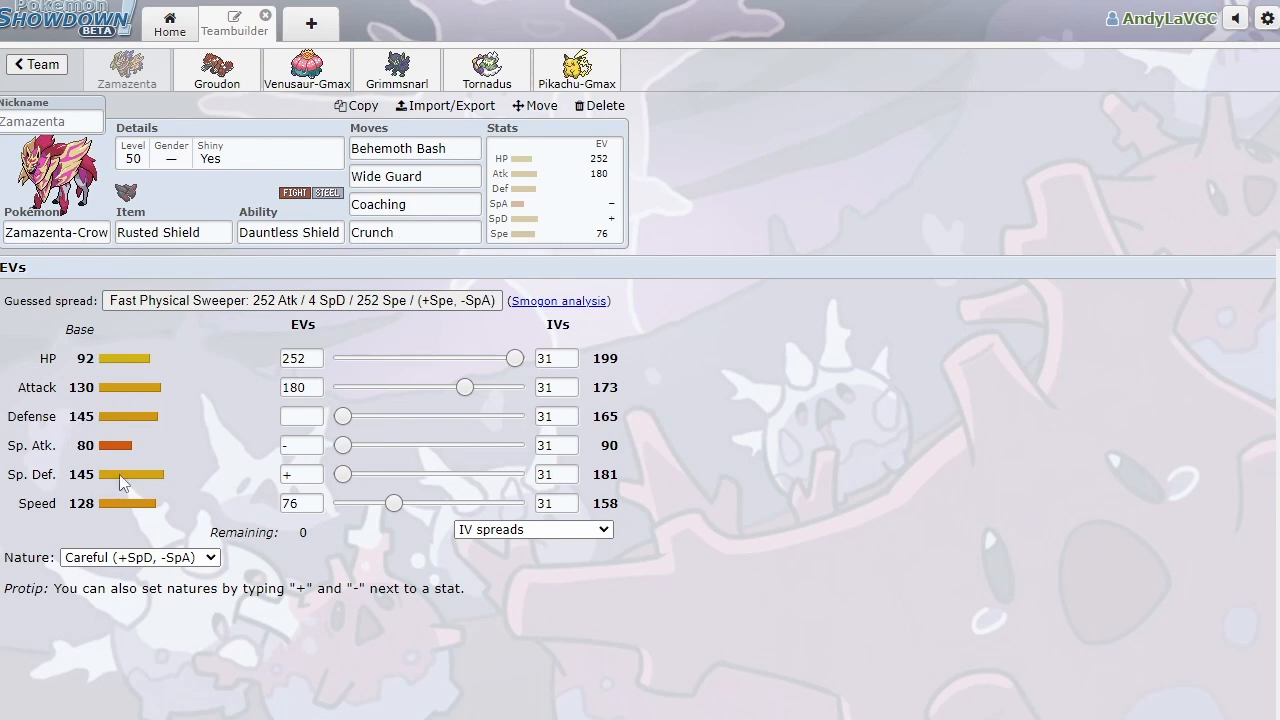
pyautogui.click(217, 69)
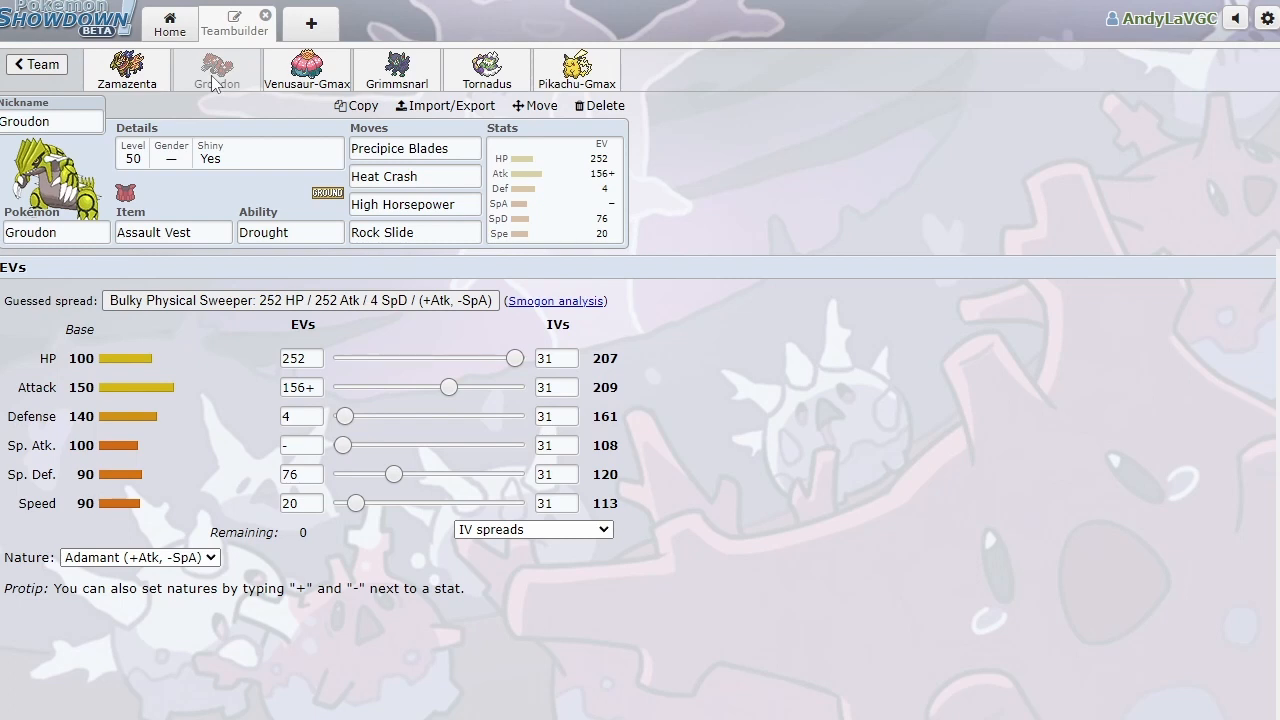
pyautogui.moveTo(248, 82)
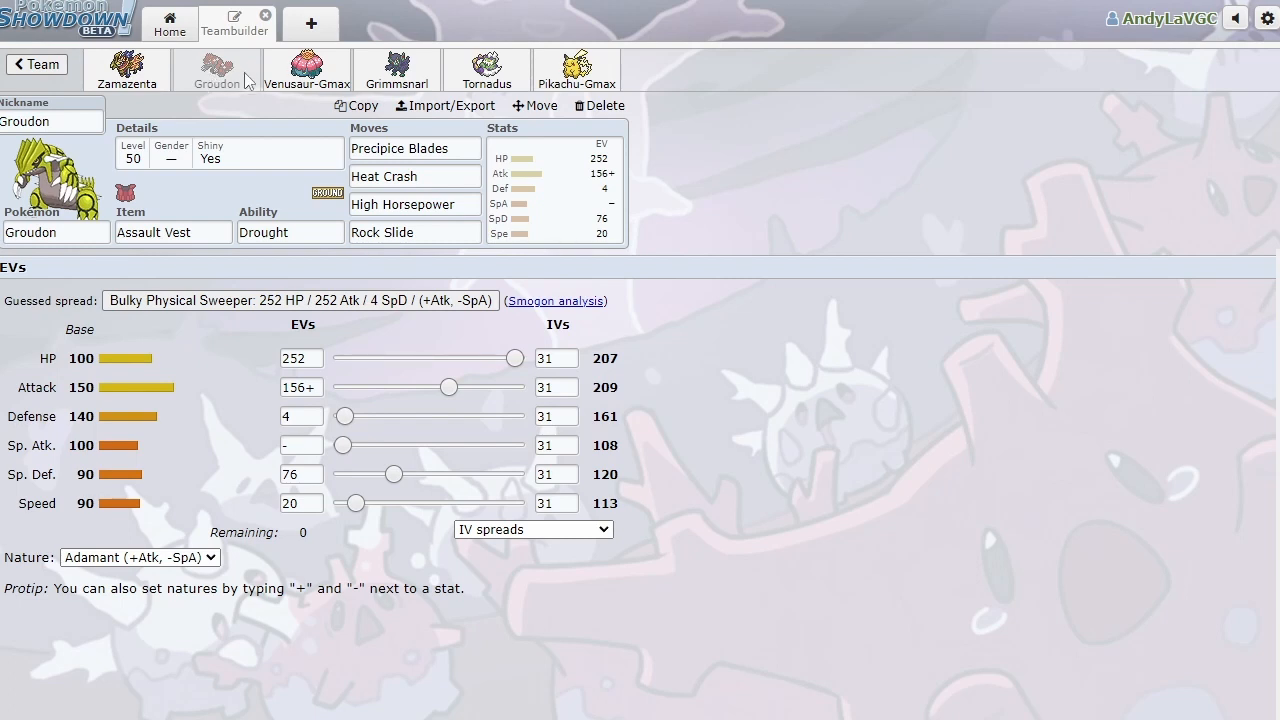
pyautogui.moveTo(735, 482)
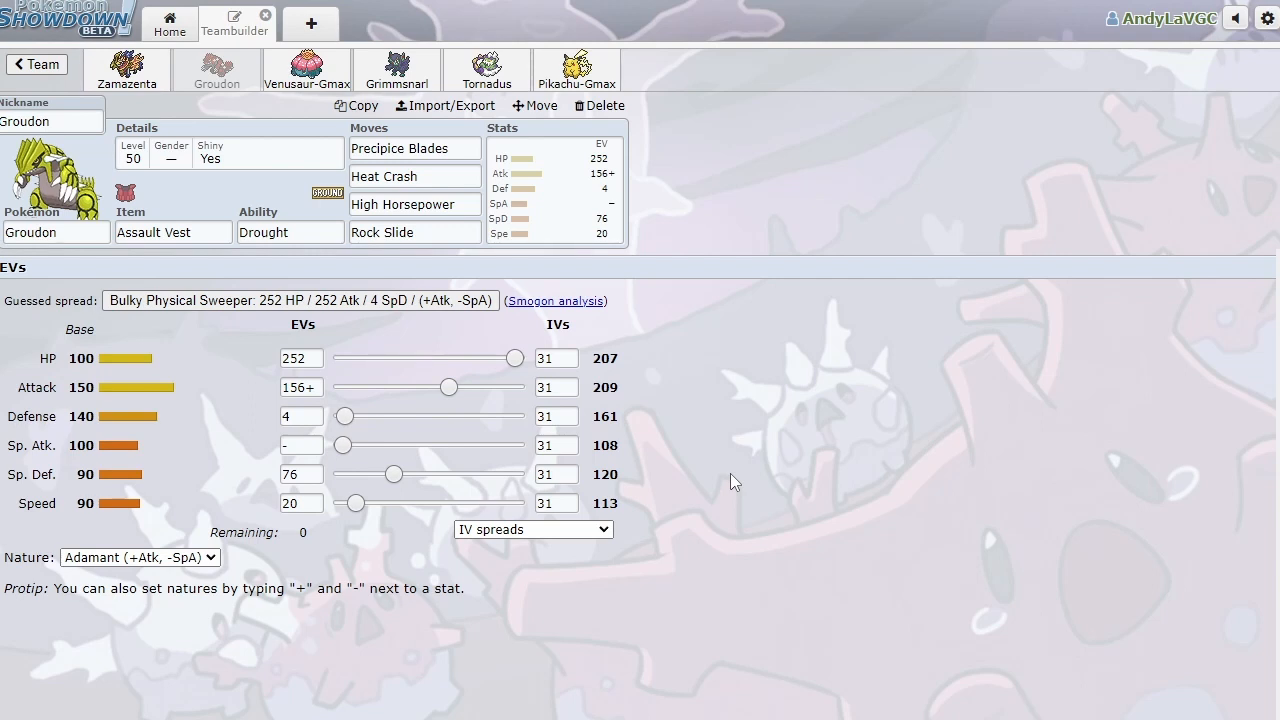
pyautogui.moveTo(437, 419)
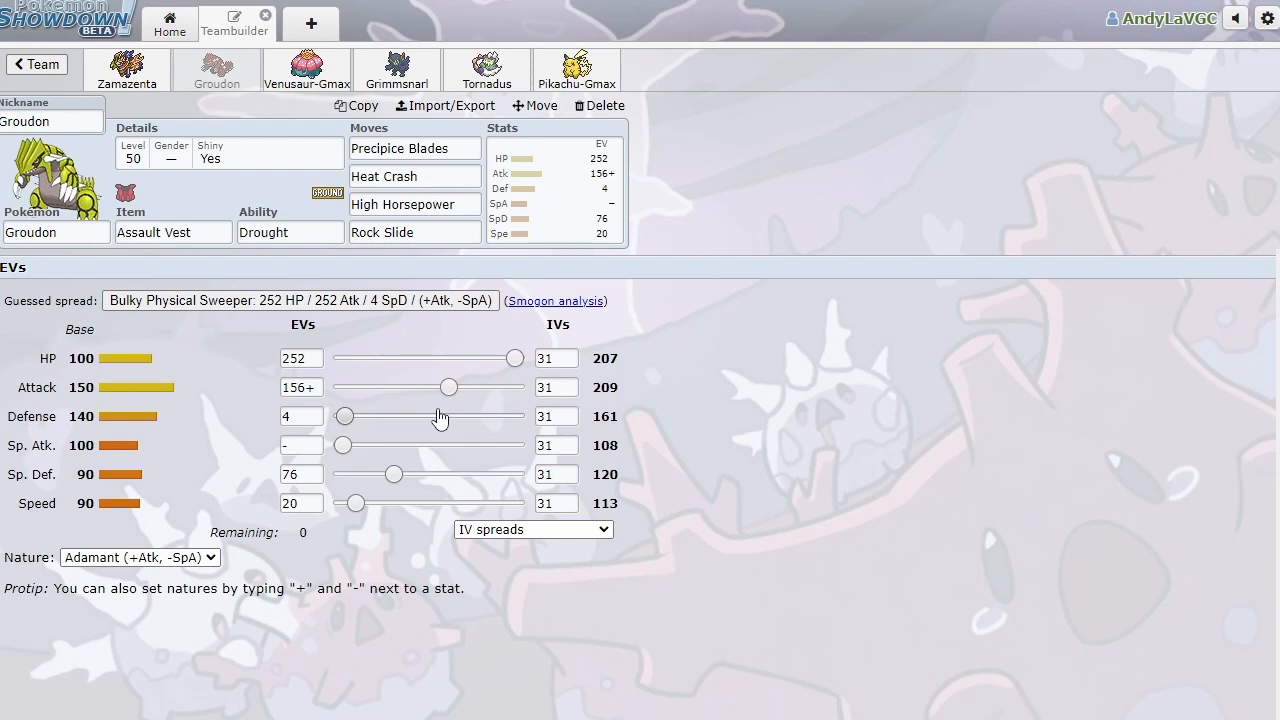
pyautogui.moveTo(449, 408)
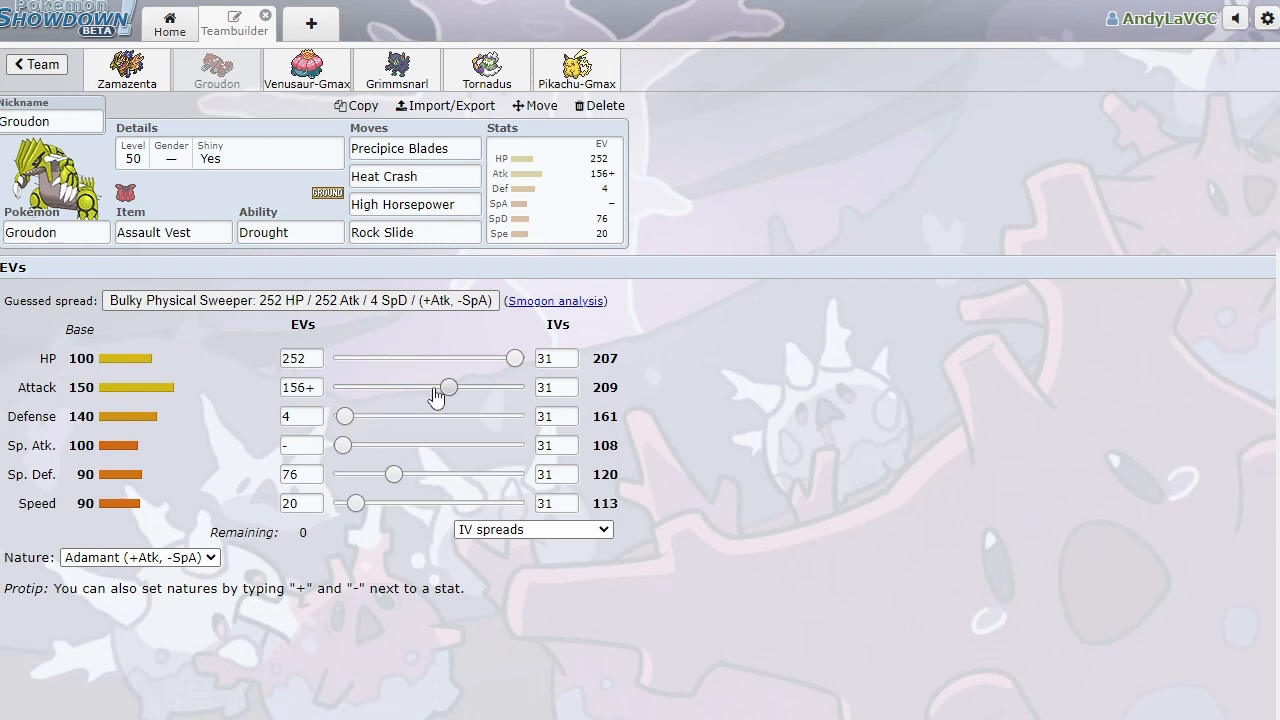
pyautogui.moveTo(440, 393)
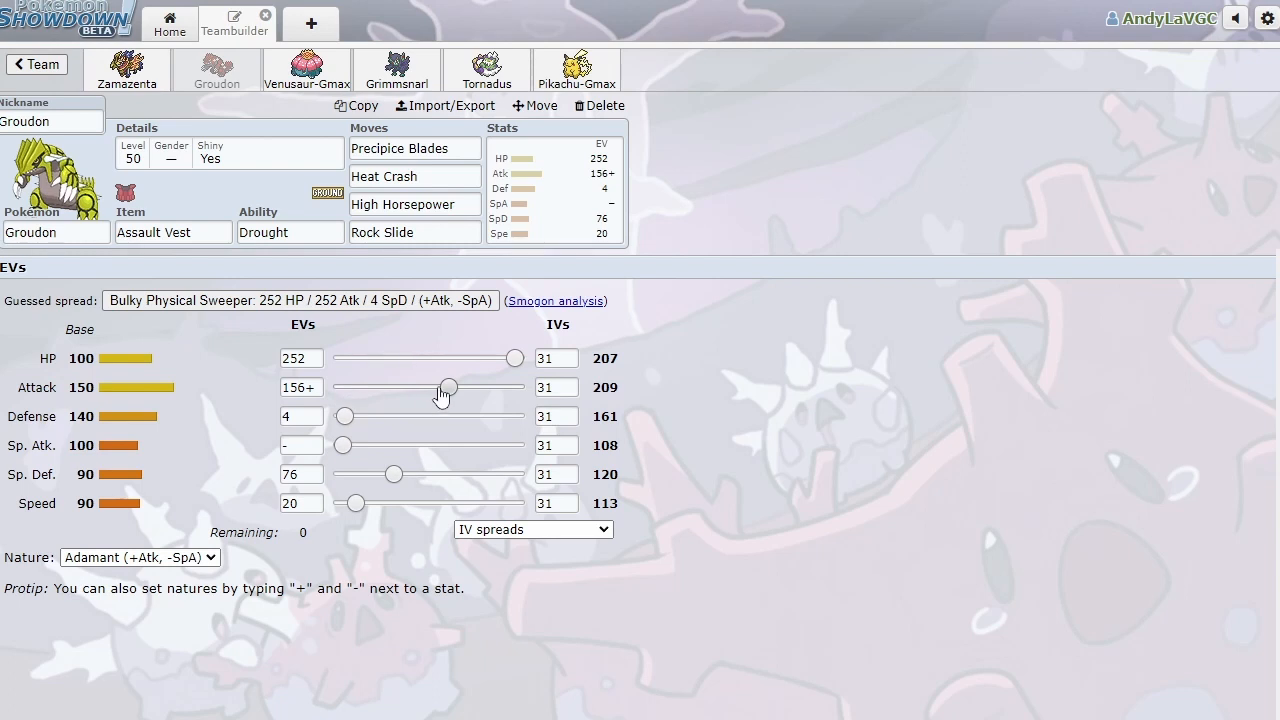
pyautogui.moveTo(388, 405)
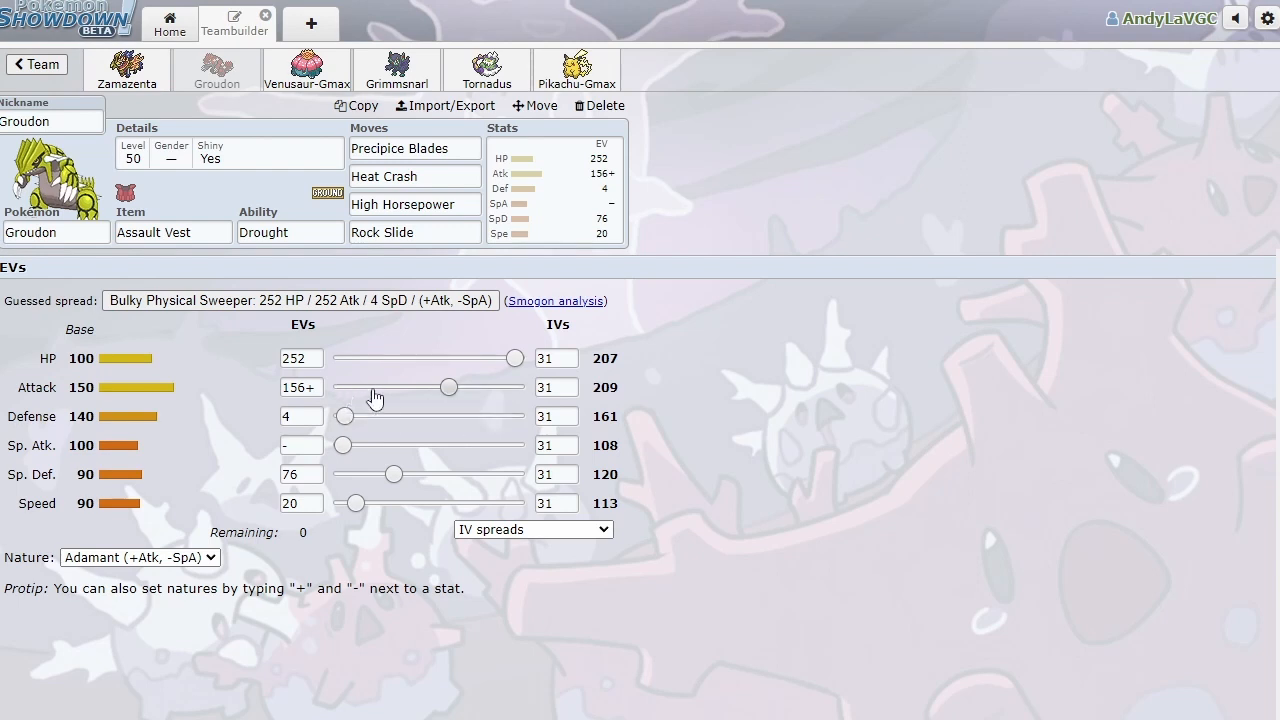
pyautogui.moveTo(420, 398)
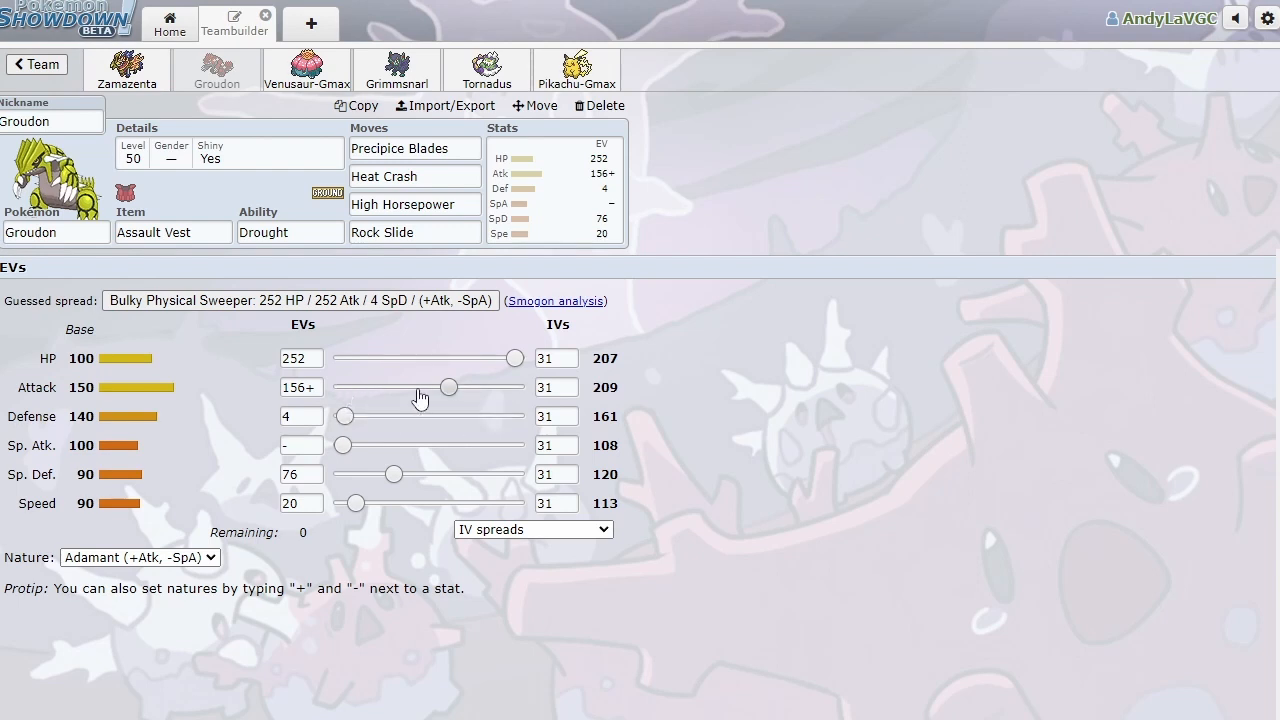
pyautogui.moveTo(342, 417)
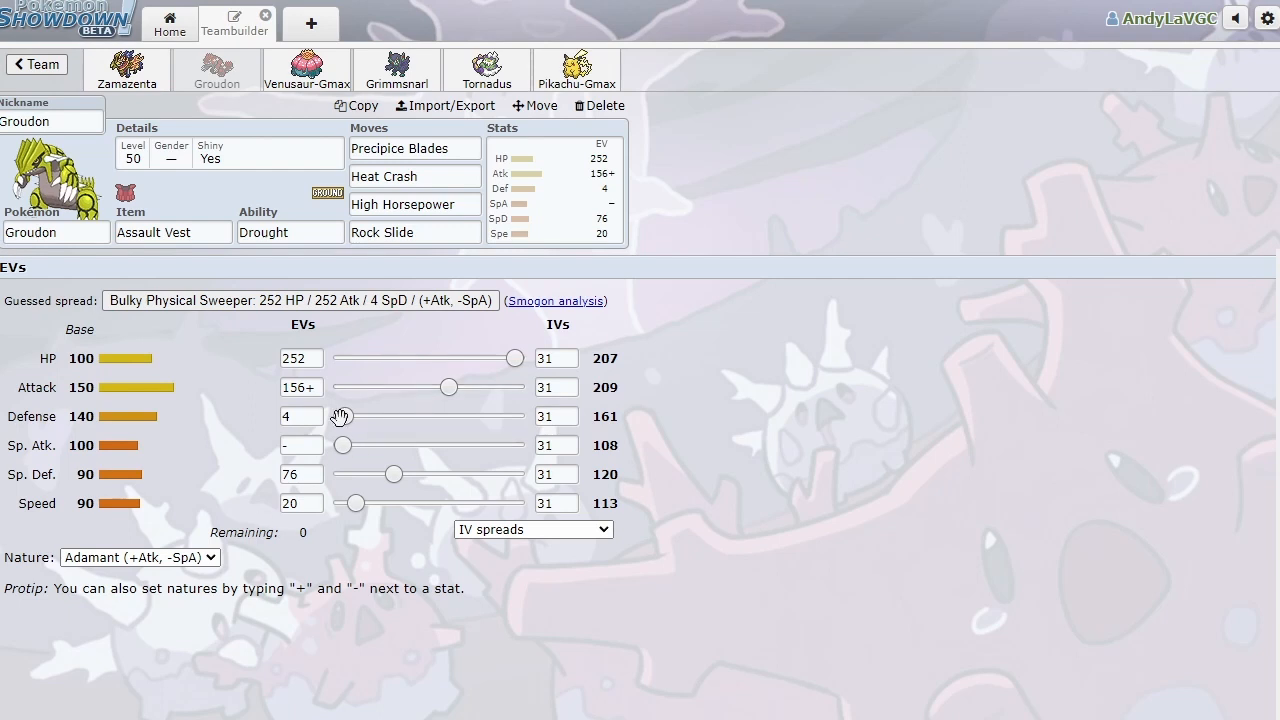
pyautogui.moveTo(504, 487)
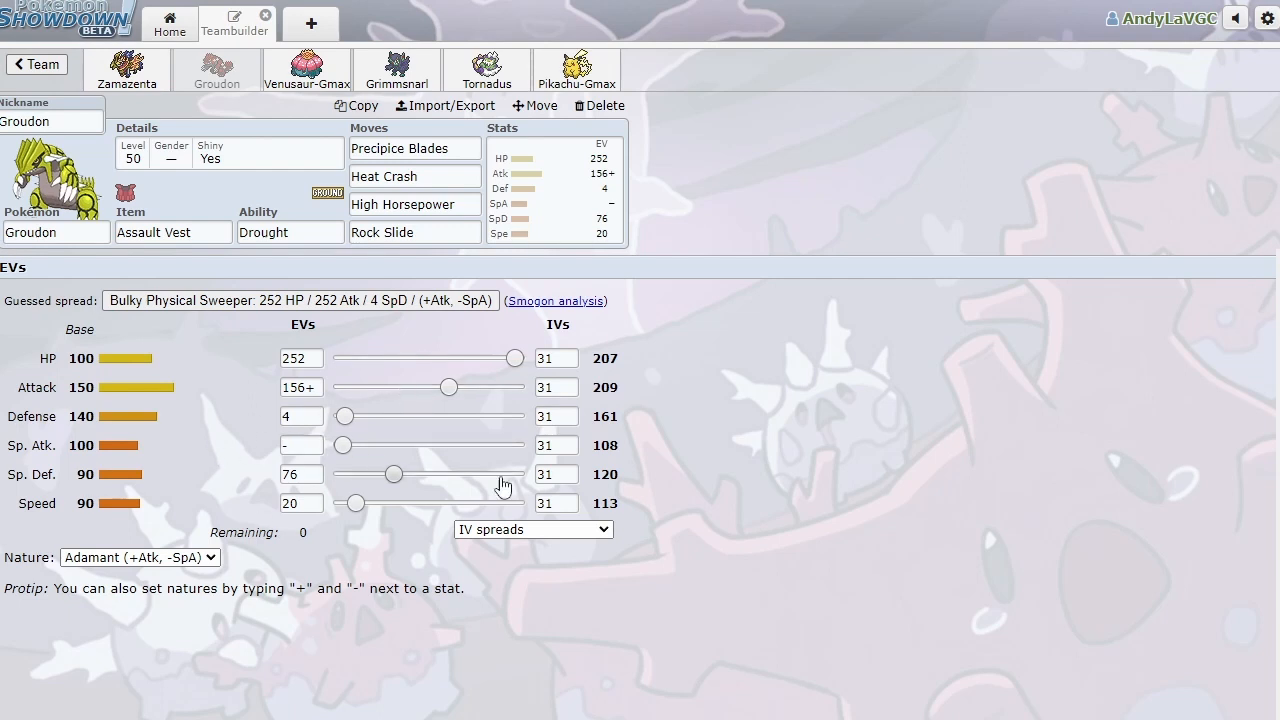
pyautogui.moveTo(648, 489)
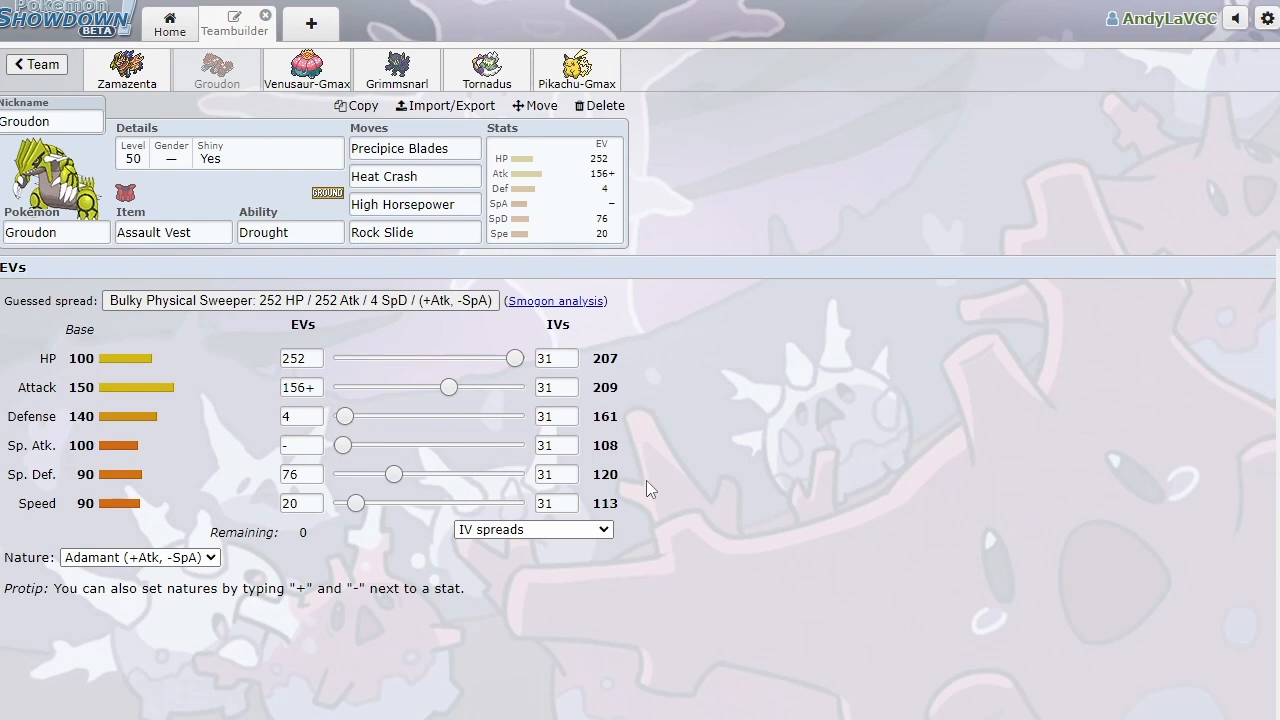
pyautogui.moveTo(614, 554)
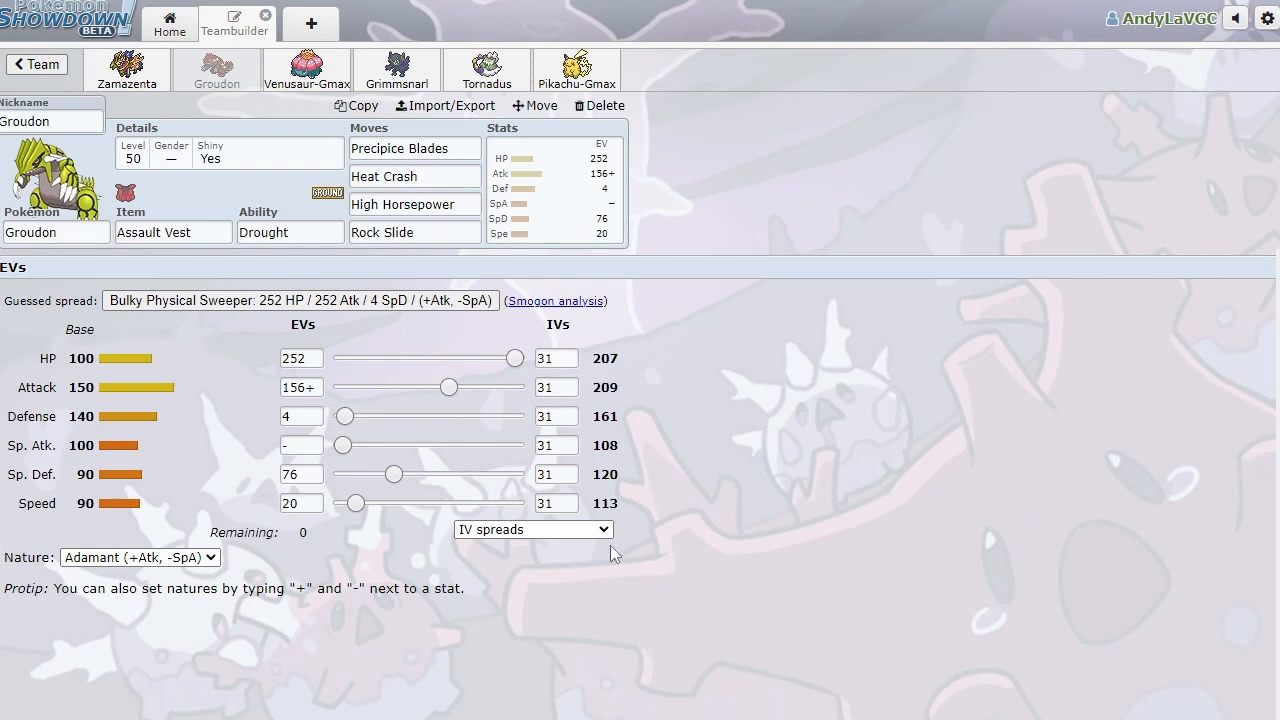
pyautogui.moveTo(168, 452)
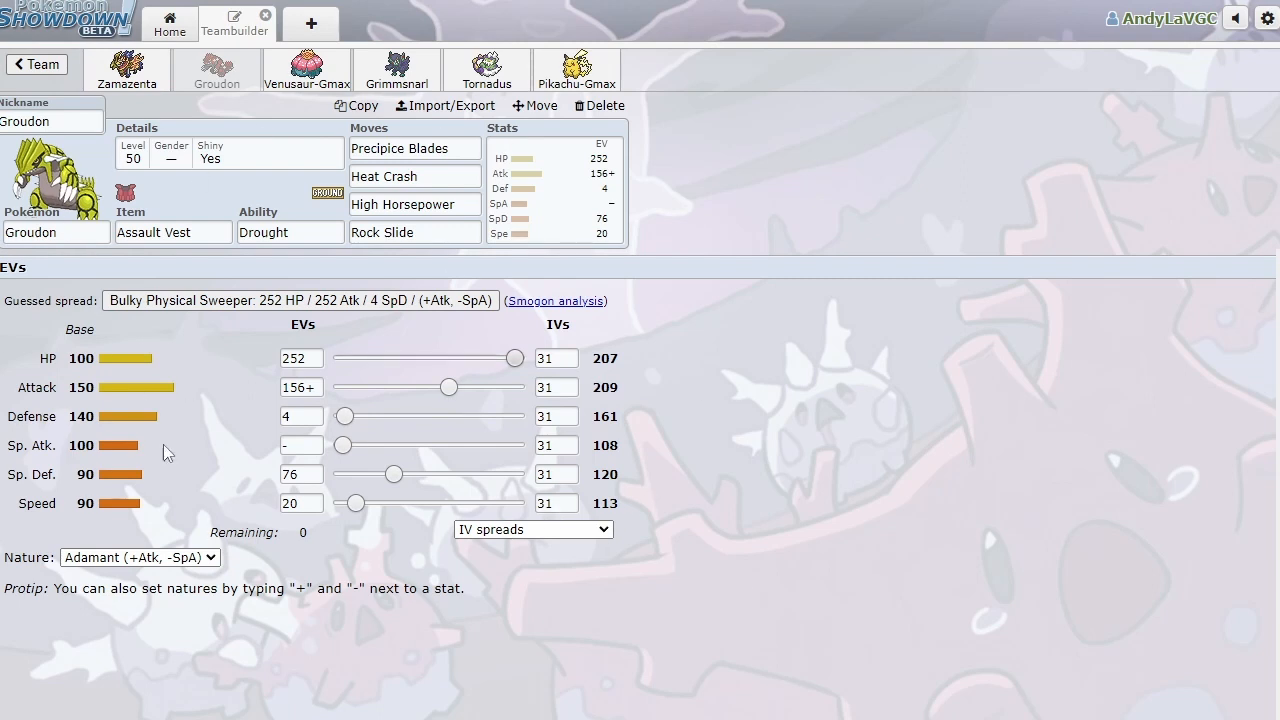
pyautogui.moveTo(155, 211)
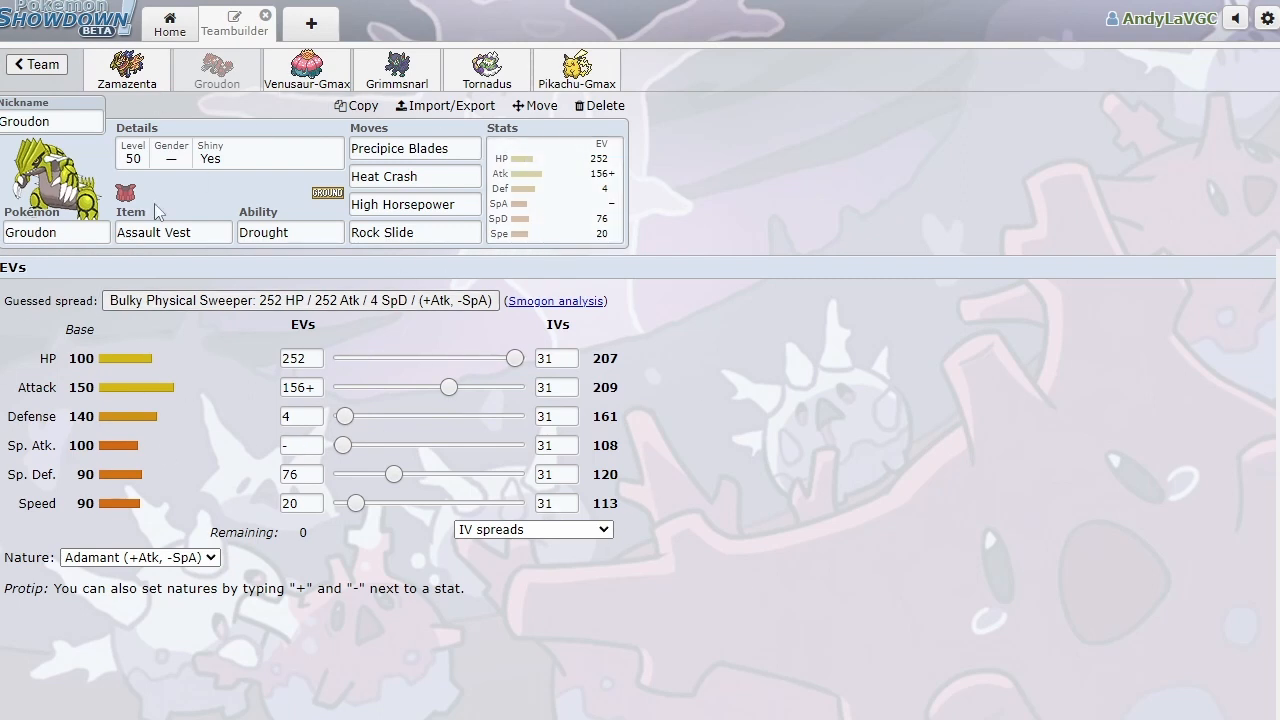
# Open Venusaur-Gmax's Timid Weakness Policy set with 236 HP/244 Def EVs and 0 Attack IV.
pyautogui.click(306, 70)
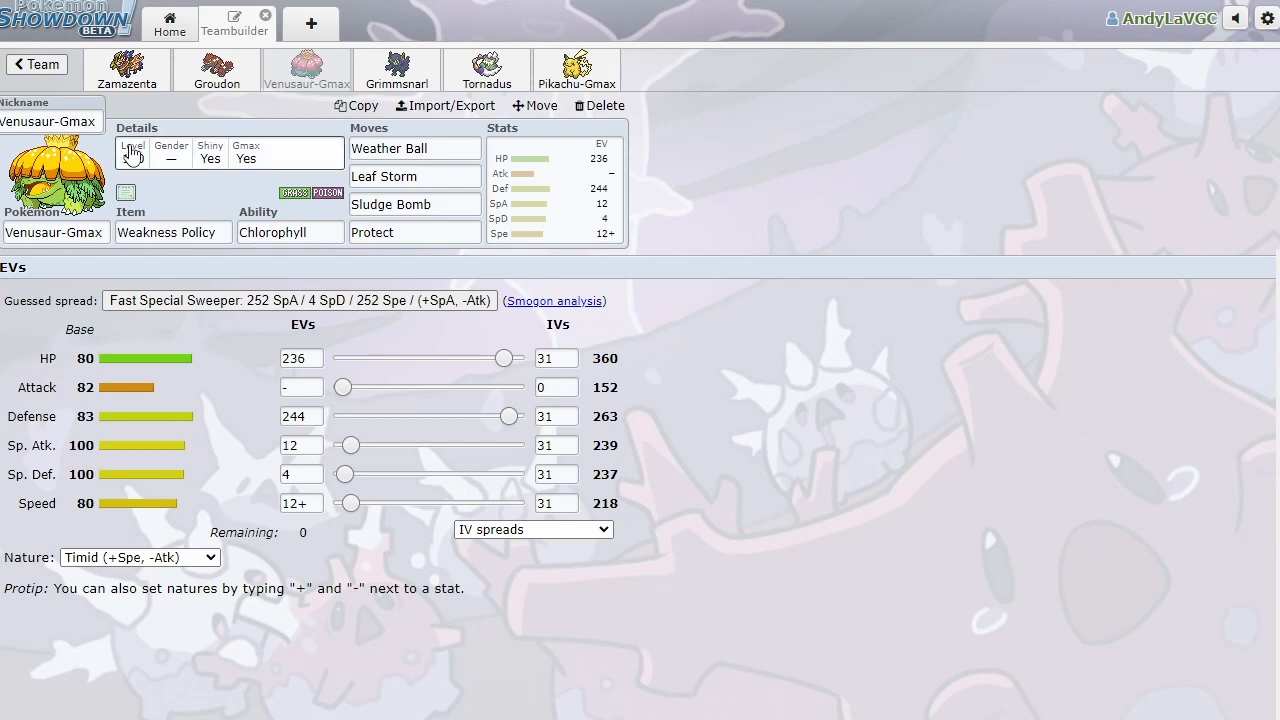
# Change Venusaur-Gmax's level from 100 to 50, giving 185 HP and 112 Speed.
pyautogui.click(133, 155)
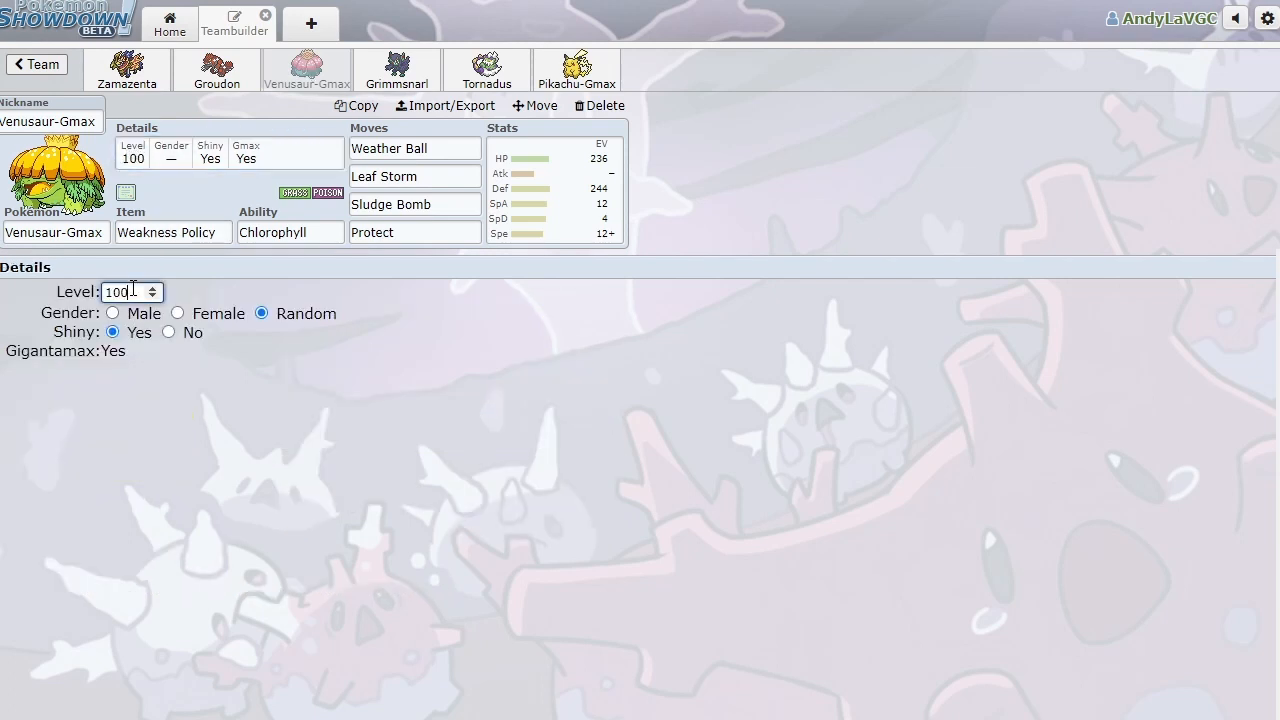
pyautogui.write('5')
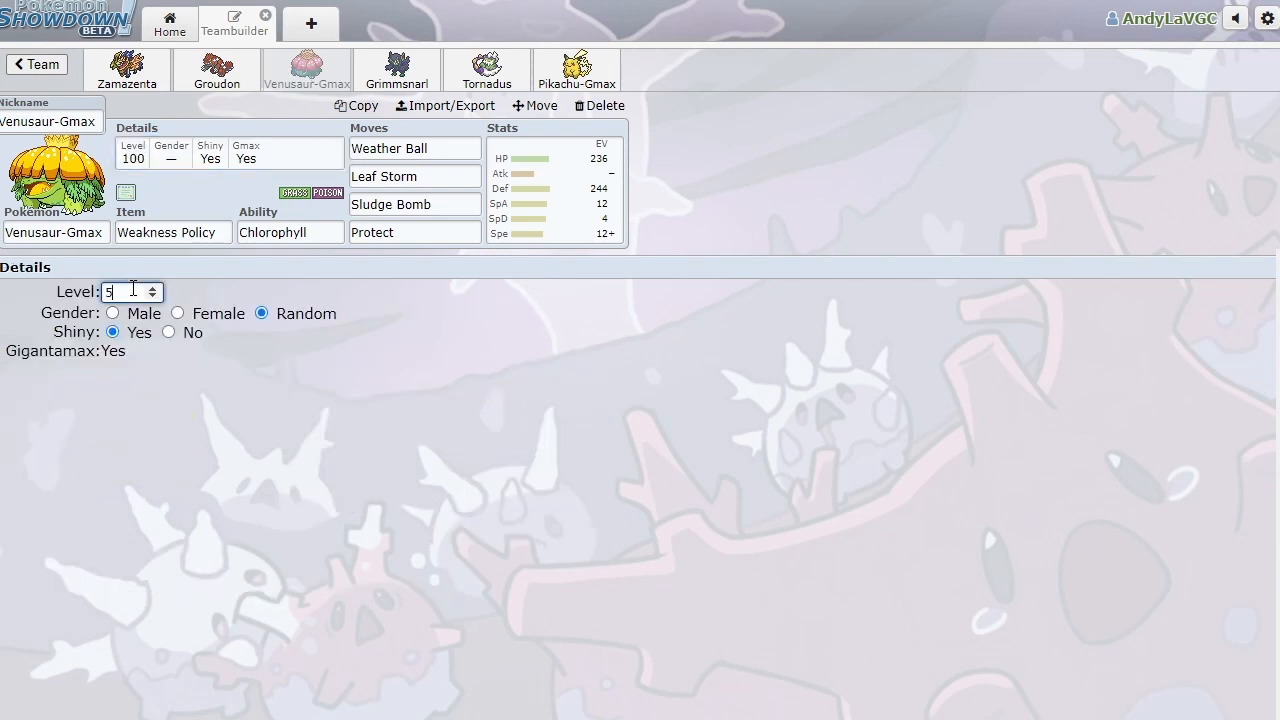
pyautogui.write('0')
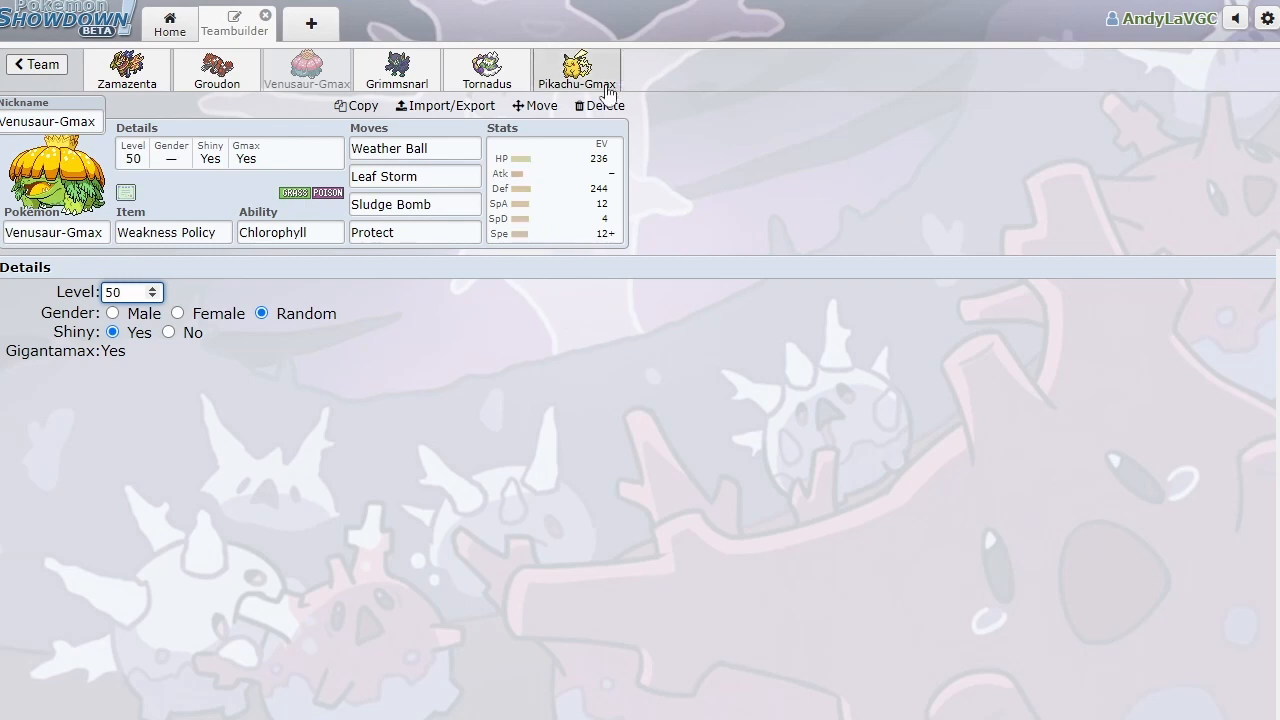
pyautogui.click(553, 190)
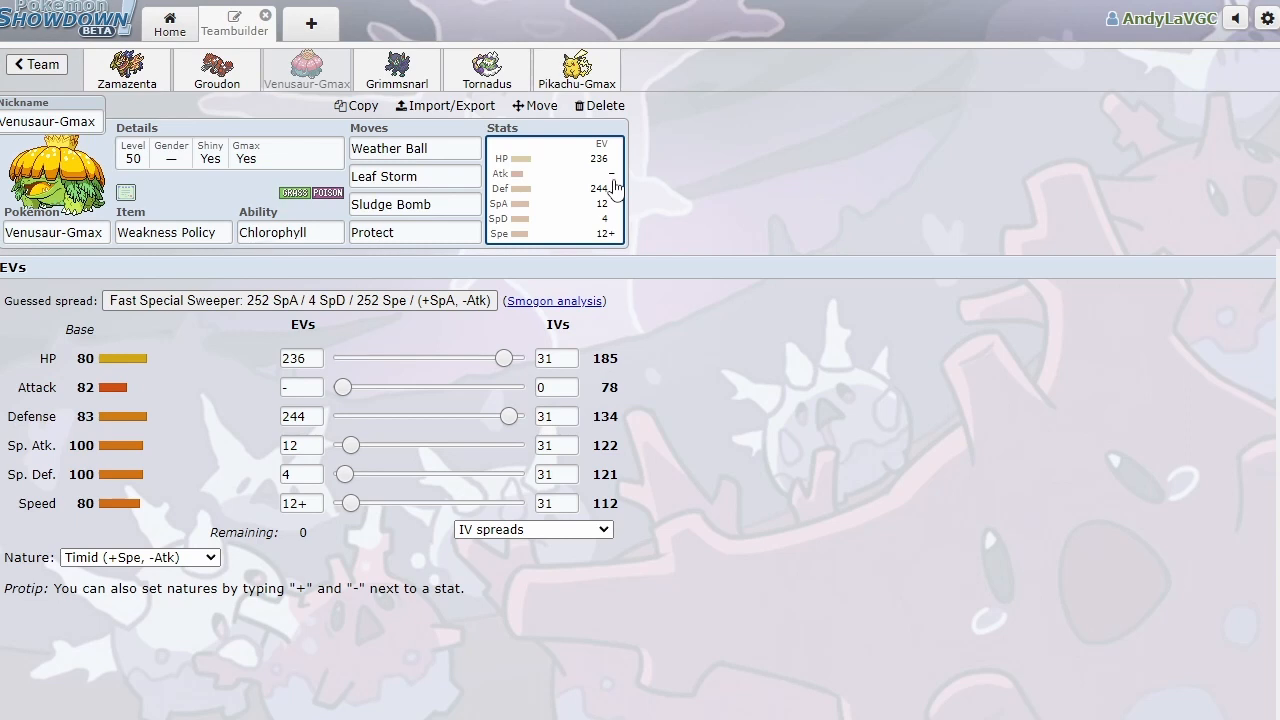
# Display Grimmsnarl's Careful Light Clay Prankster set with 252 HP/4 Atk/252 Def EVs.
pyautogui.click(396, 70)
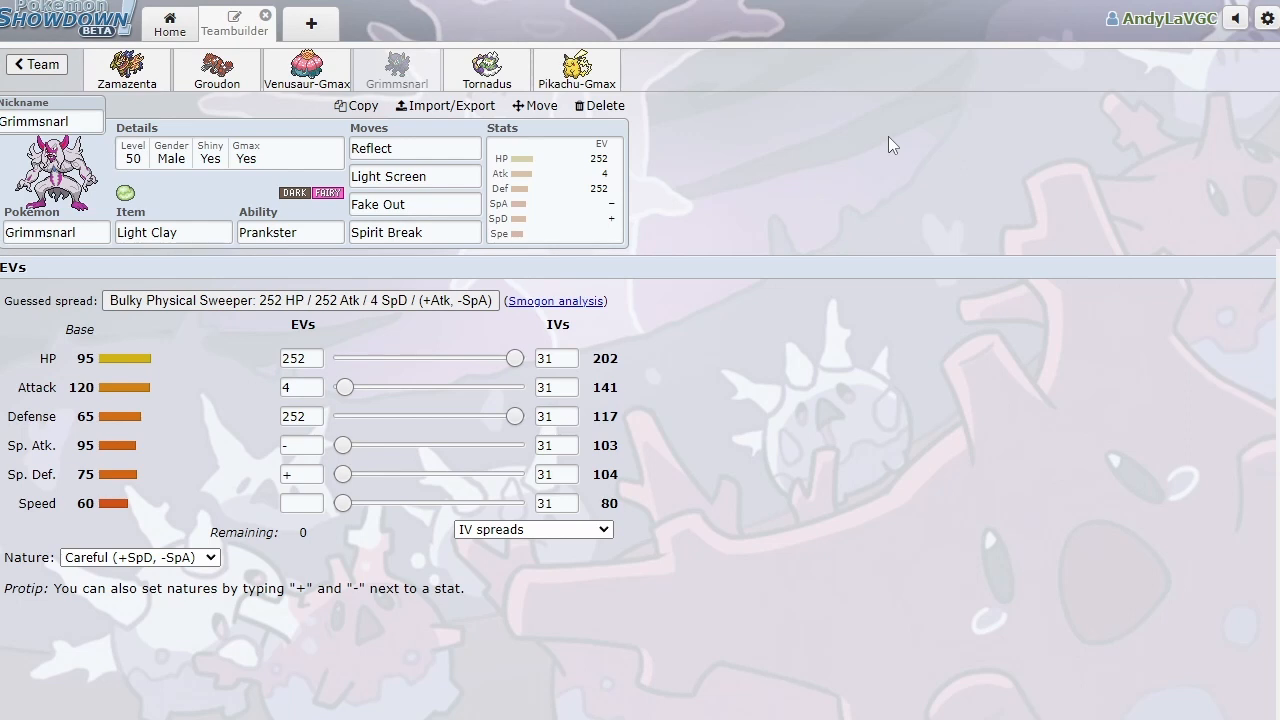
pyautogui.moveTo(418, 191)
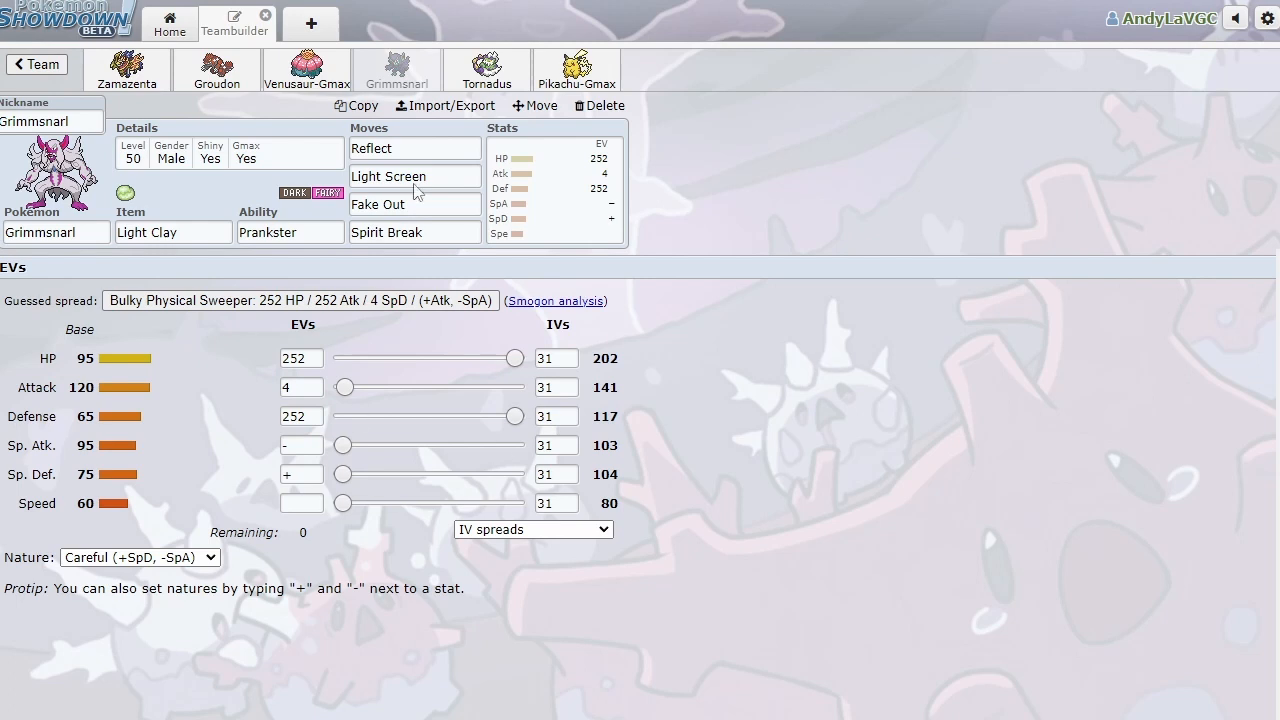
# Display Tornadus's Timid Focus Sash set with 4 HP/252 SpA/252 Spe EVs.
pyautogui.click(485, 70)
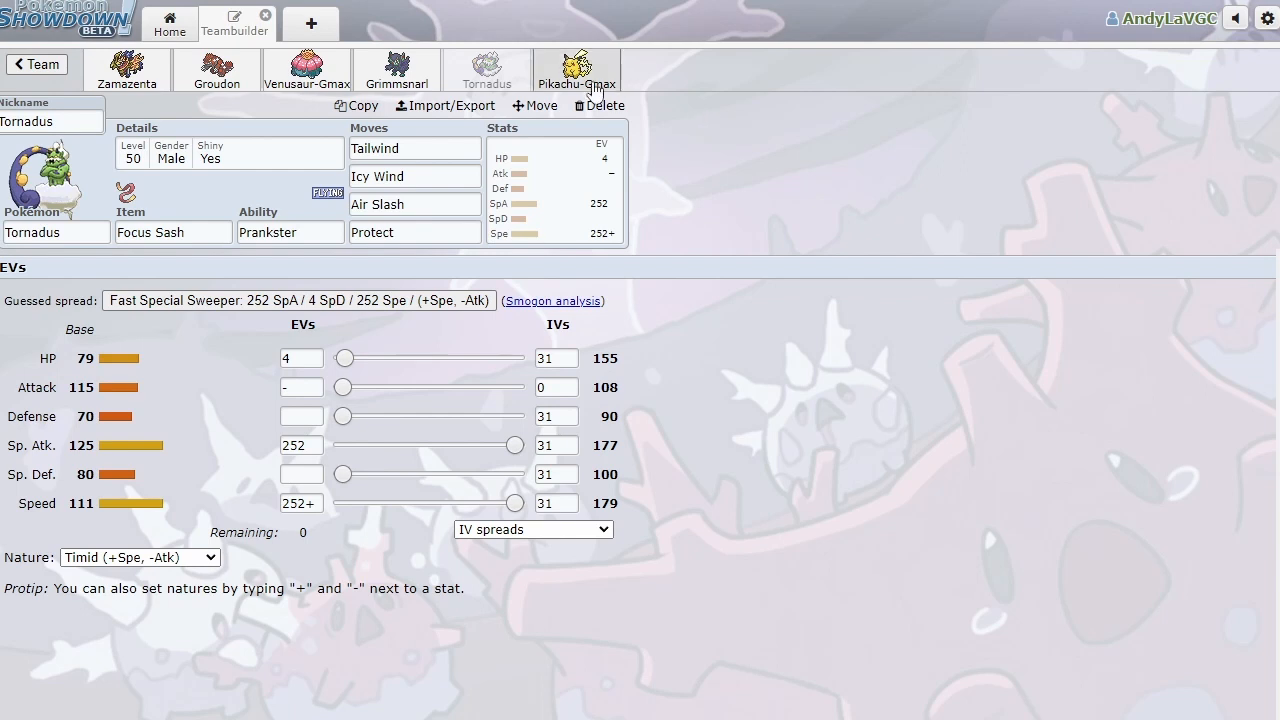
# View Pikachu-Gmax's Jolly Light Ball EVs, then return to Groudon's Assault Vest spread.
pyautogui.click(576, 70)
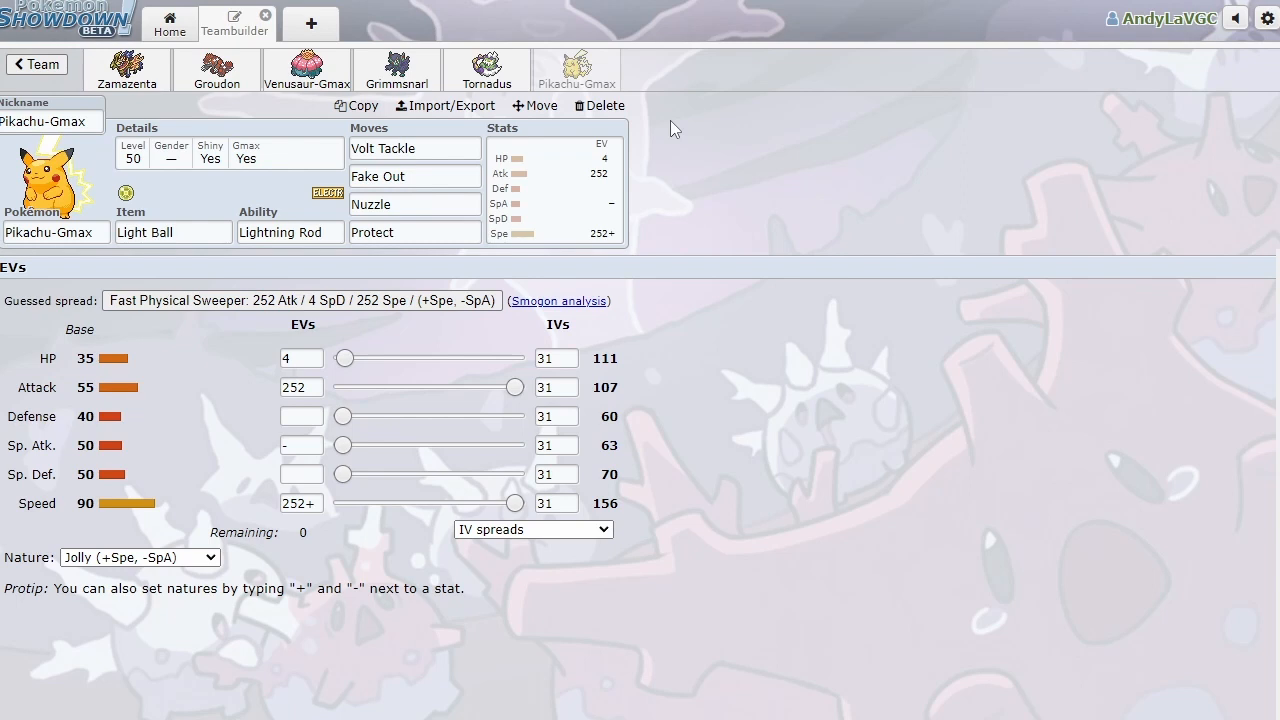
pyautogui.click(414, 148)
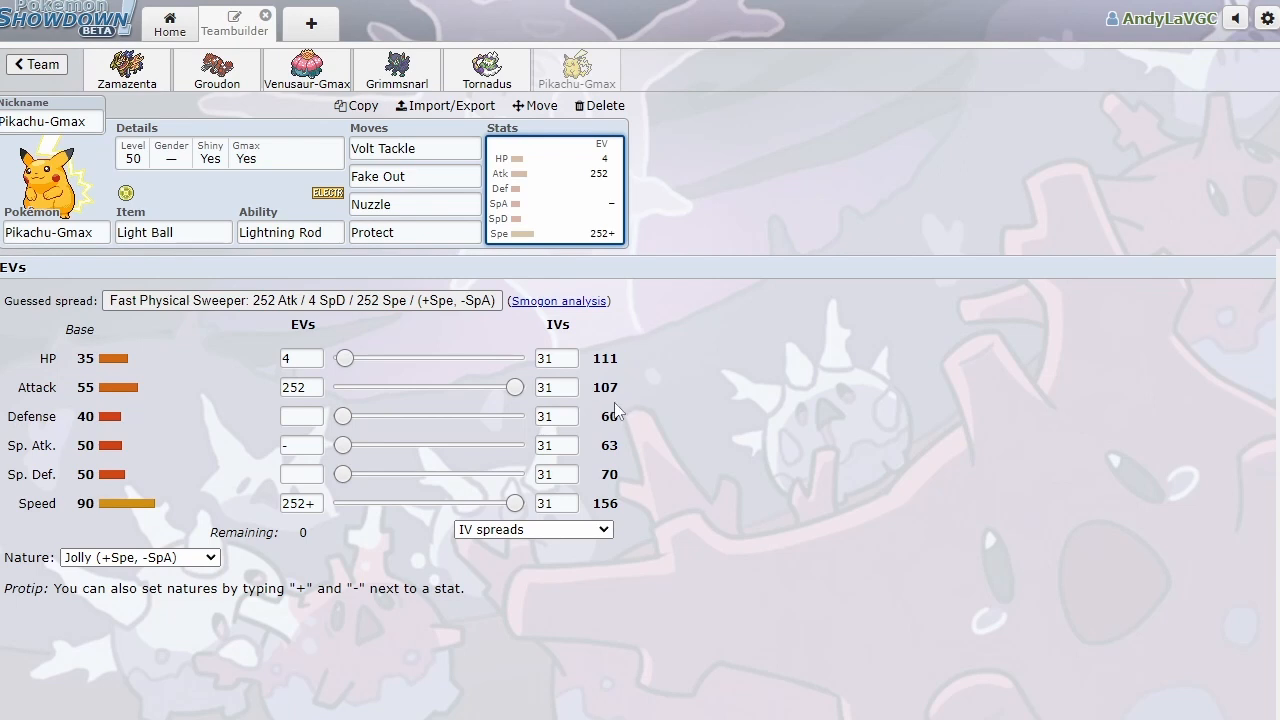
pyautogui.click(217, 70)
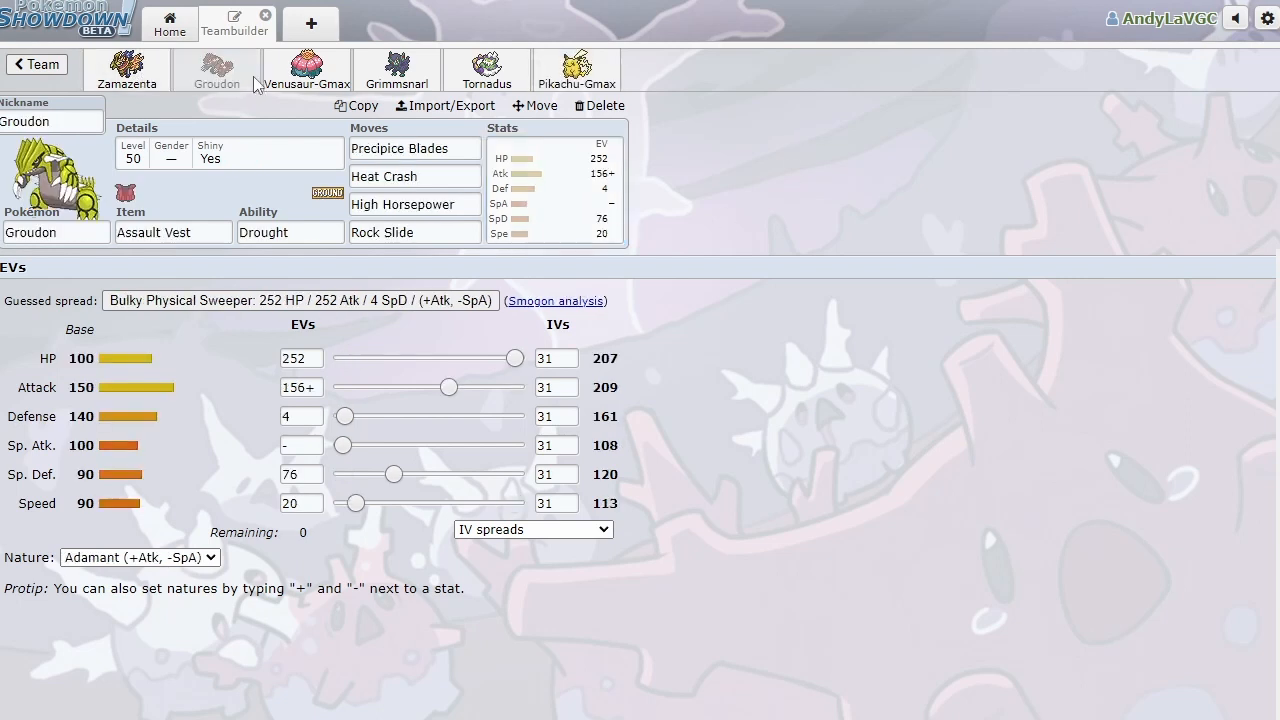
pyautogui.moveTo(726, 362)
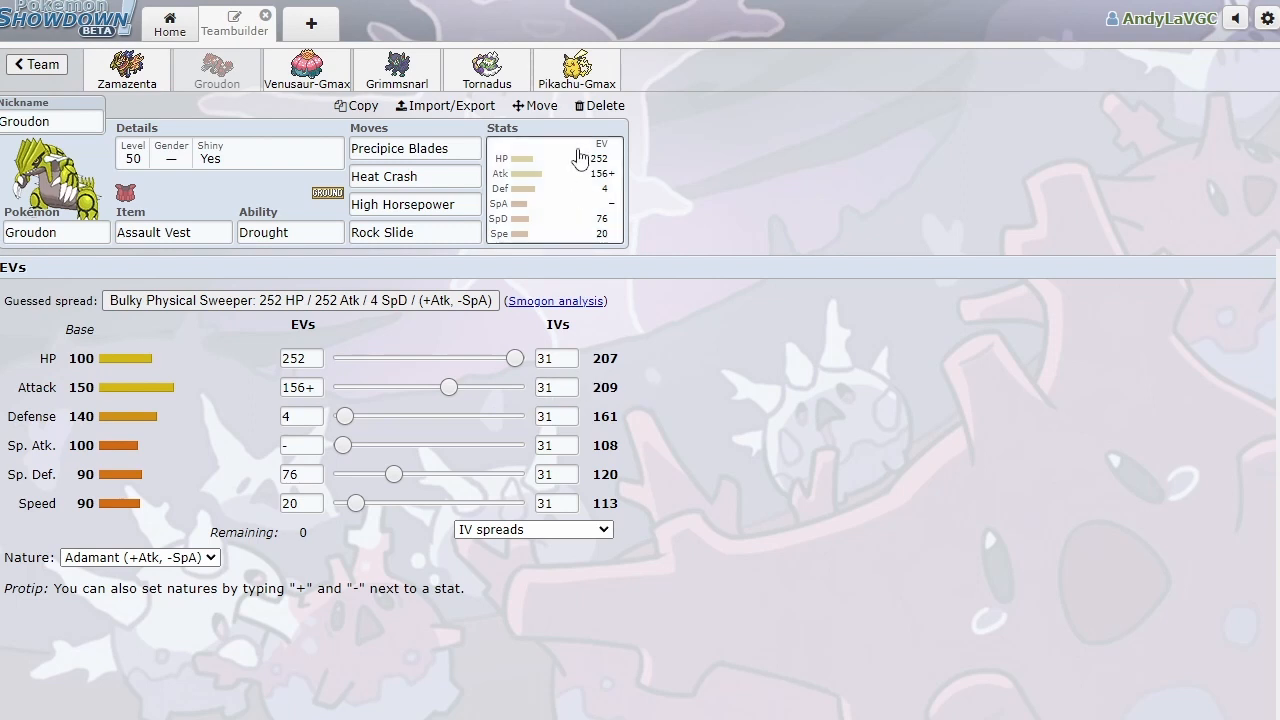
# Show Groudon's Adamant Assault Vest EVs, IVs and nature in the Stats panel.
pyautogui.click(576, 69)
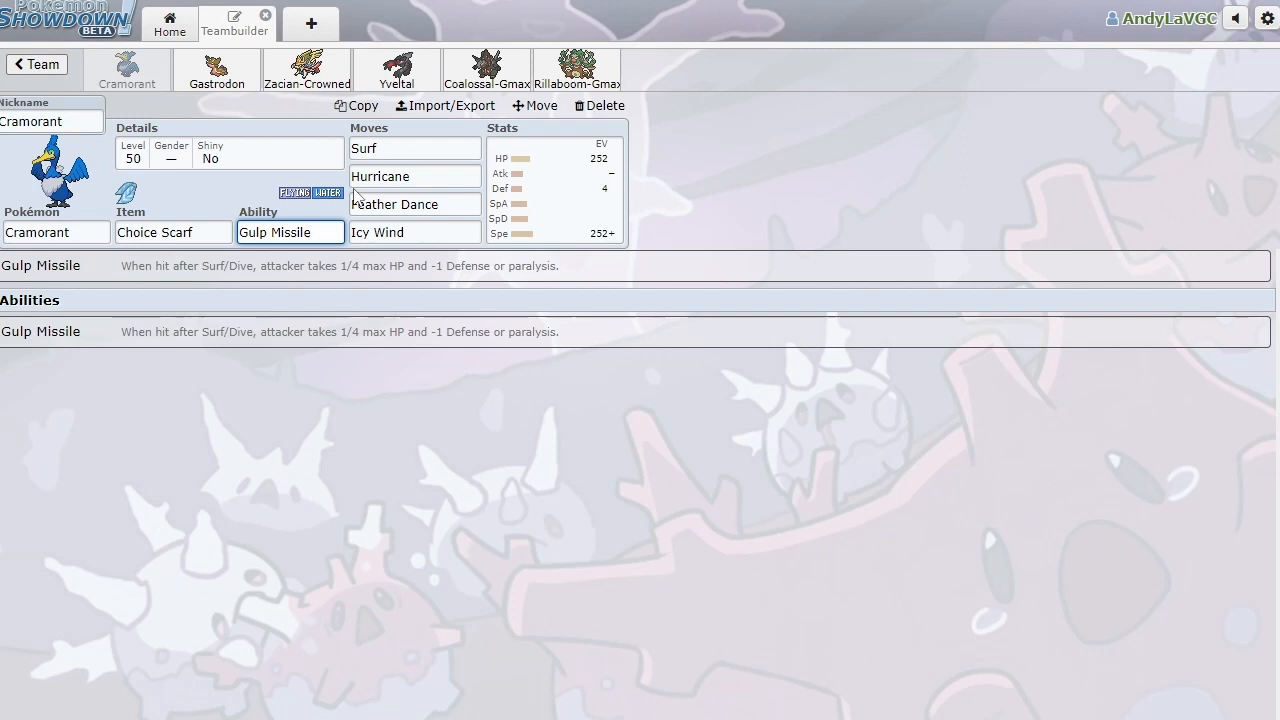
# Select Cramorant and show its Gulp Missile ability alongside the Choice Scarf moveset.
pyautogui.click(290, 232)
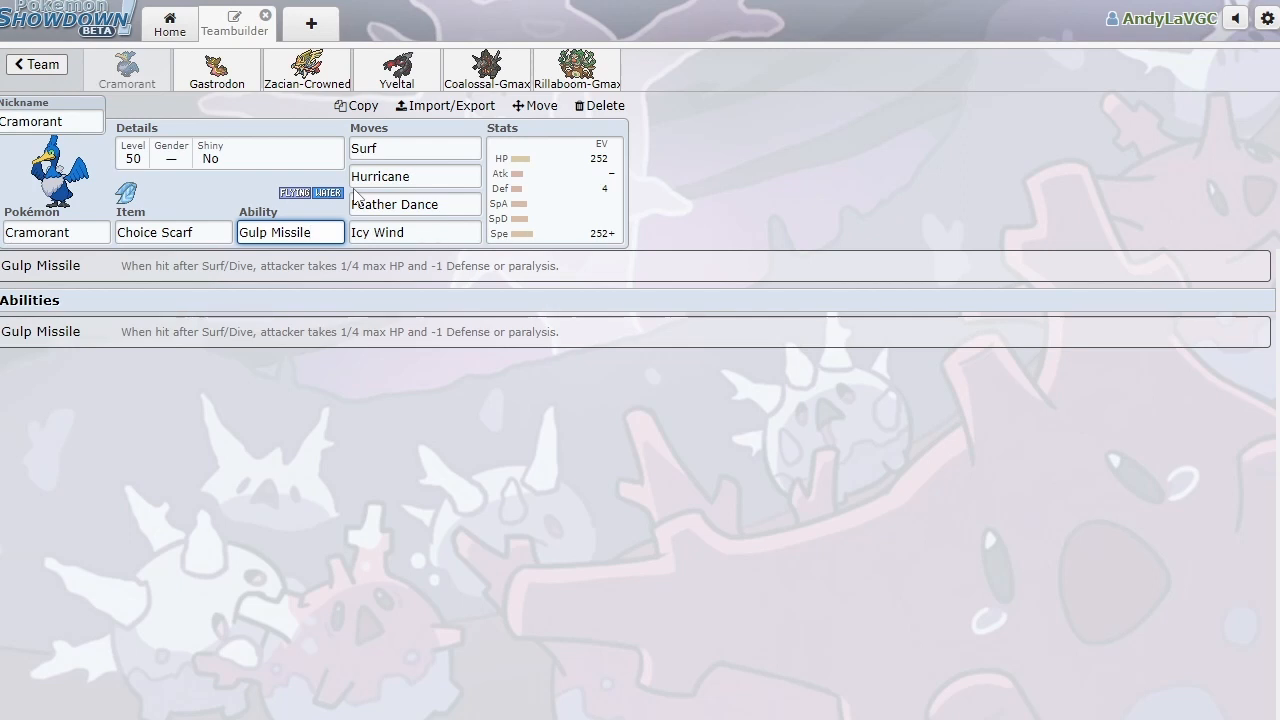
pyautogui.click(290, 232)
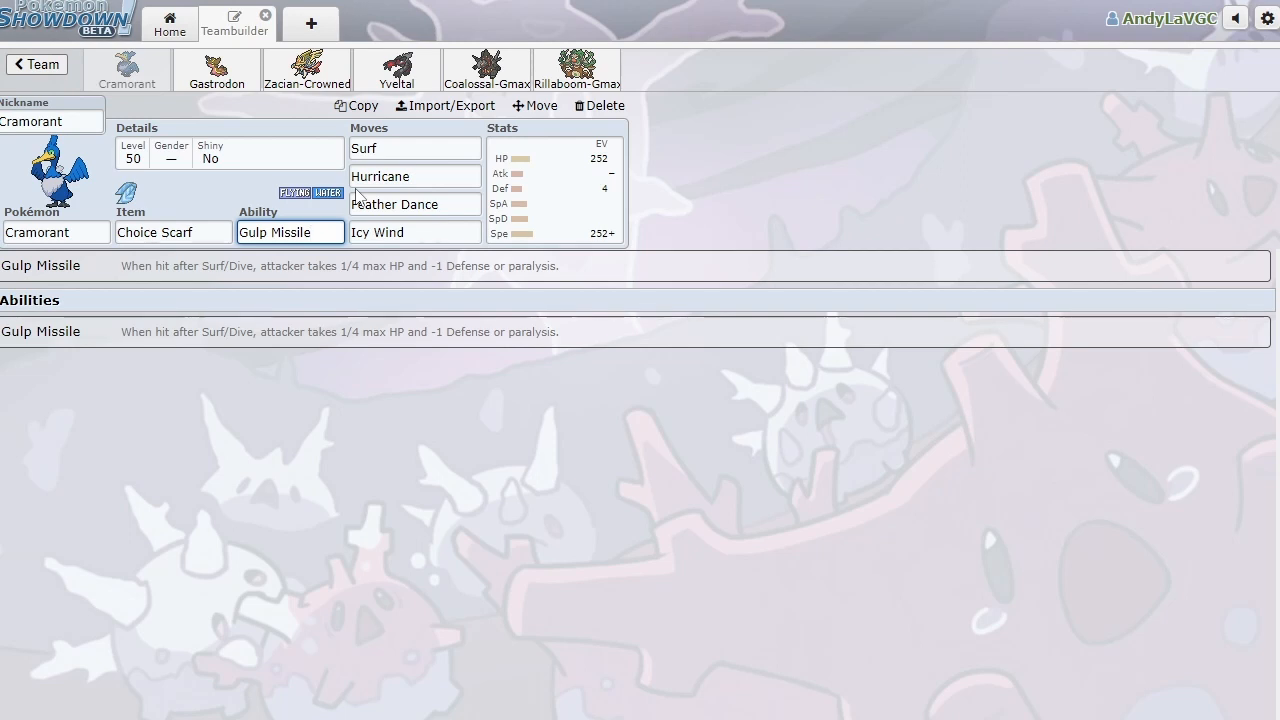
pyautogui.click(290, 232)
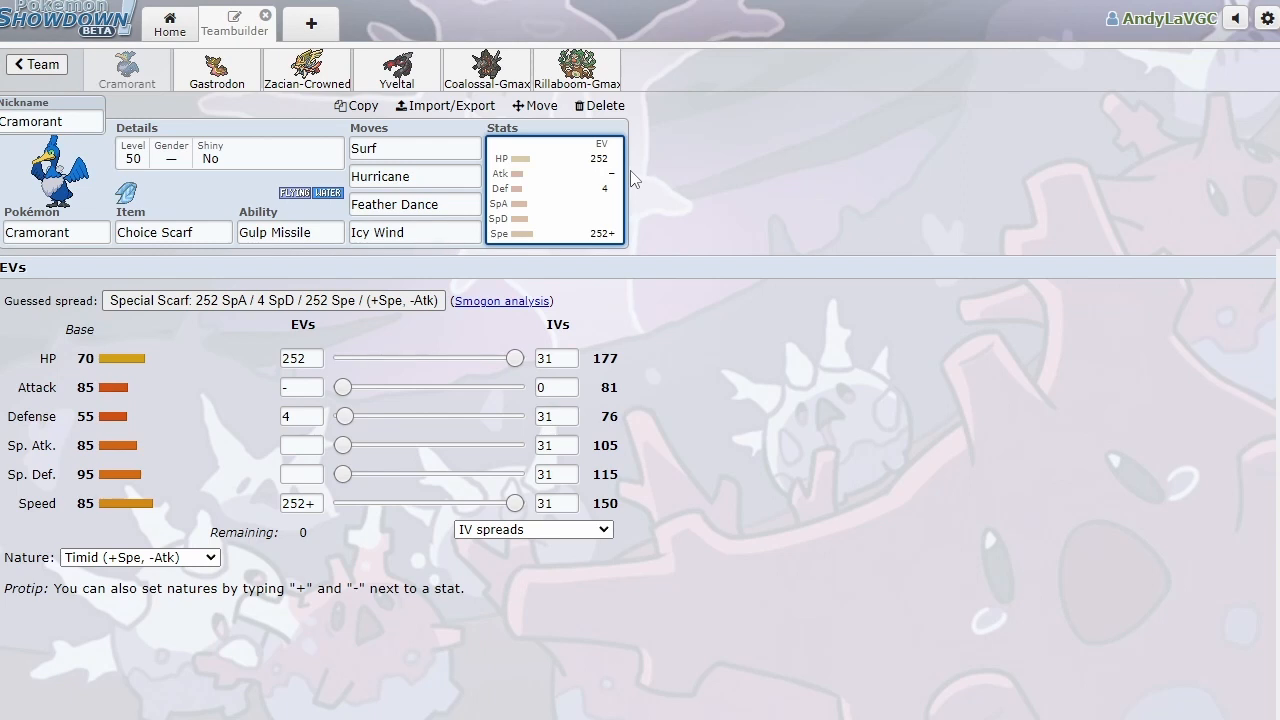
pyautogui.moveTo(780, 185)
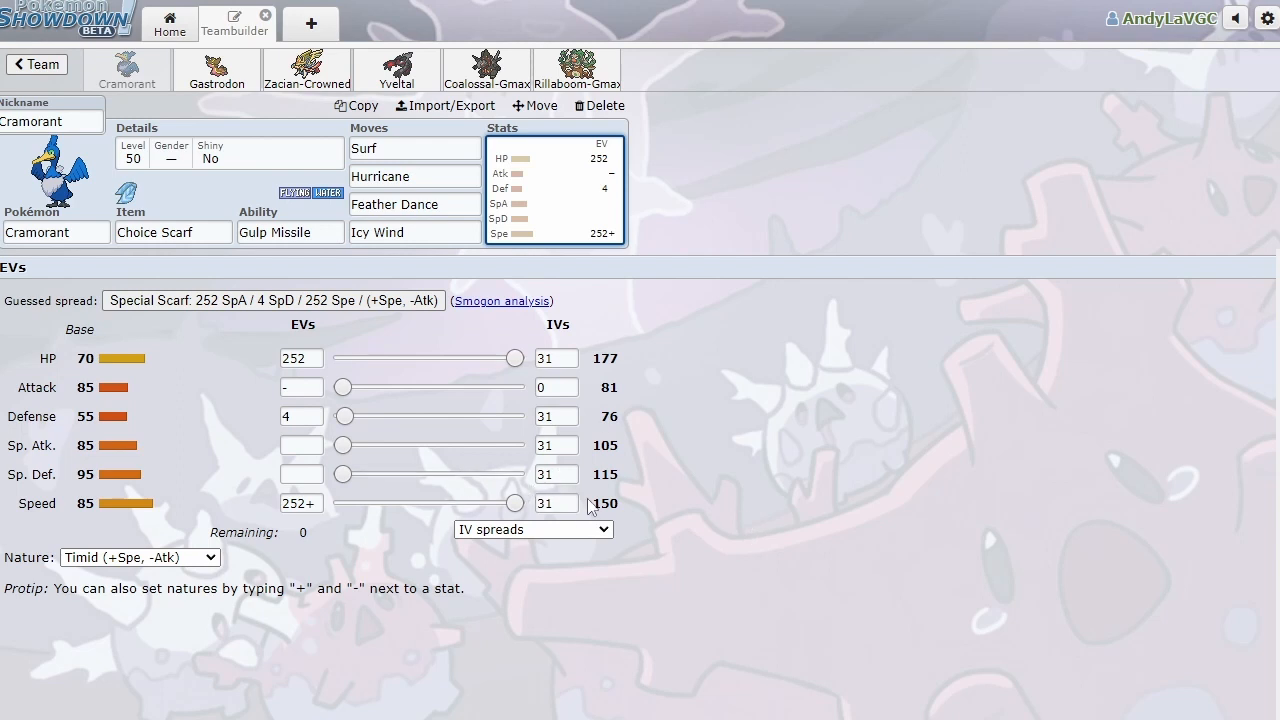
pyautogui.moveTo(423, 558)
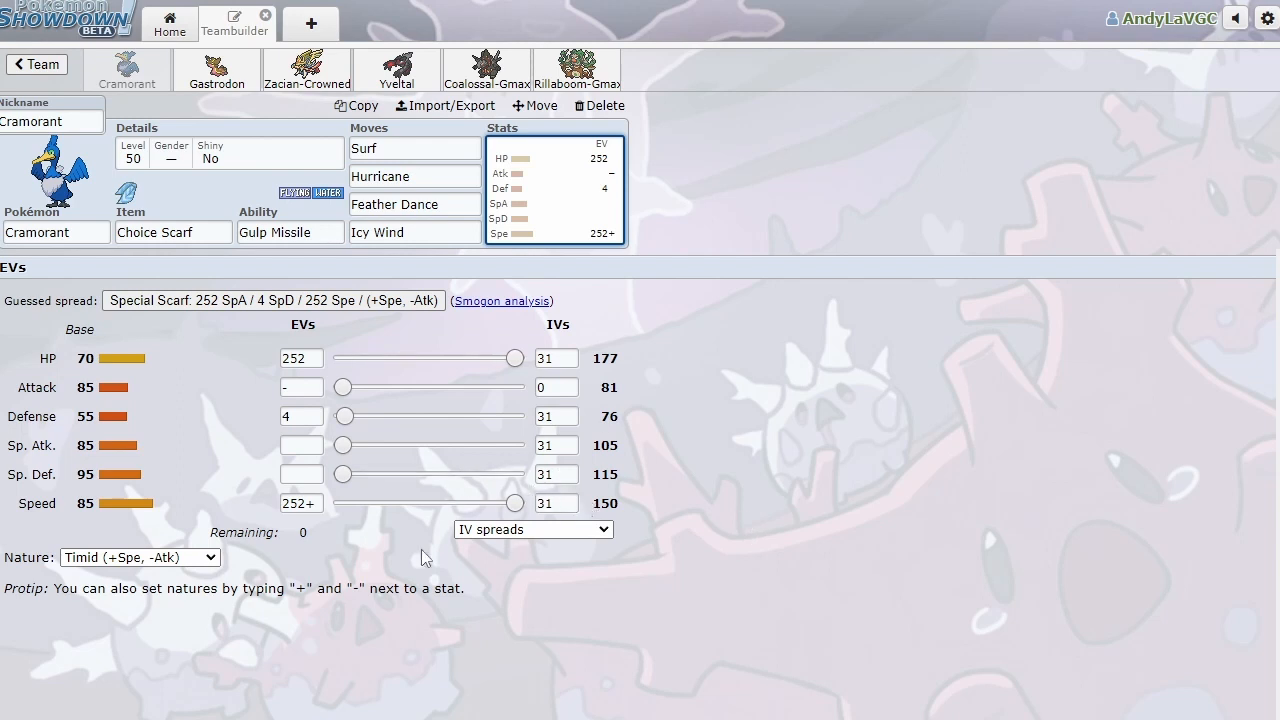
pyautogui.moveTo(828, 577)
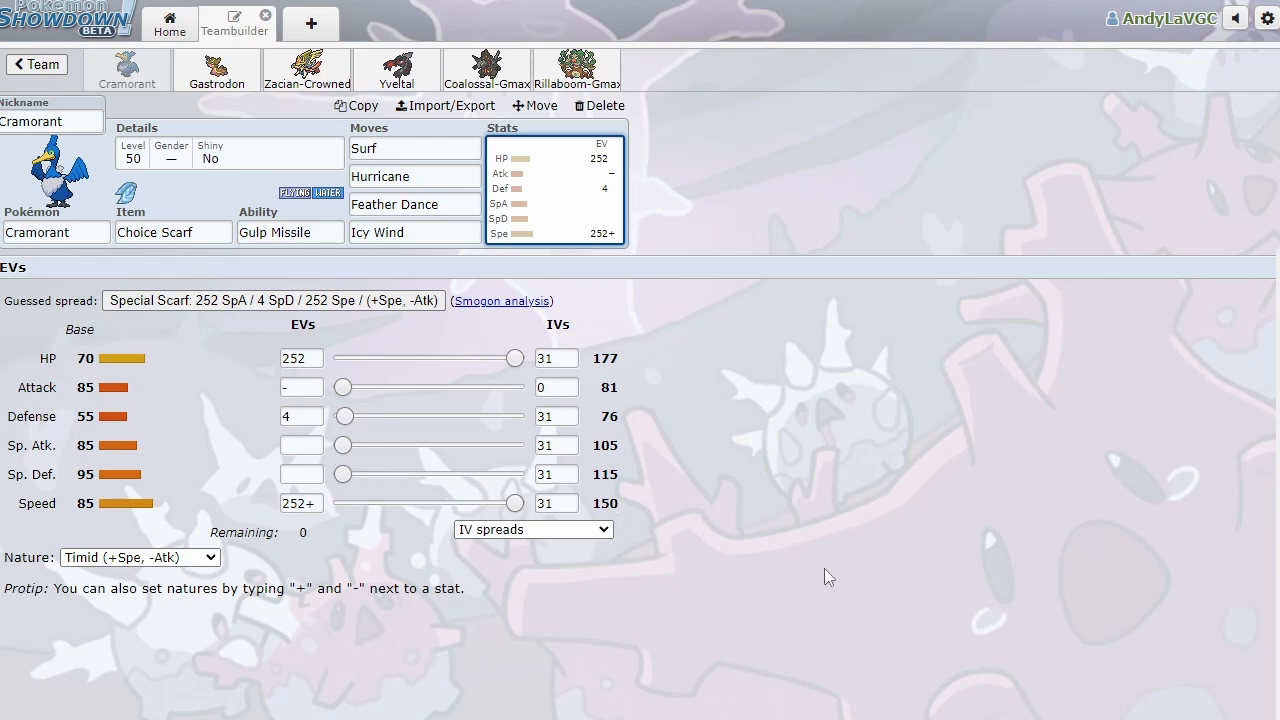
pyautogui.moveTo(730, 471)
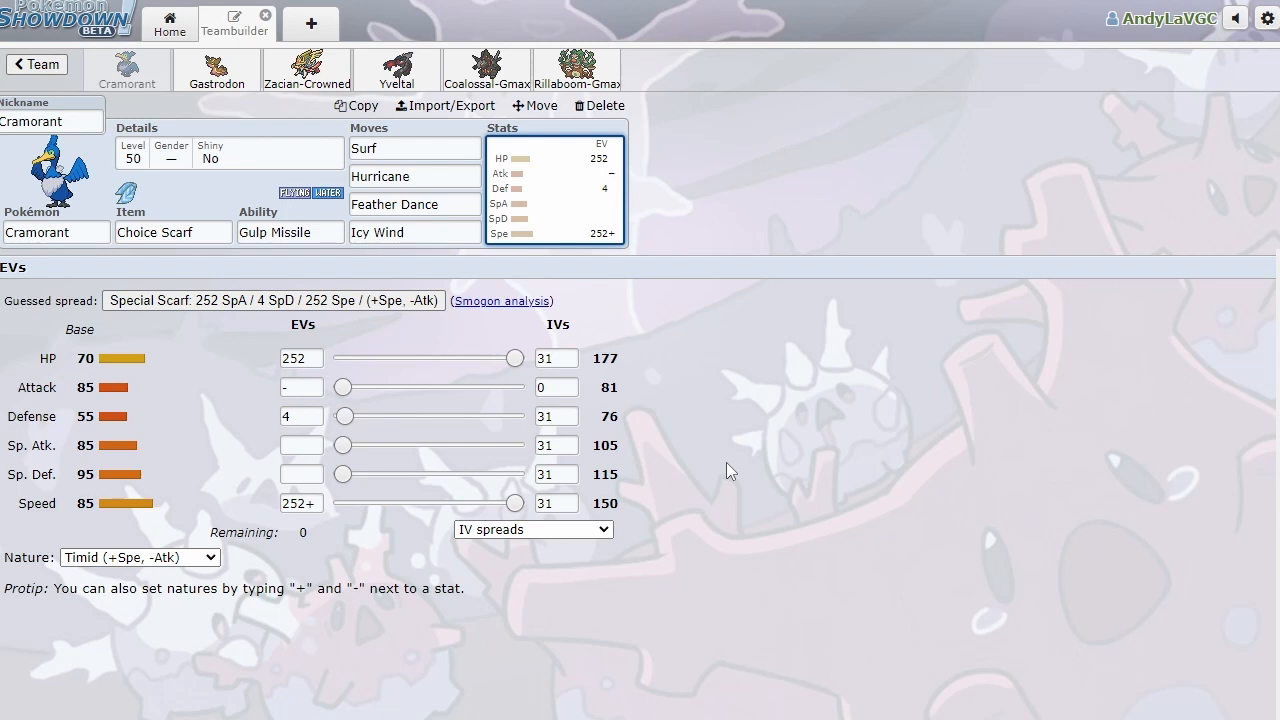
pyautogui.moveTo(742, 443)
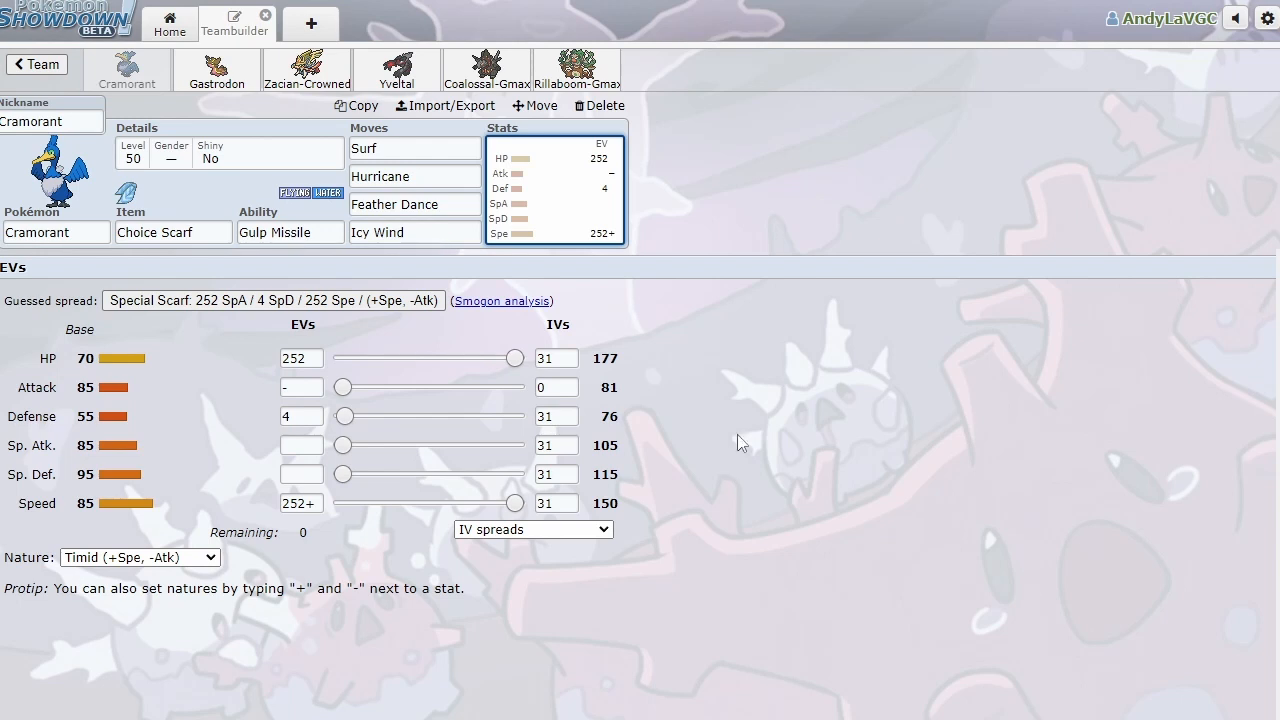
pyautogui.moveTo(256, 180)
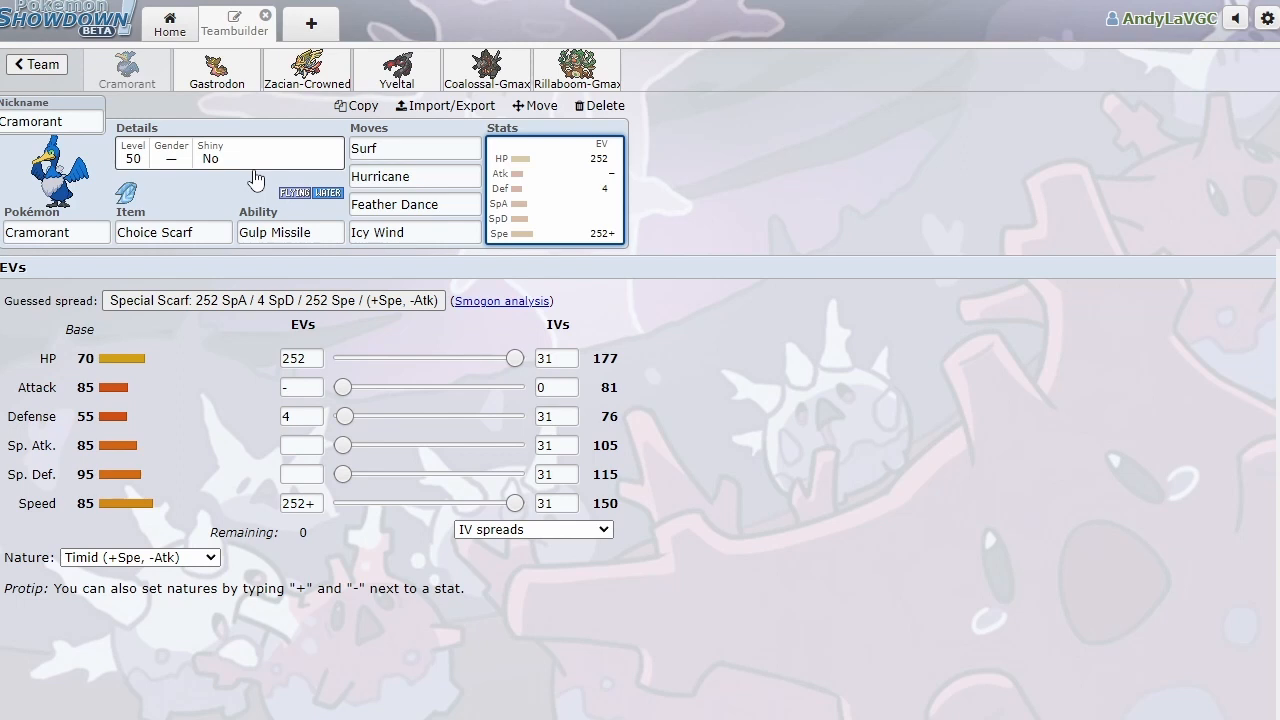
pyautogui.moveTo(262, 138)
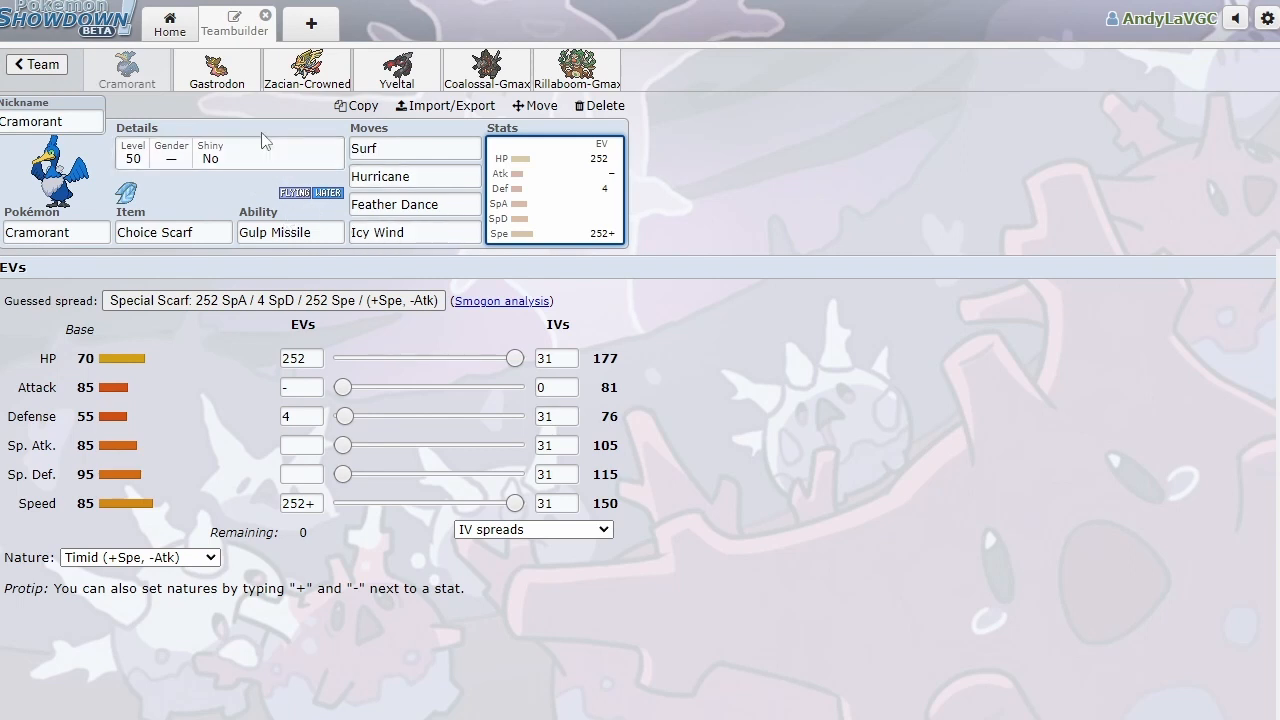
# Check Cramorant's Timid 252 HP/252 Spe spread, then open Gastrodon's Modest Leftovers set.
pyautogui.click(217, 70)
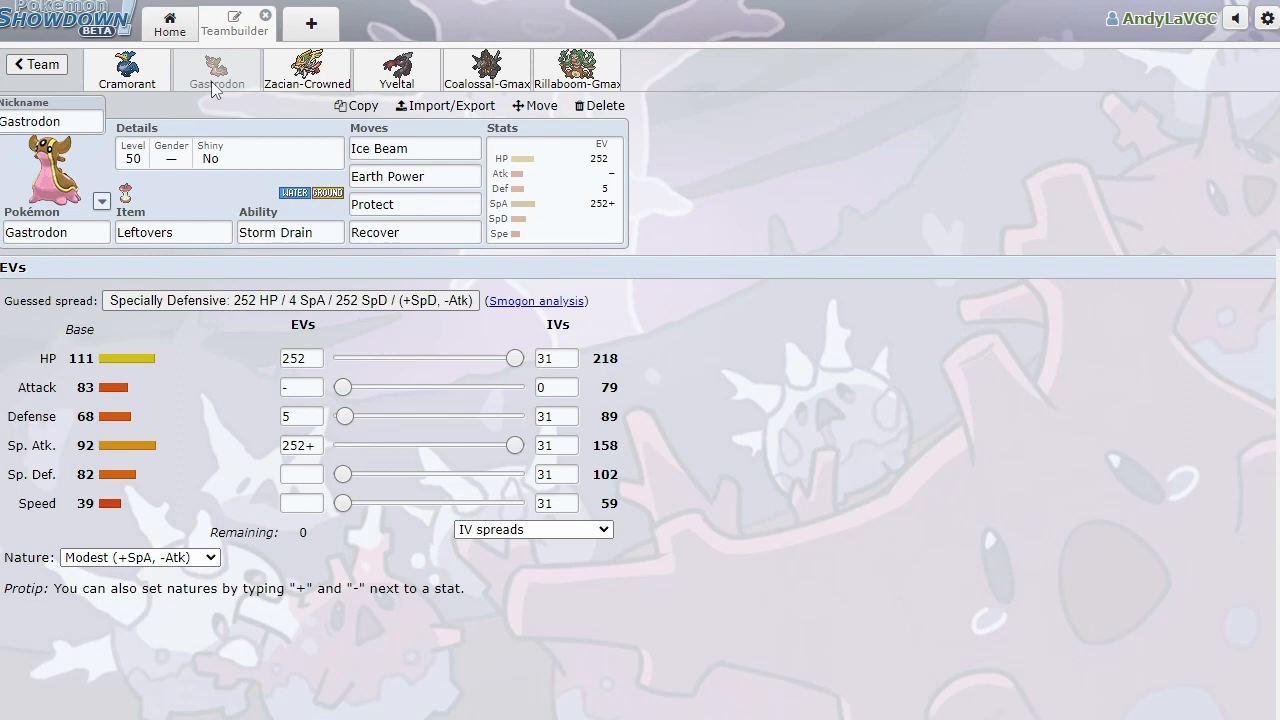
pyautogui.click(139, 557)
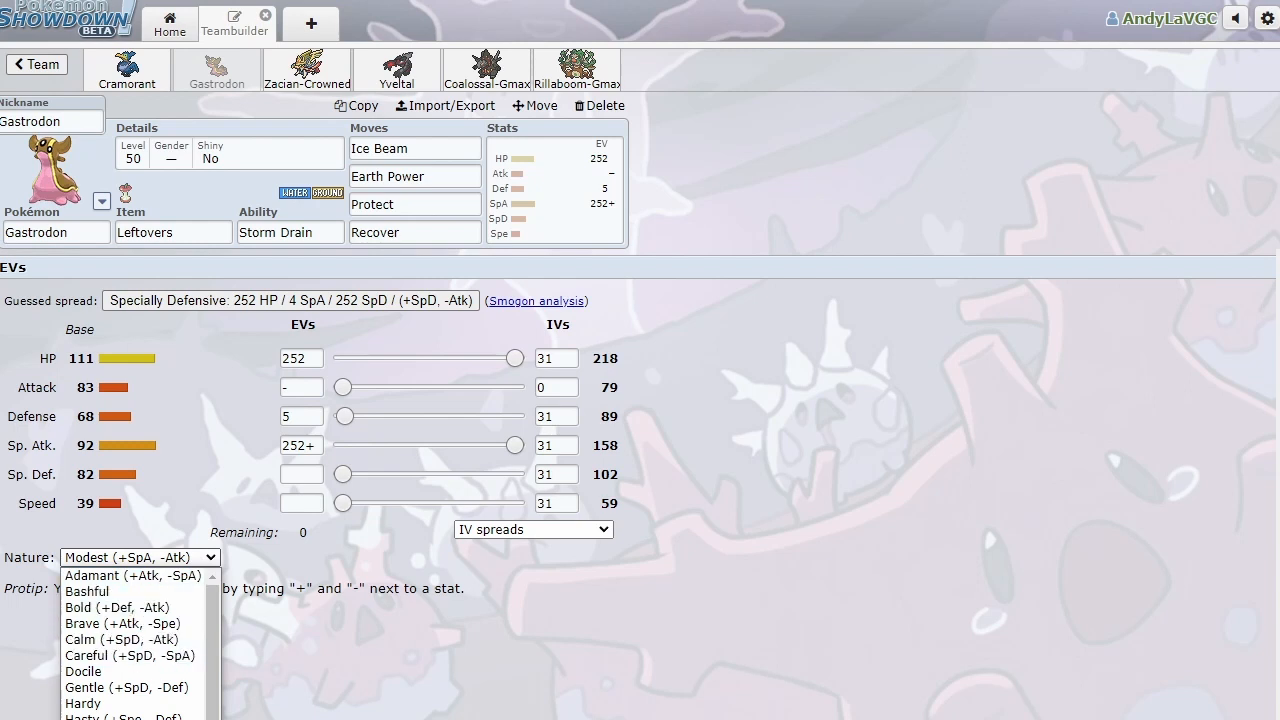
# Give Gastrodon a Quiet nature, 0 Speed IV and 4 Defense EVs, reaching 39 Speed.
pyautogui.click(139, 557)
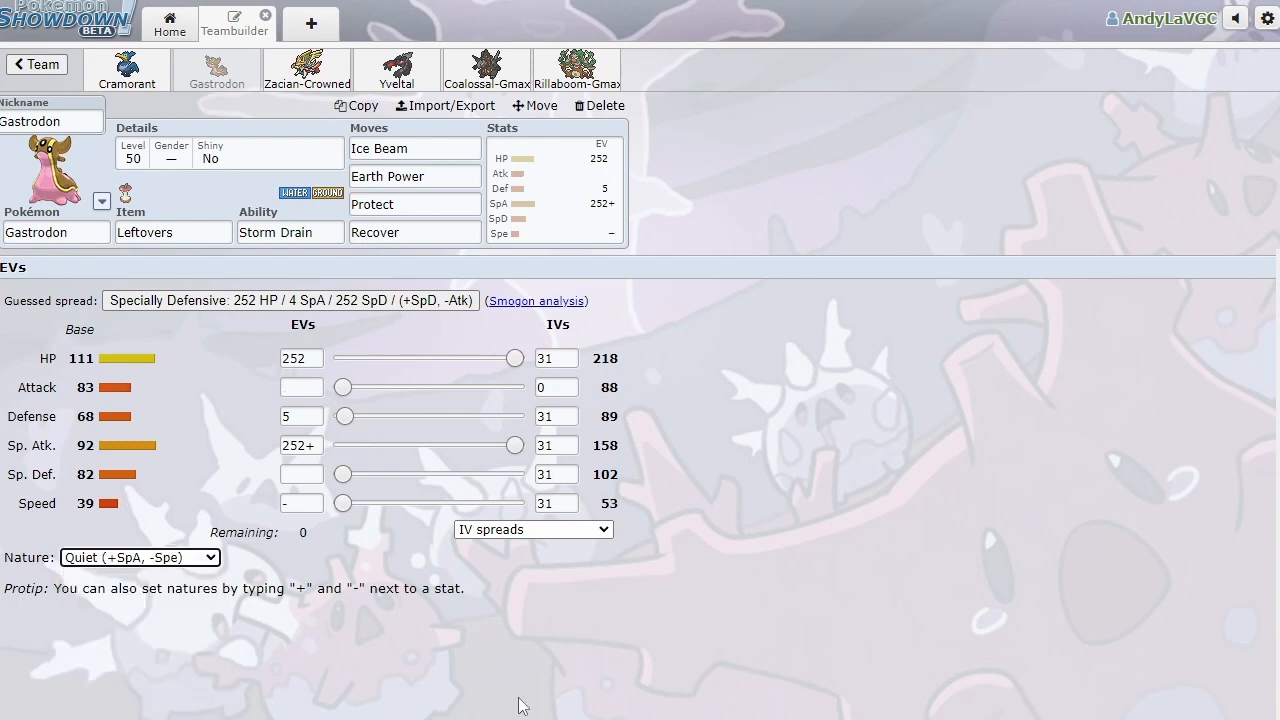
pyautogui.moveTo(565, 520)
pyautogui.write('0')
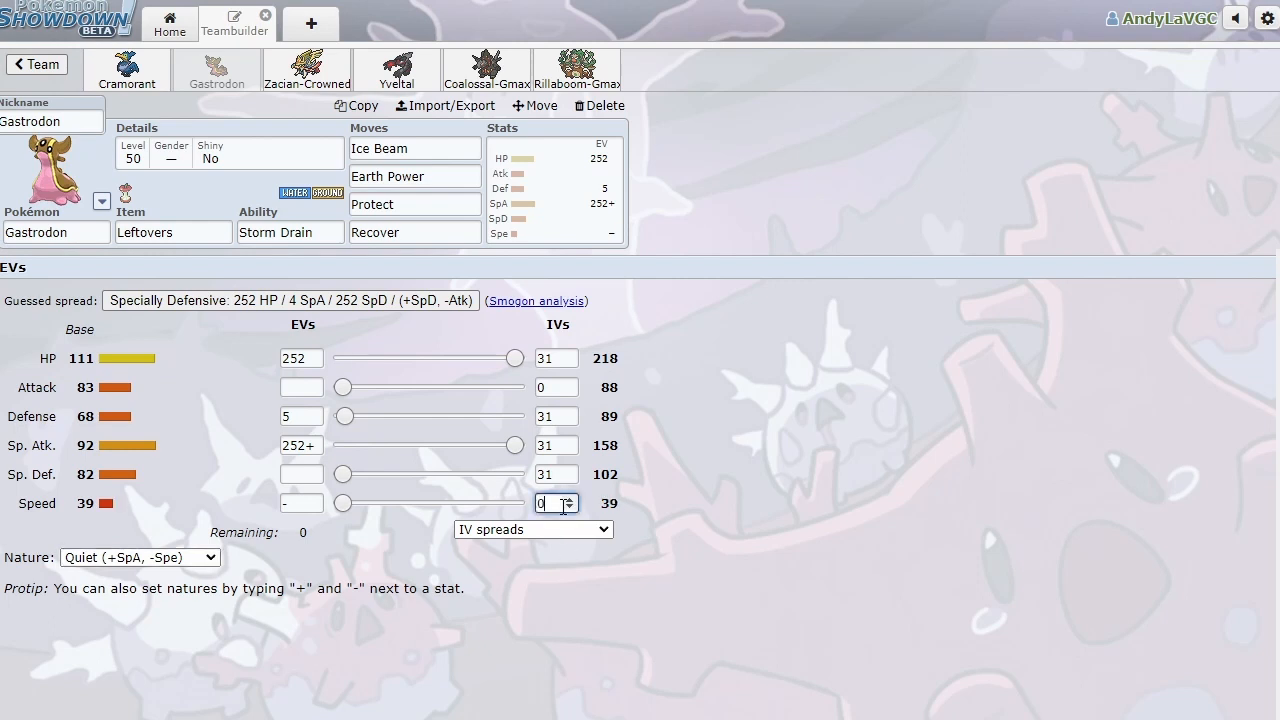
pyautogui.moveTo(574, 593)
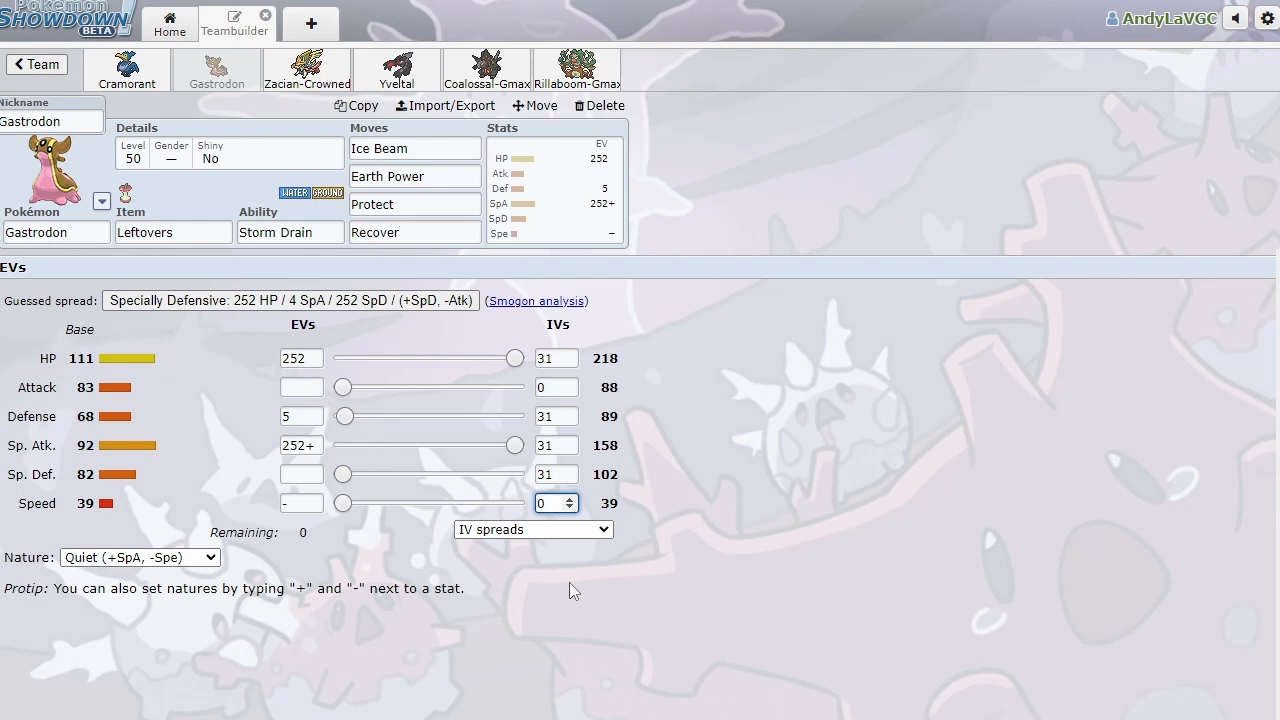
pyautogui.click(550, 503)
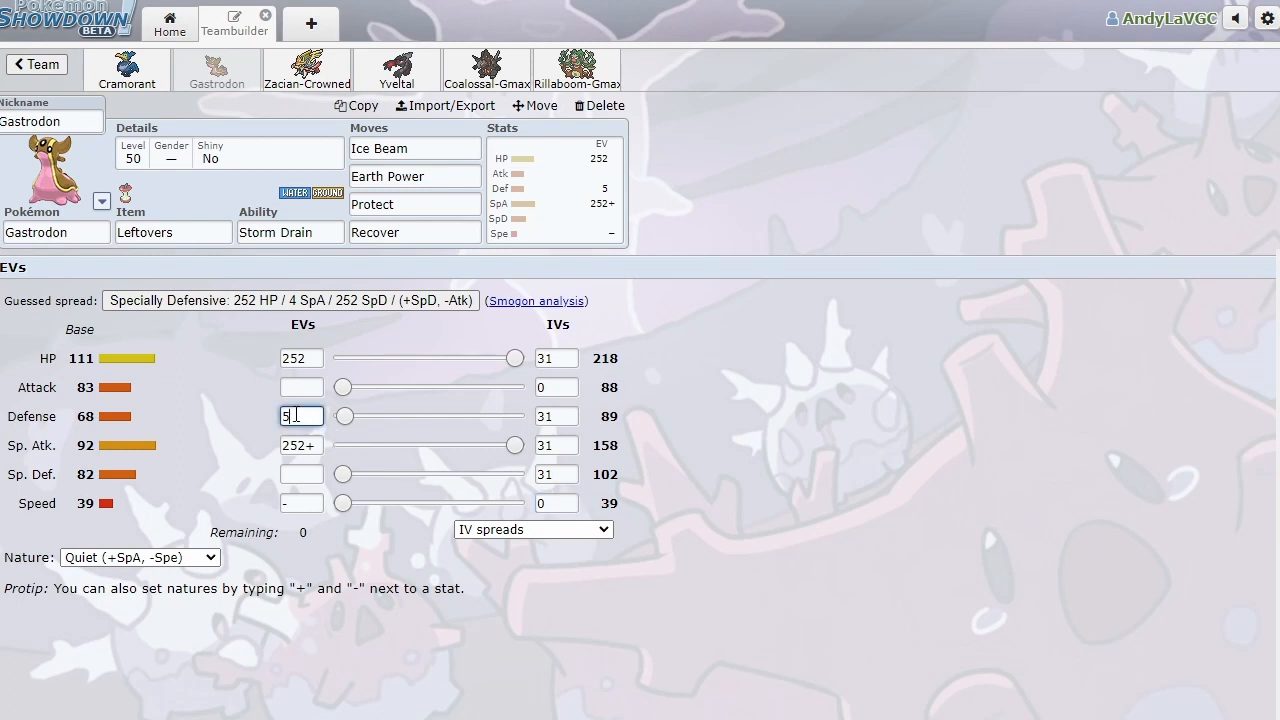
pyautogui.write('4')
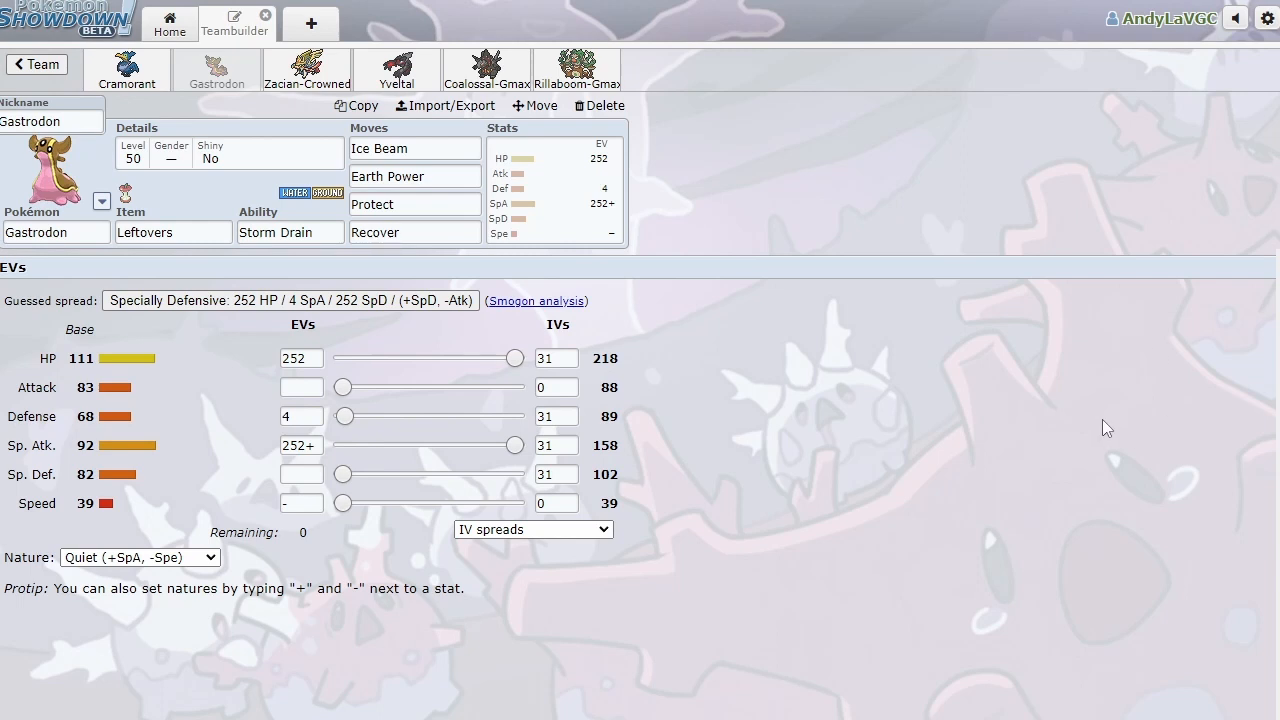
pyautogui.moveTo(1105, 428)
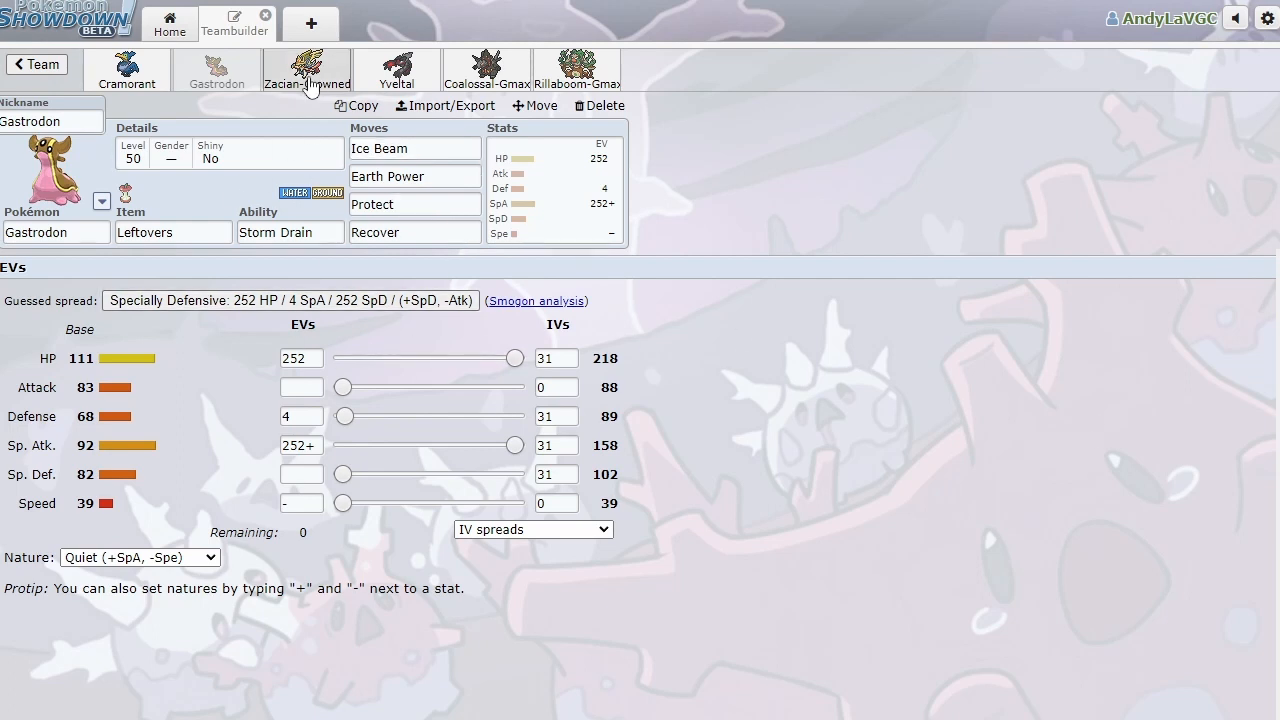
# Add 4 HP EVs to Zacian-Crowned's Jolly 252 Atk/252 Spe spread, leaving 0 remaining.
pyautogui.click(307, 69)
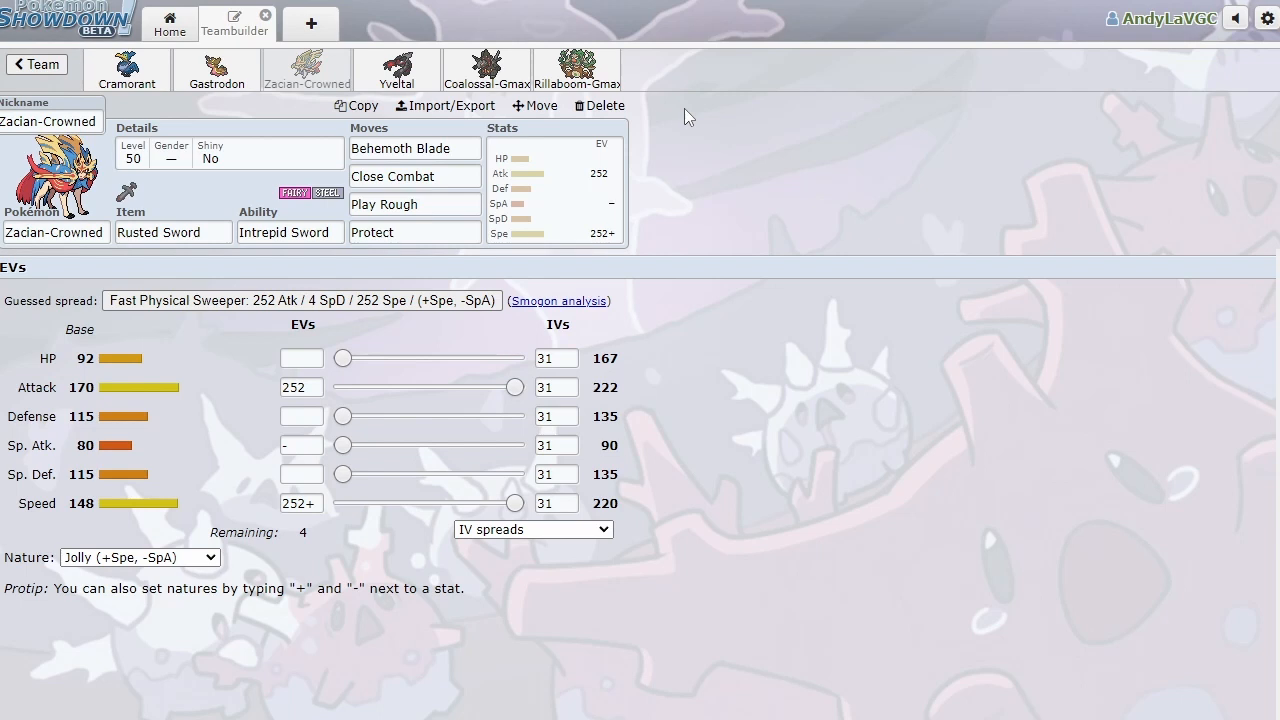
pyautogui.click(301, 357)
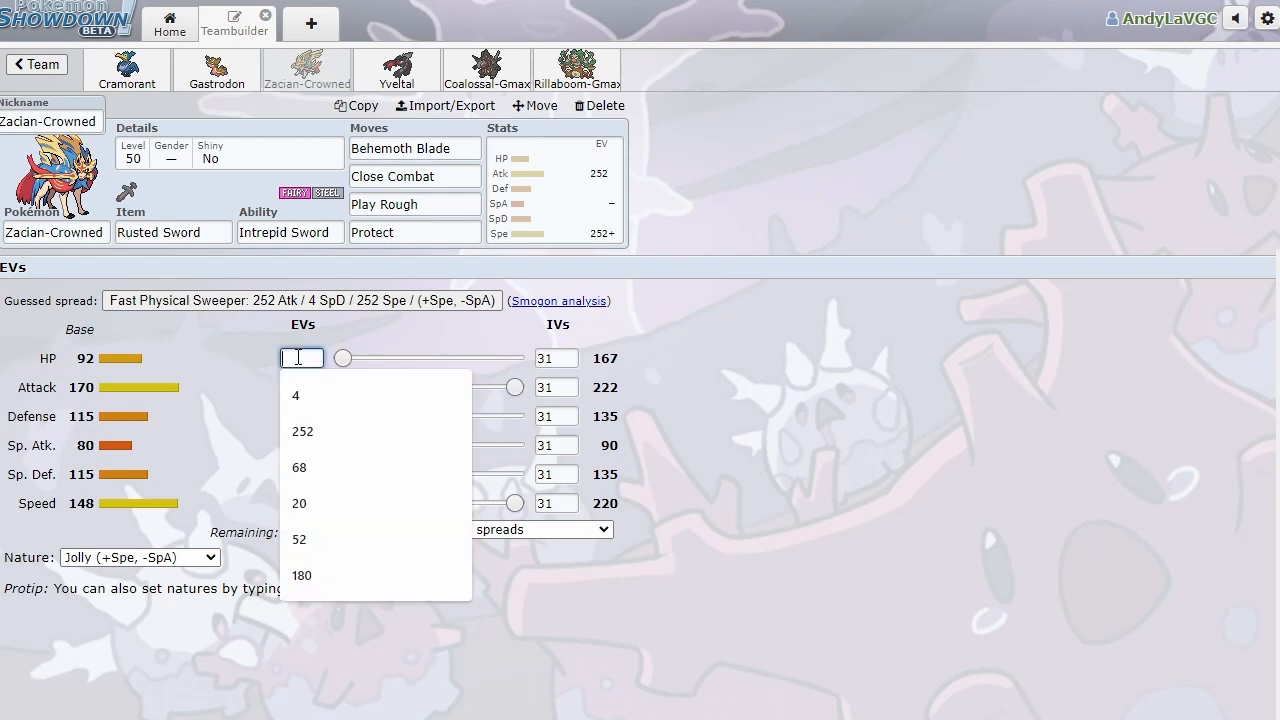
pyautogui.click(295, 395)
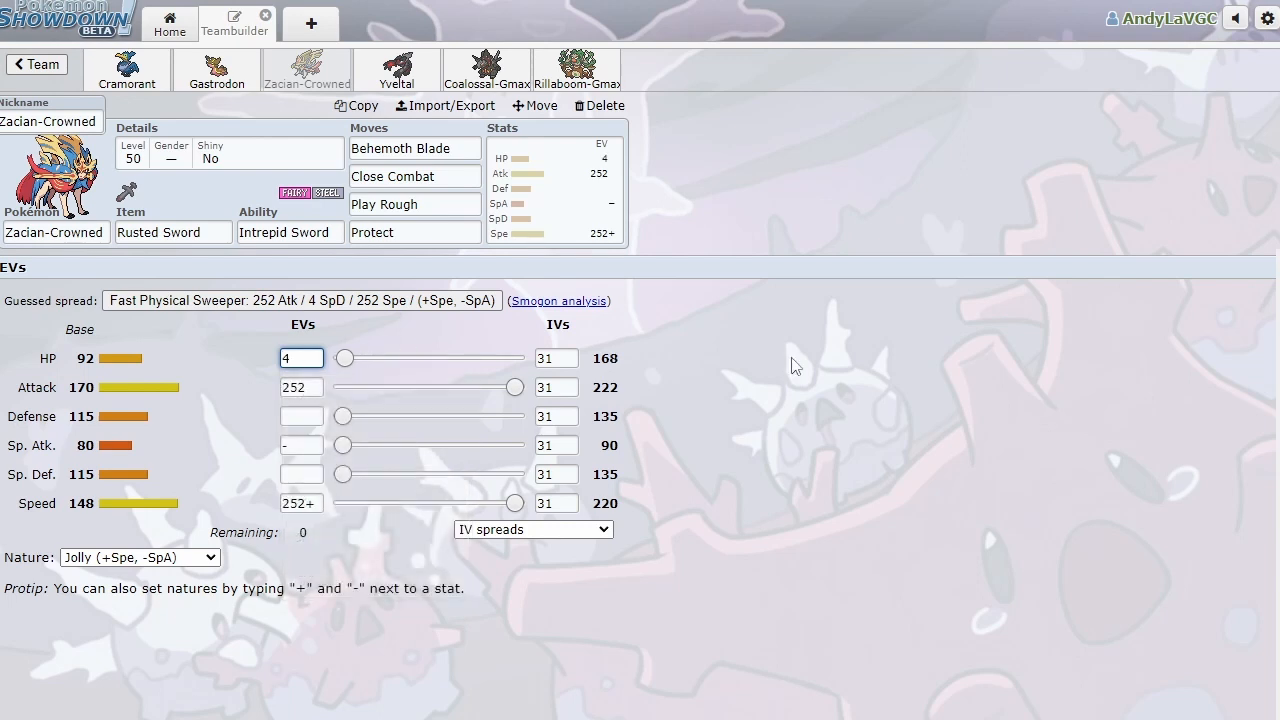
pyautogui.moveTo(820, 378)
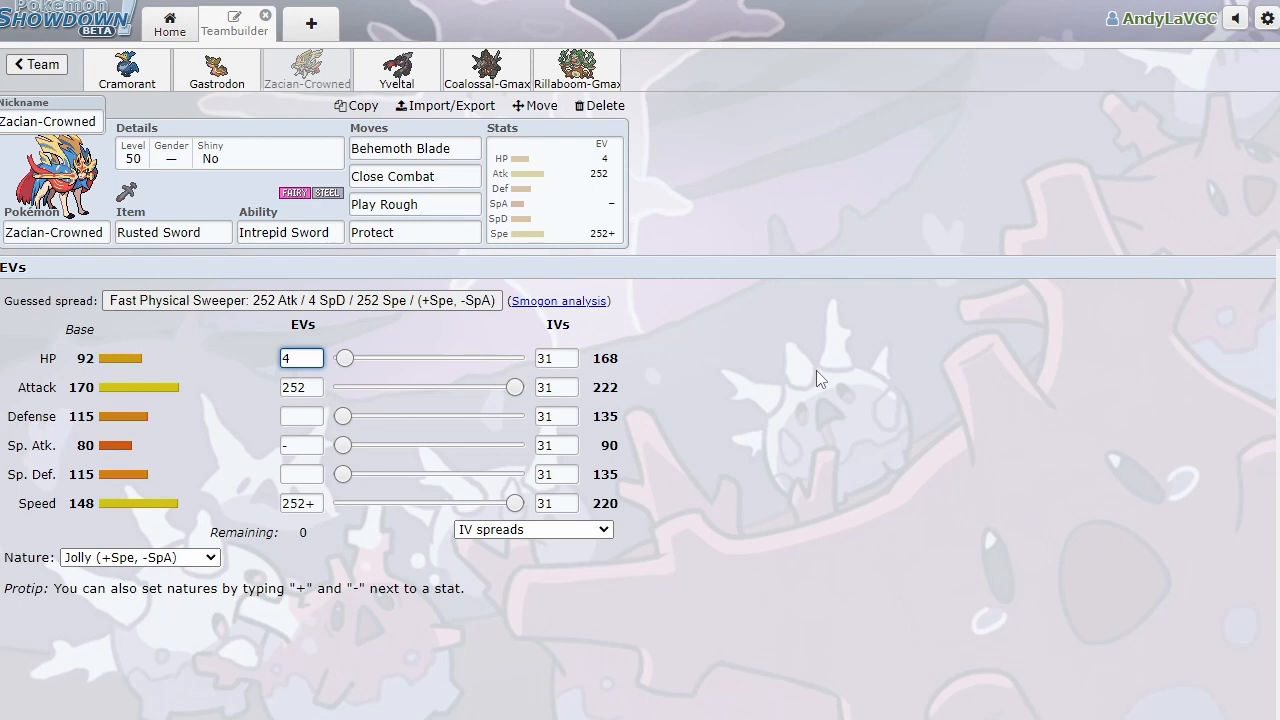
pyautogui.click(300, 358)
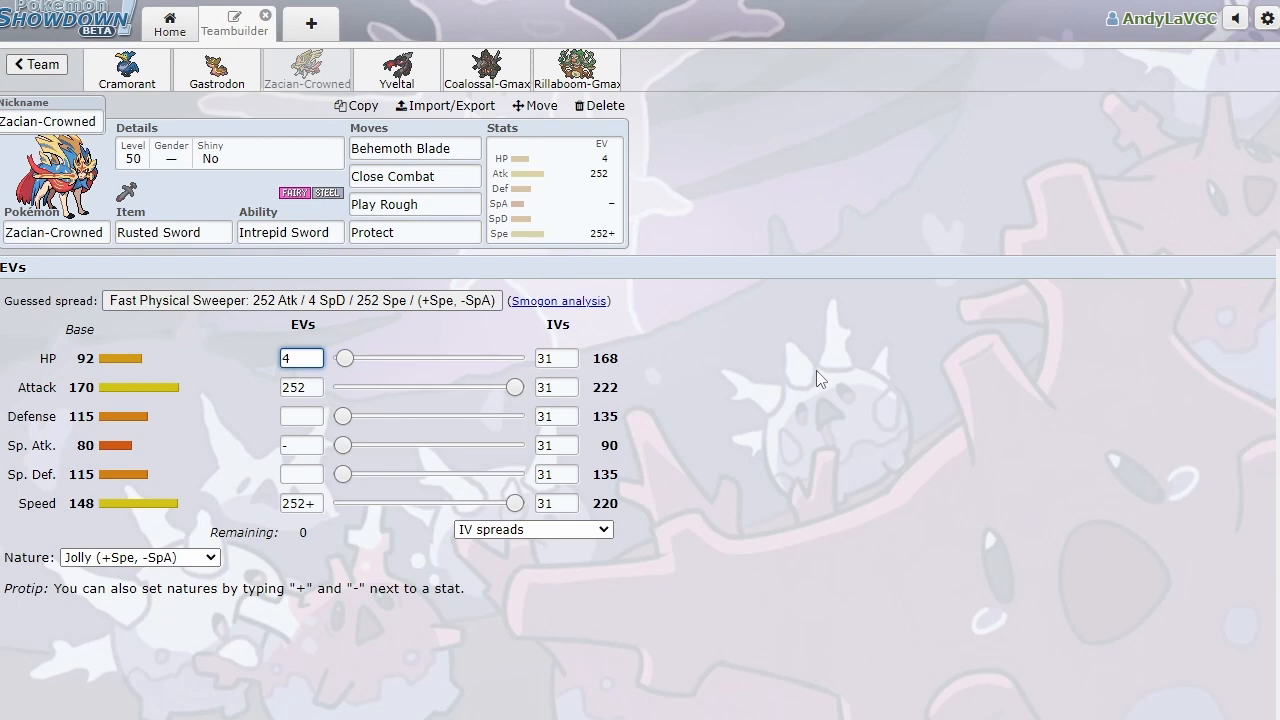
pyautogui.click(300, 358)
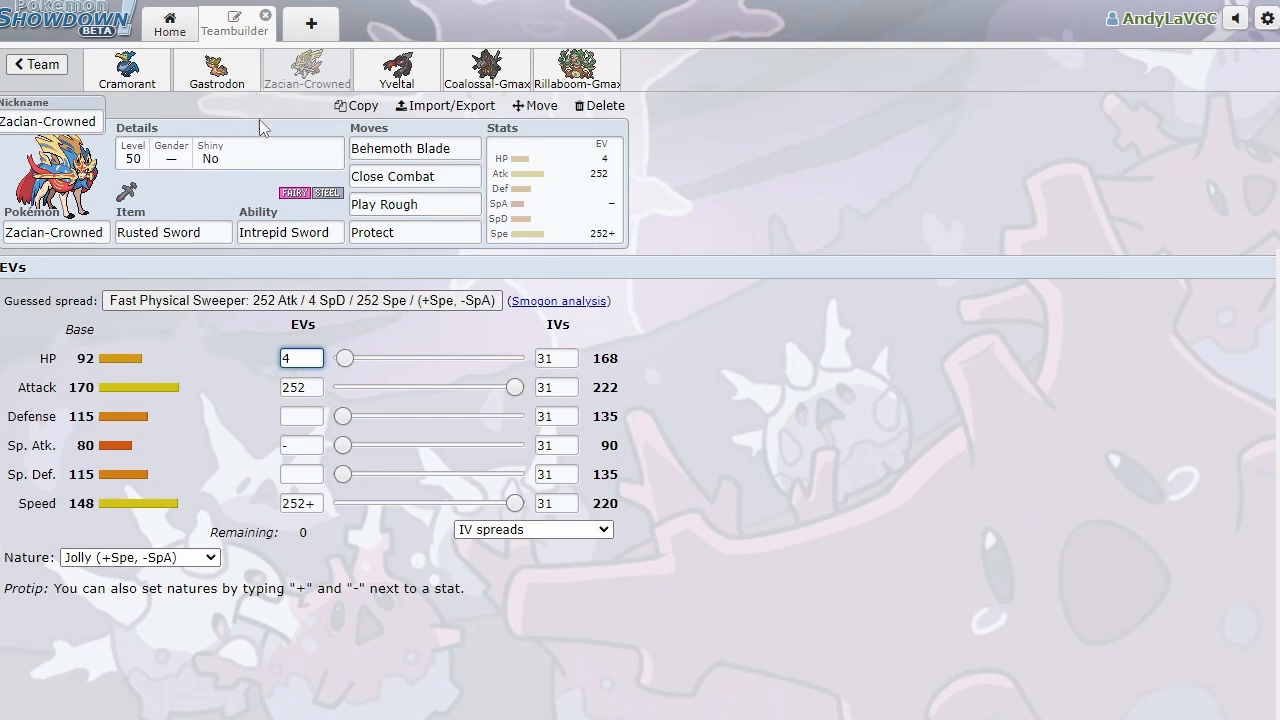
# Show Yveltal's Assault Vest, Dark Aura, Modest set with 252 HP/20 SpA/236 Spe EVs.
pyautogui.click(396, 70)
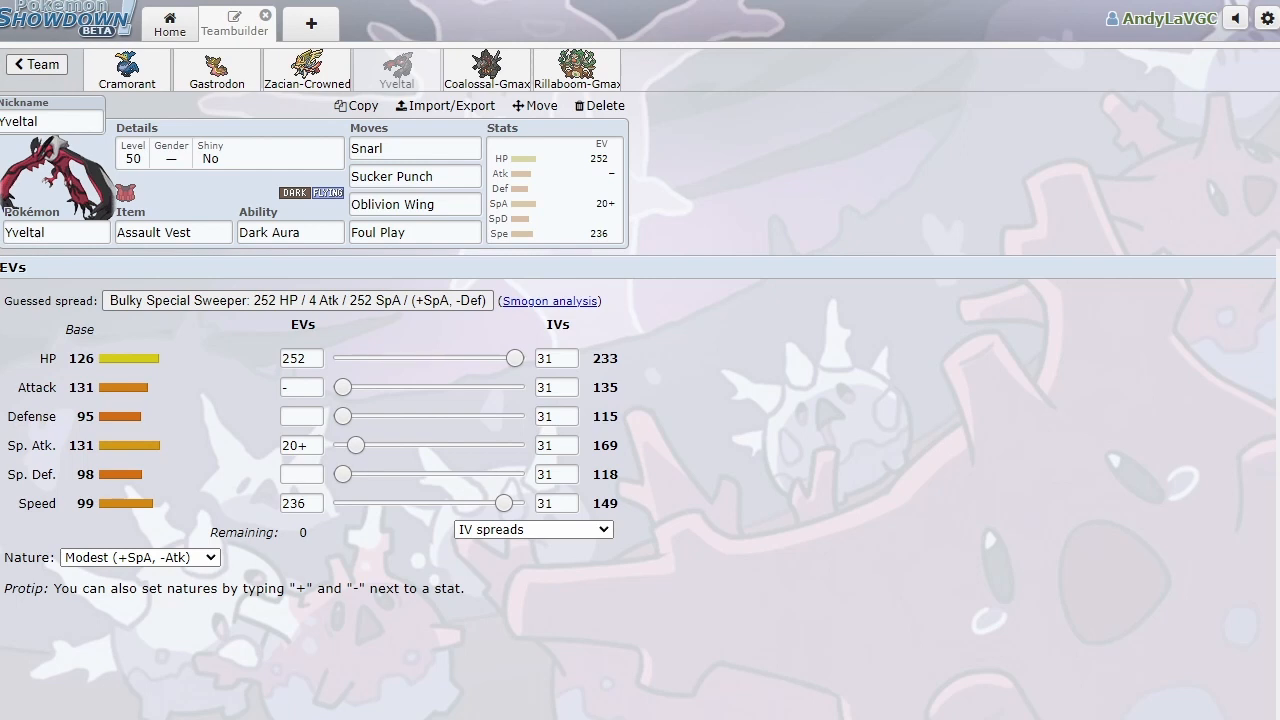
pyautogui.moveTo(184, 523)
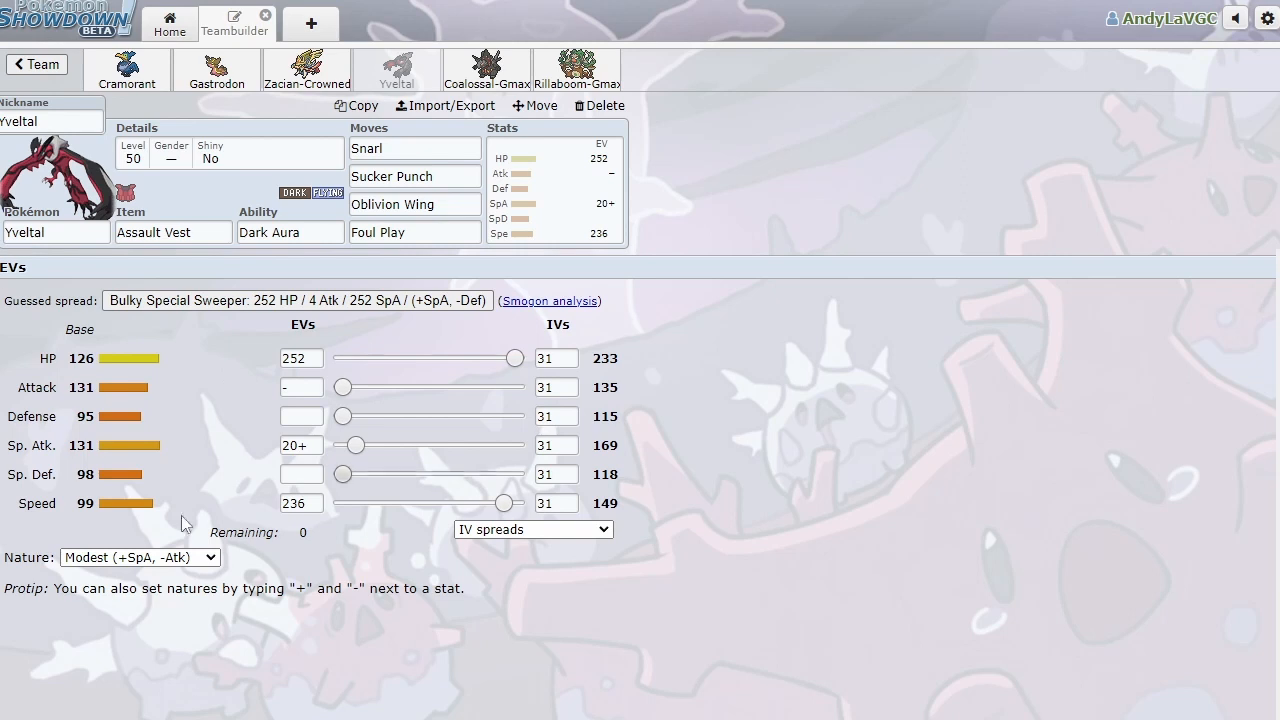
pyautogui.moveTo(613, 178)
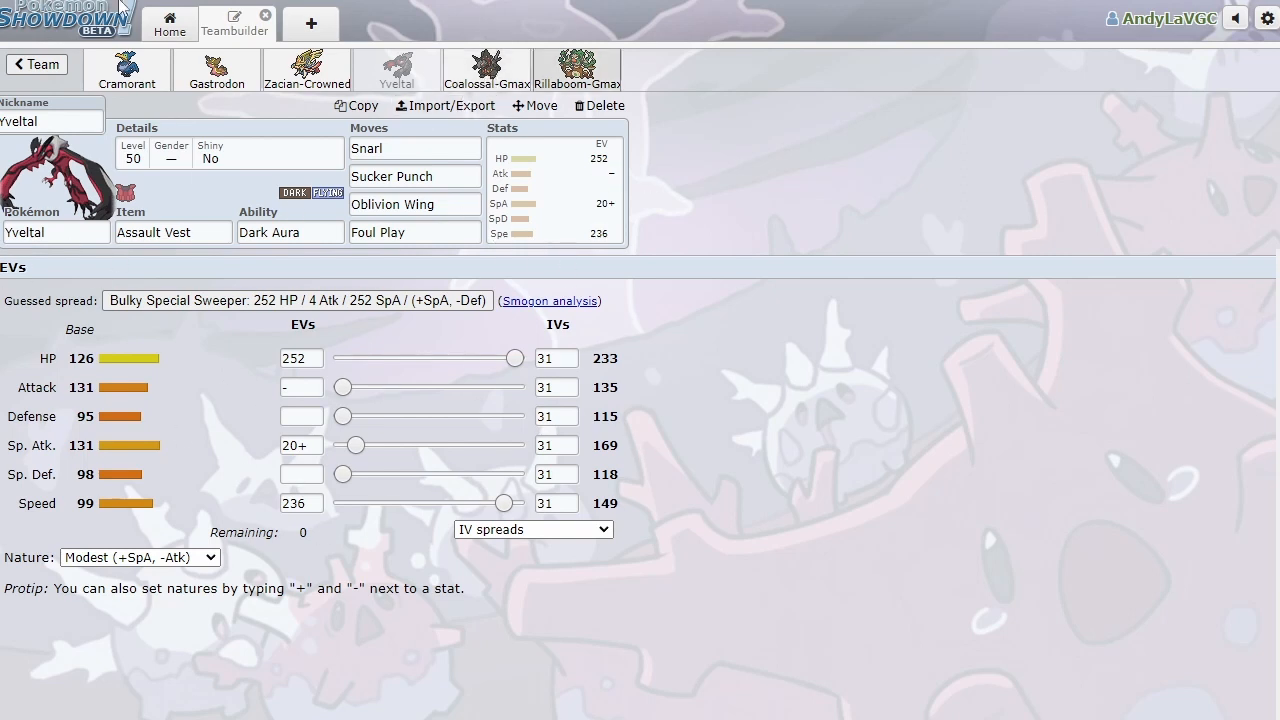
# View Coalossal-Gmax's Weakness Policy set.
pyautogui.click(486, 69)
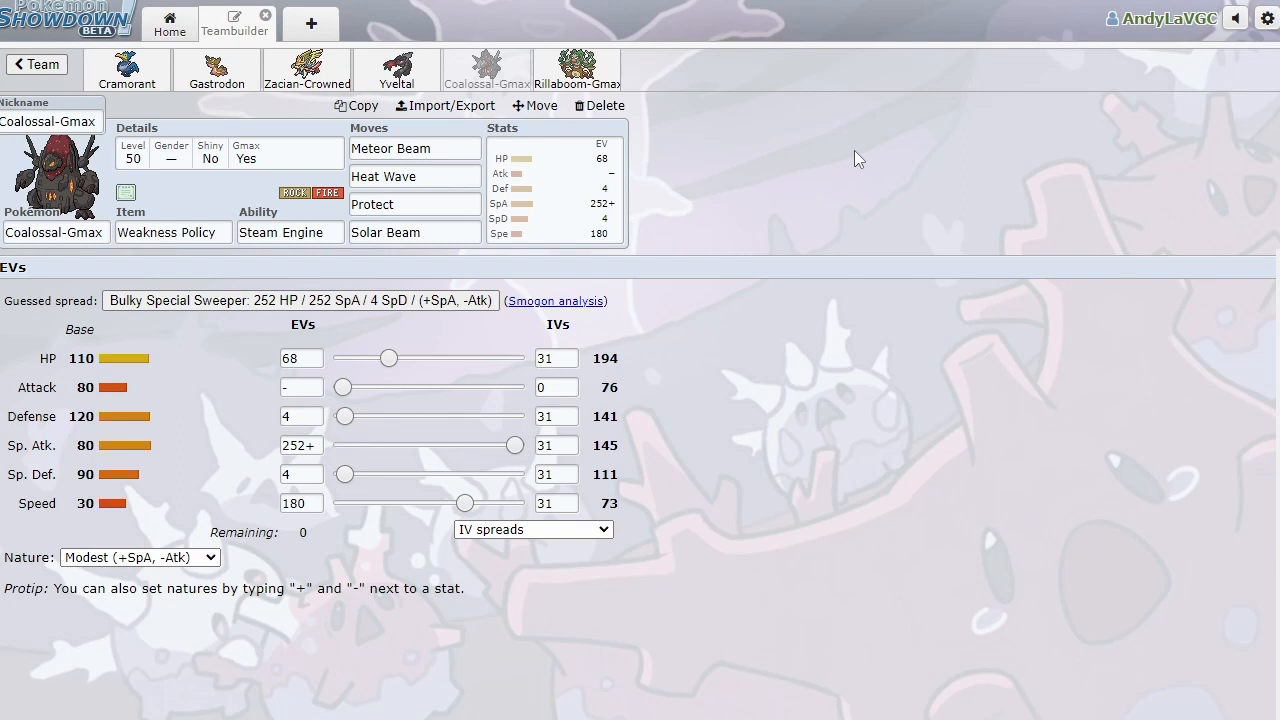
pyautogui.moveTo(520, 375)
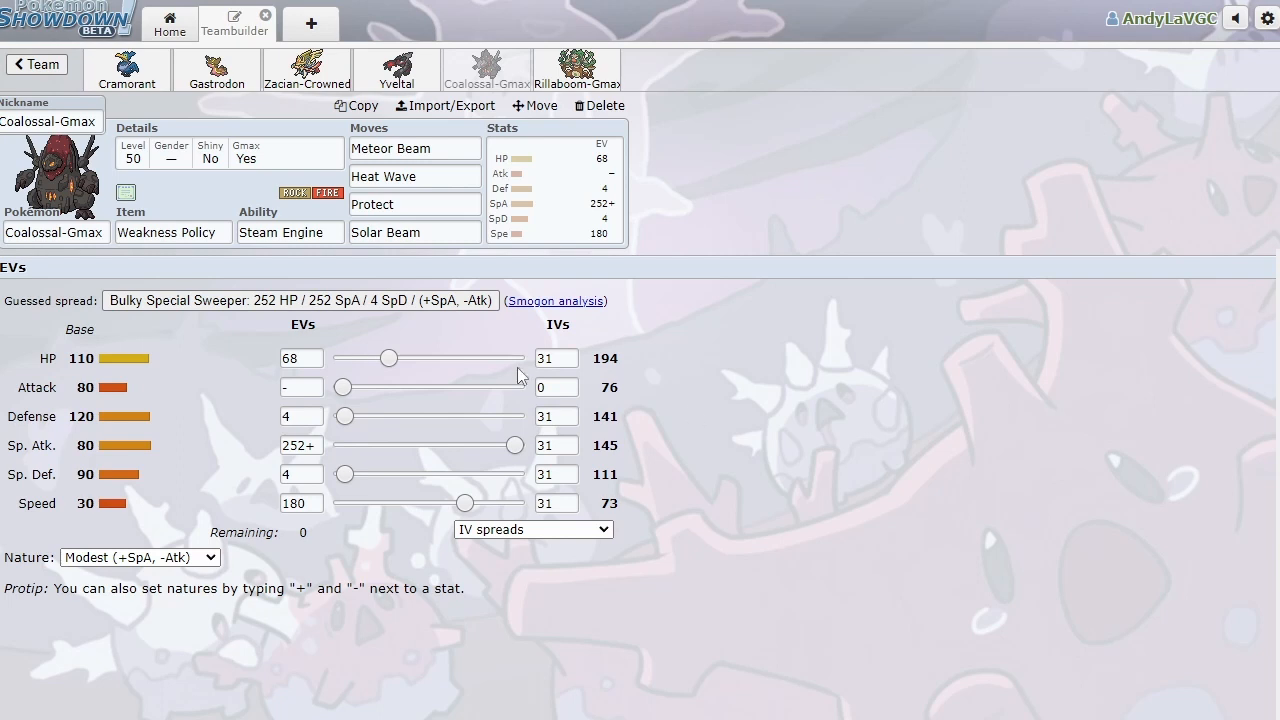
pyautogui.moveTo(980, 352)
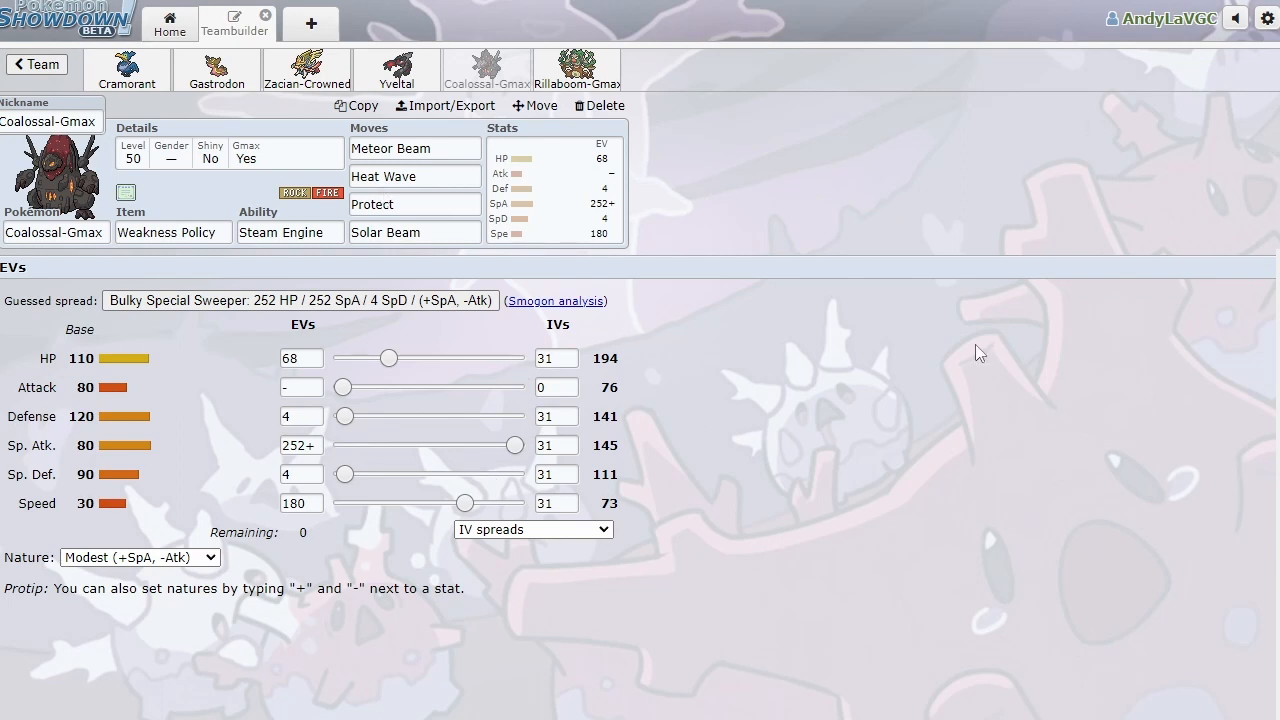
pyautogui.moveTo(728, 170)
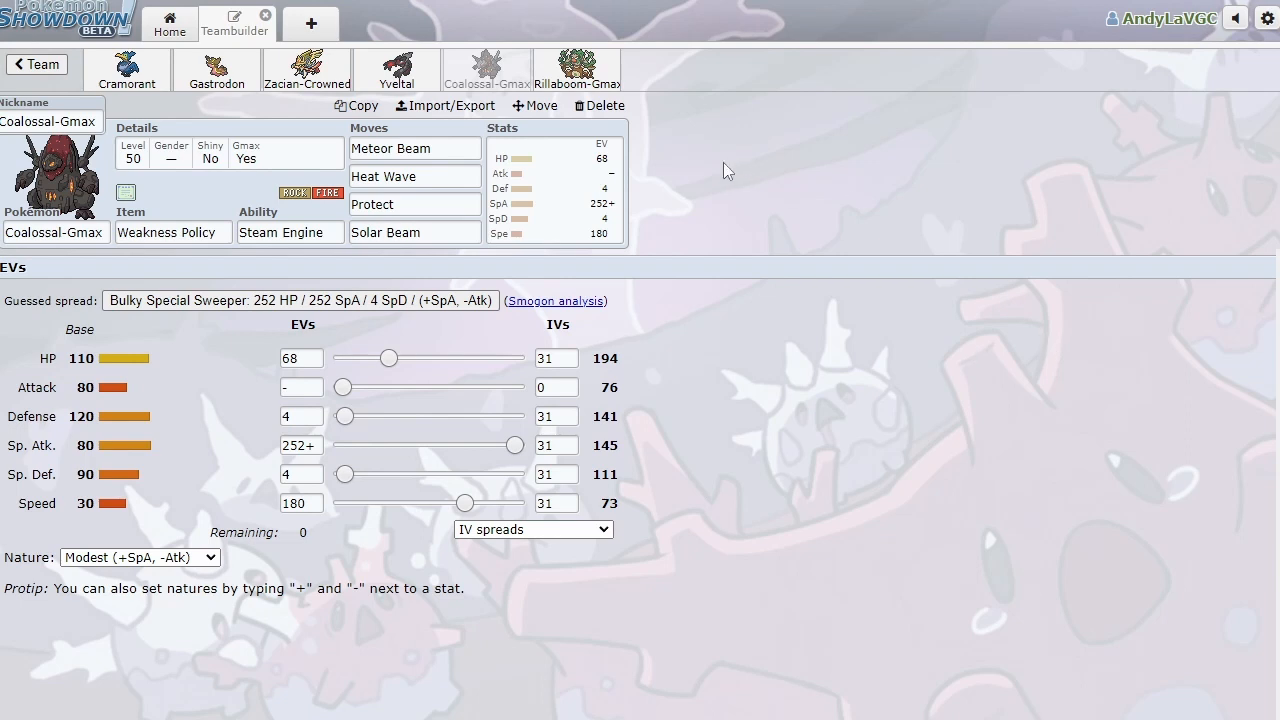
pyautogui.moveTo(712, 194)
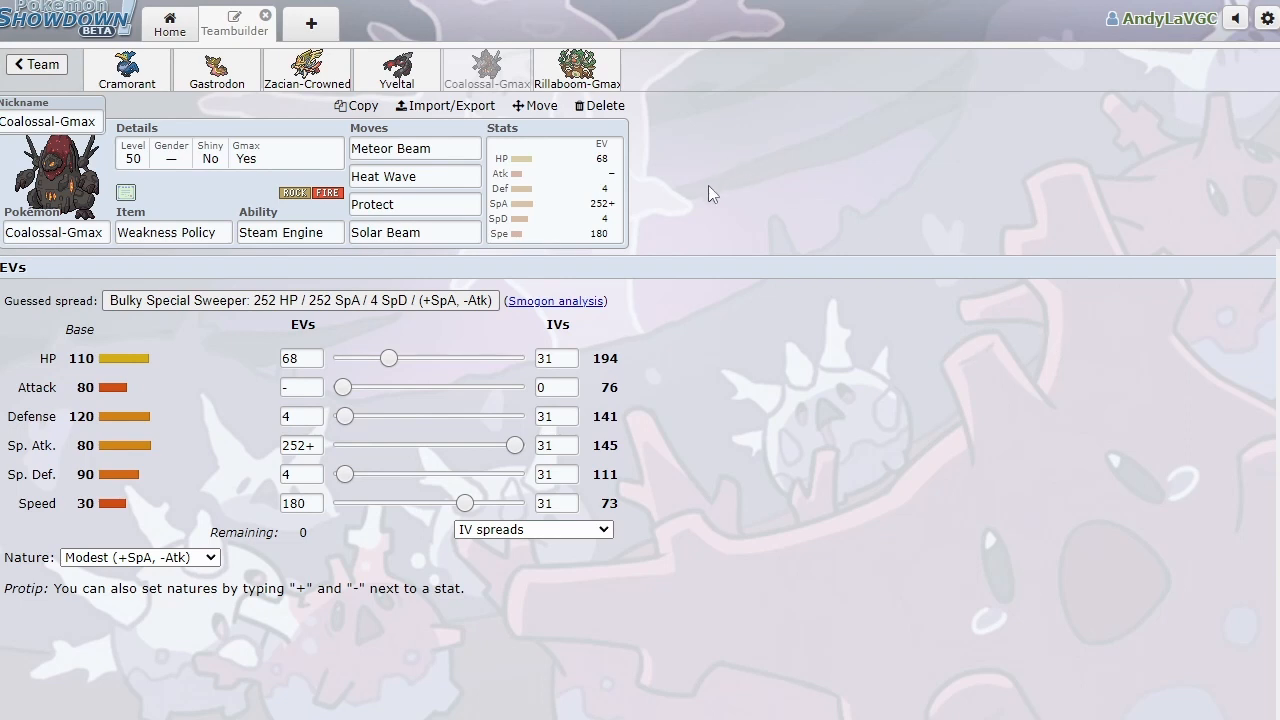
# Show Rillaboom-Gmax's Miracle Seed, Grassy Surge, Adamant set with 252 HP/252 Atk/4 SpD.
pyautogui.click(576, 70)
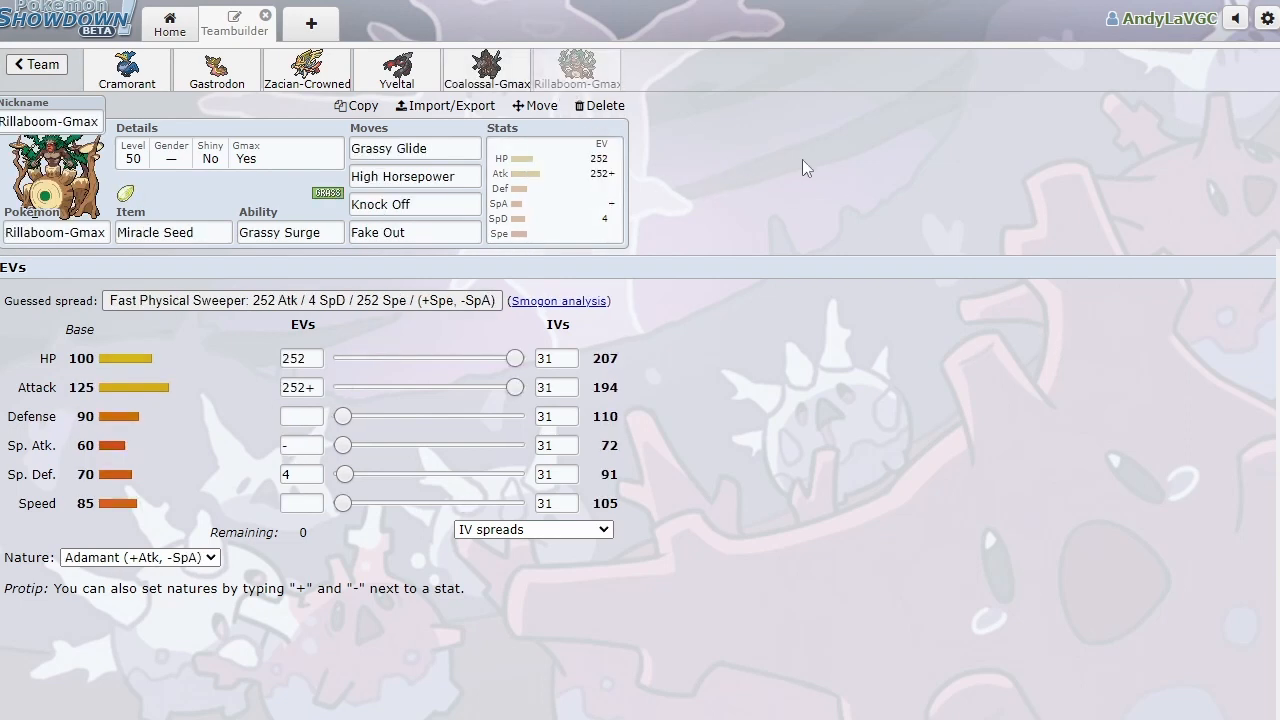